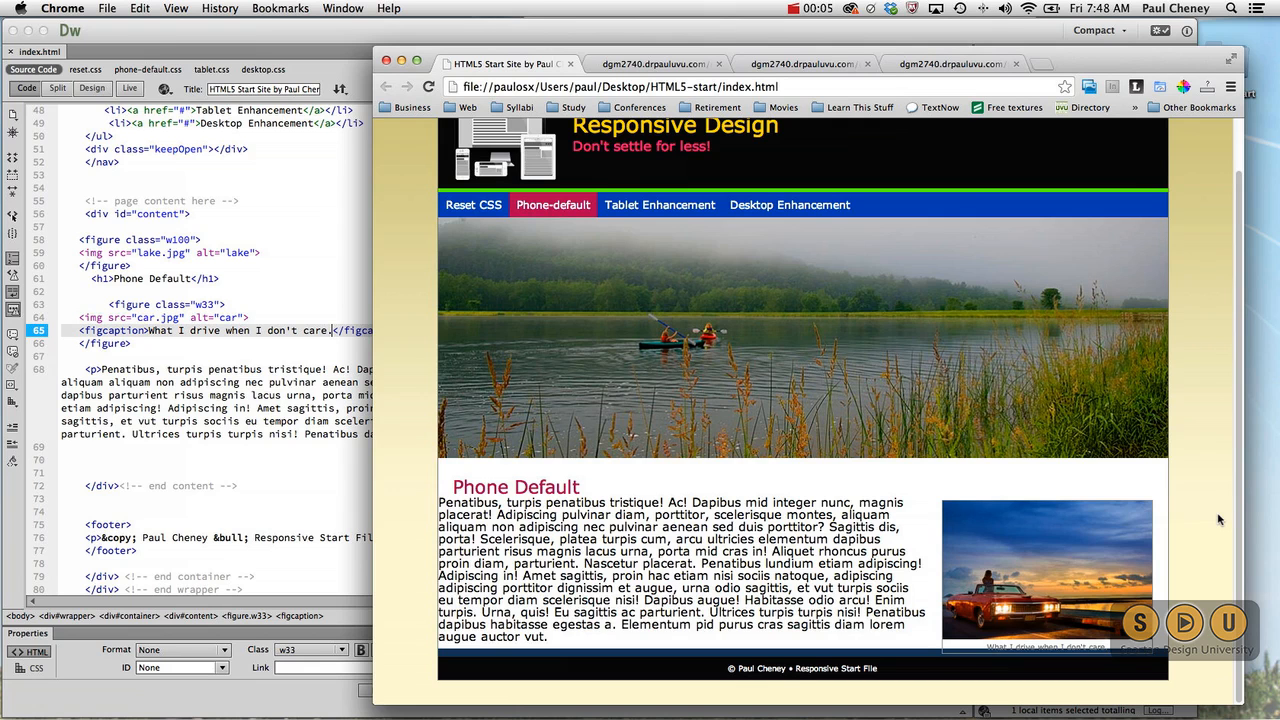
mouse_move(1042, 420)
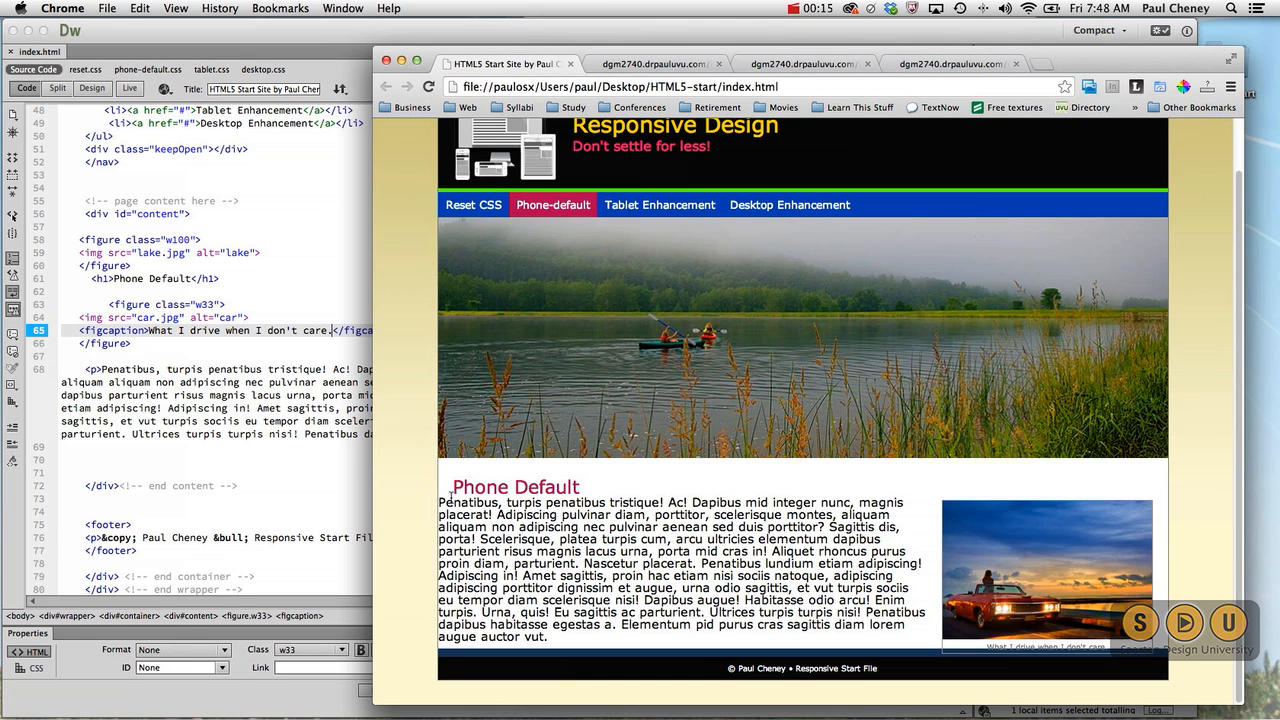
mouse_move(449, 150)
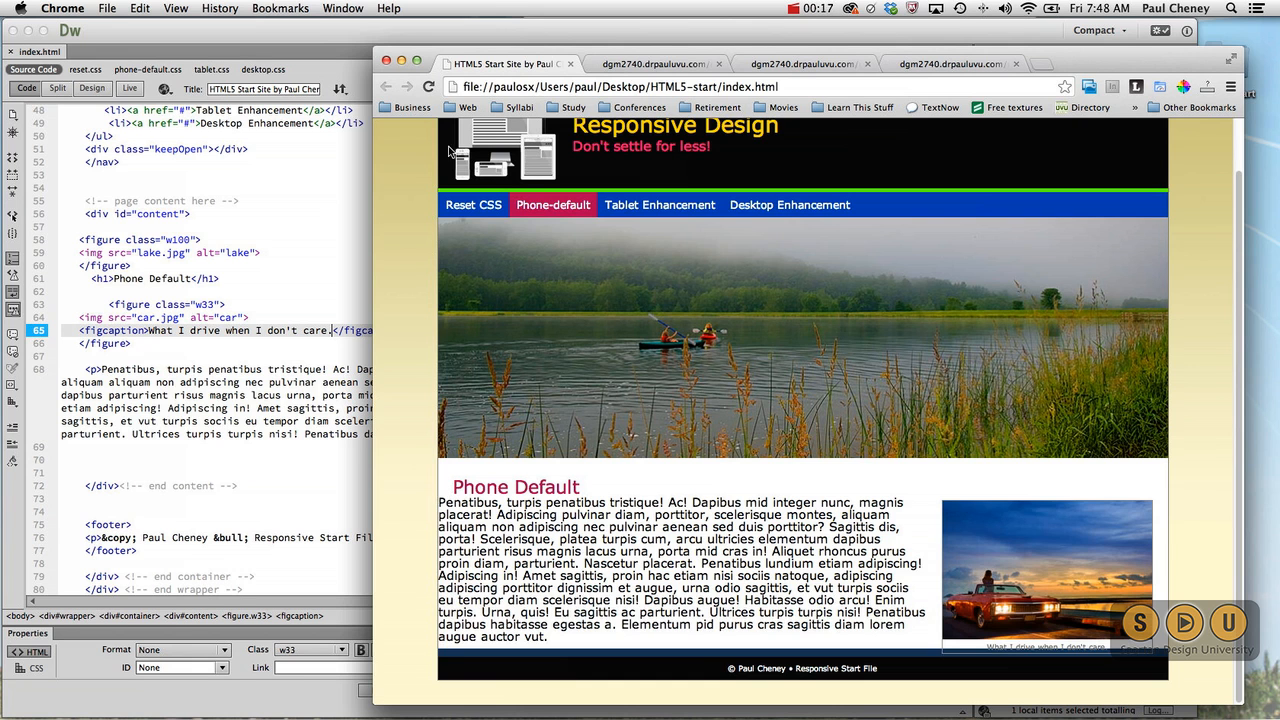
mouse_move(1115, 540)
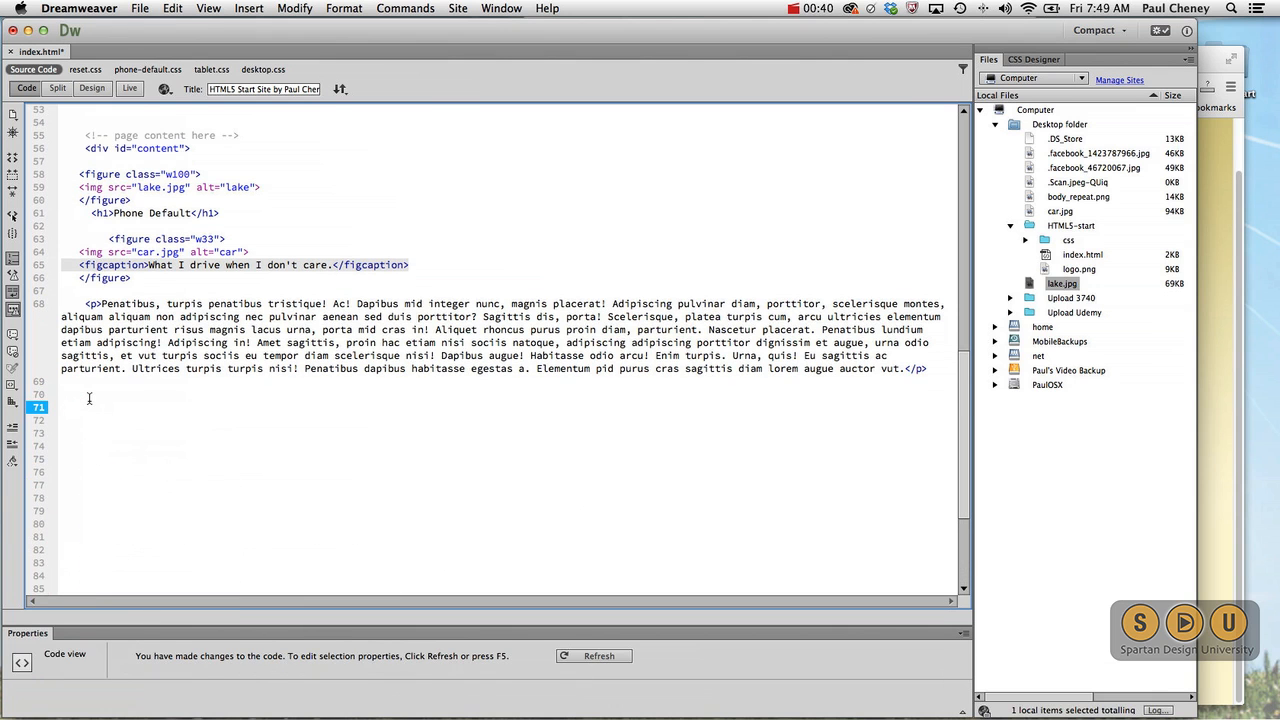
- Insert an <article> below the body paragraph holding a 'News' h2 heading
type("<")
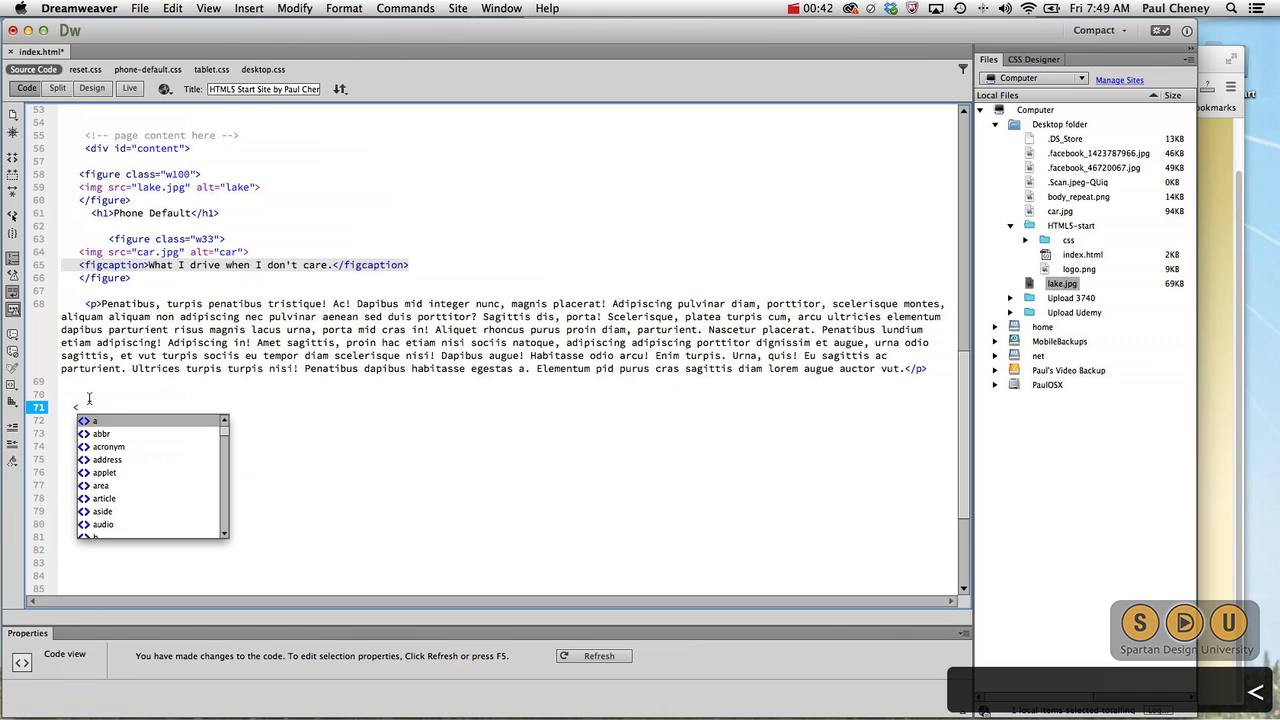
type("article>")
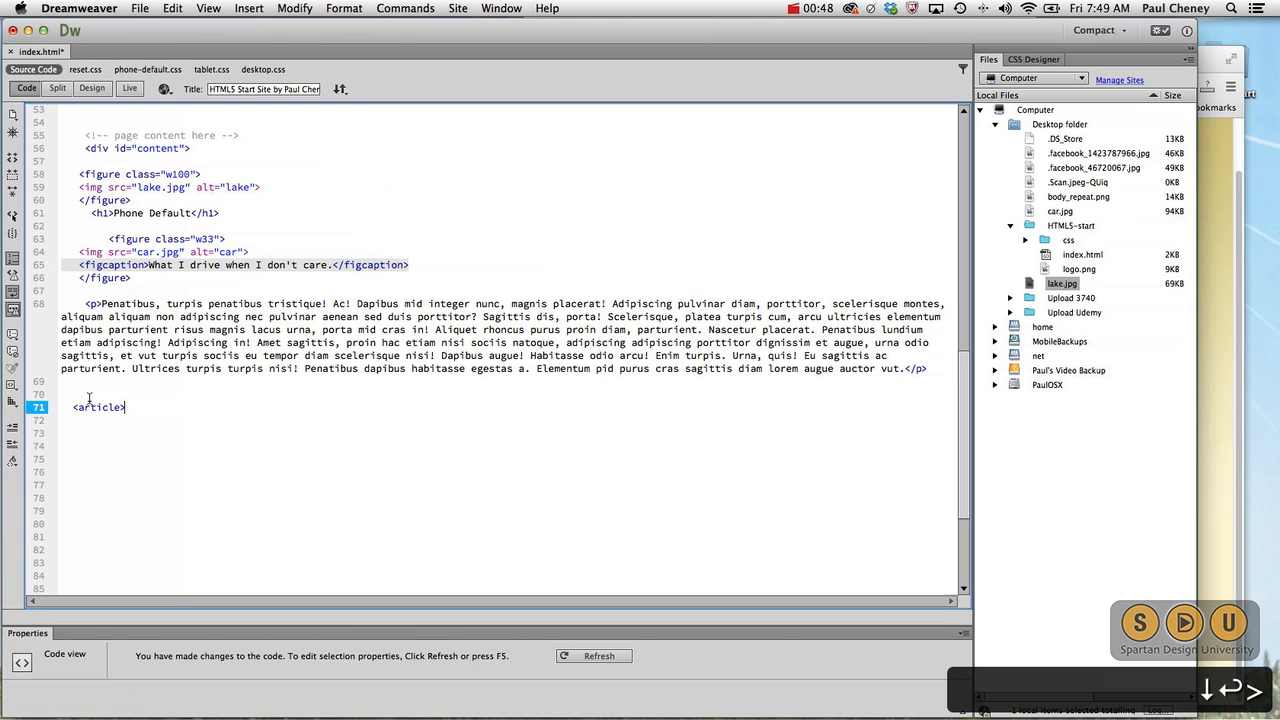
type("</article>")
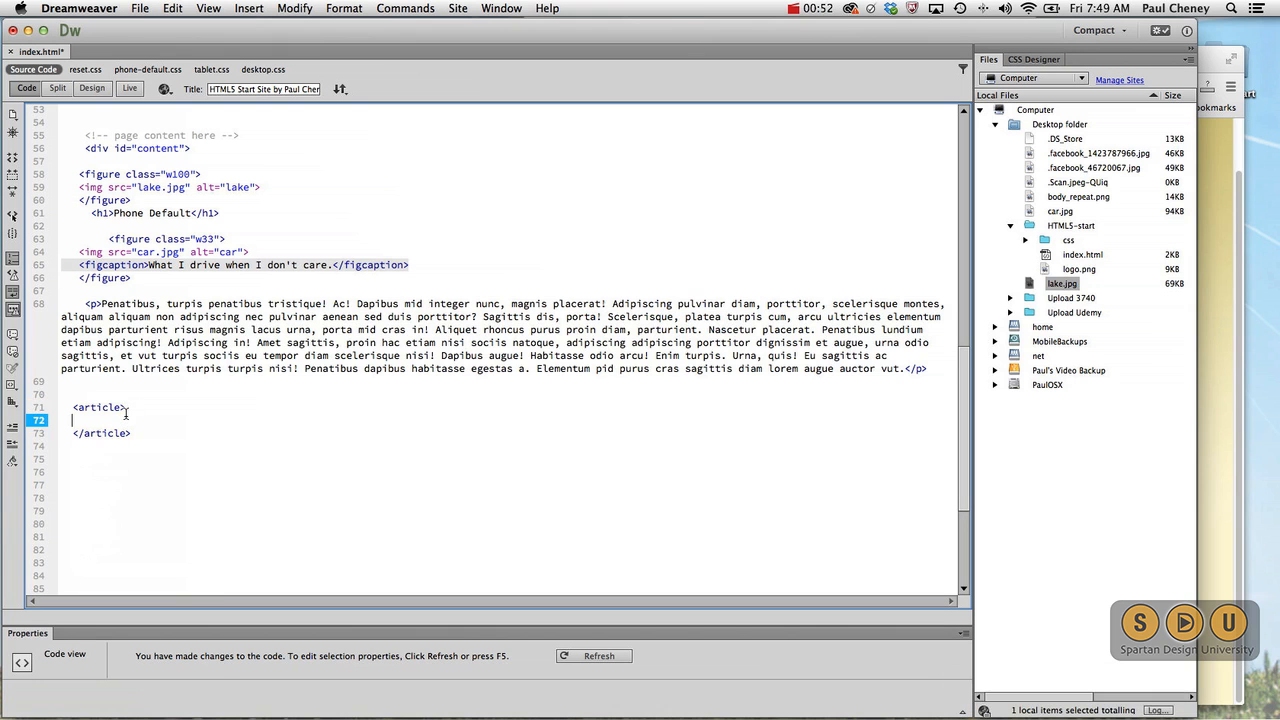
key("Return")
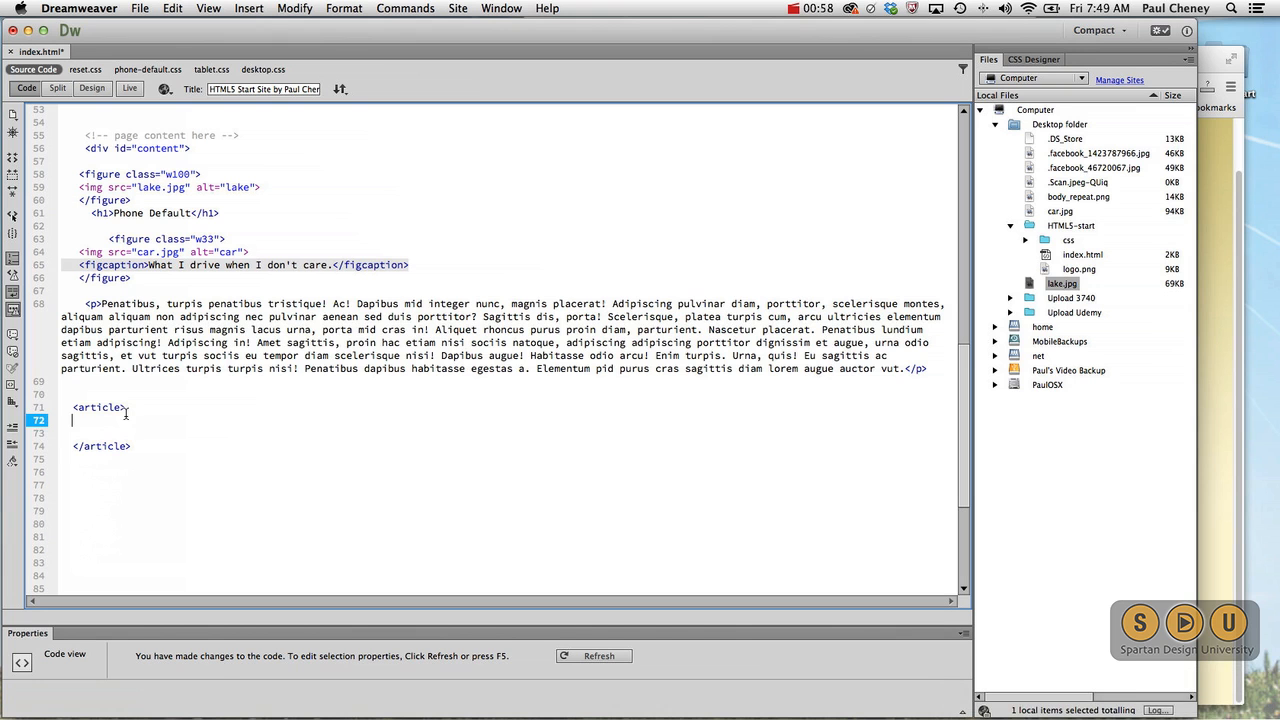
type("News")
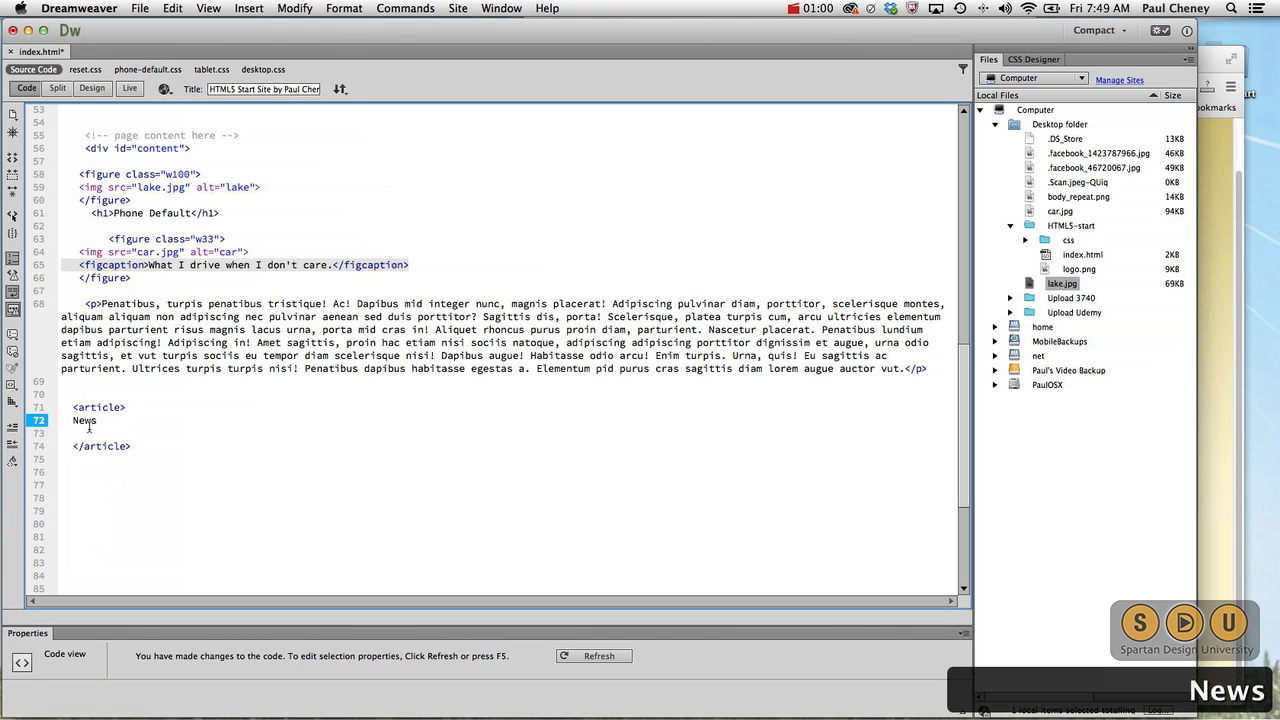
double_click(84, 420)
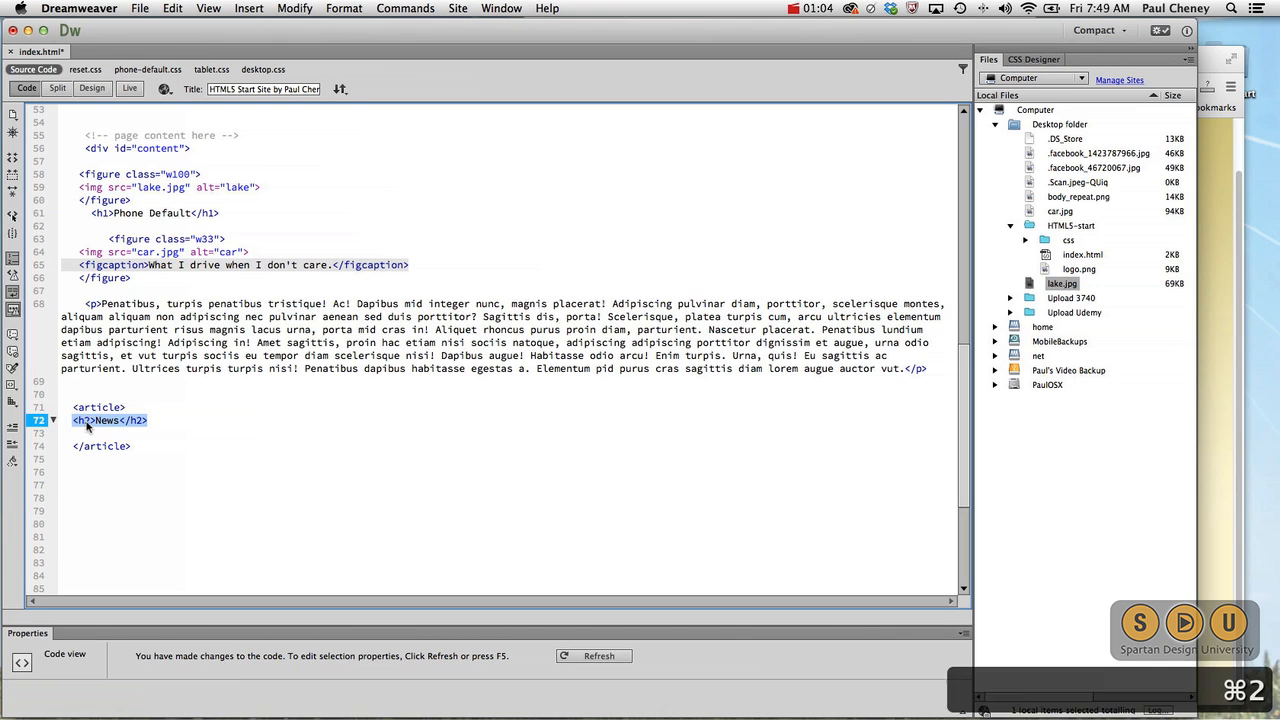
left_click(125, 433)
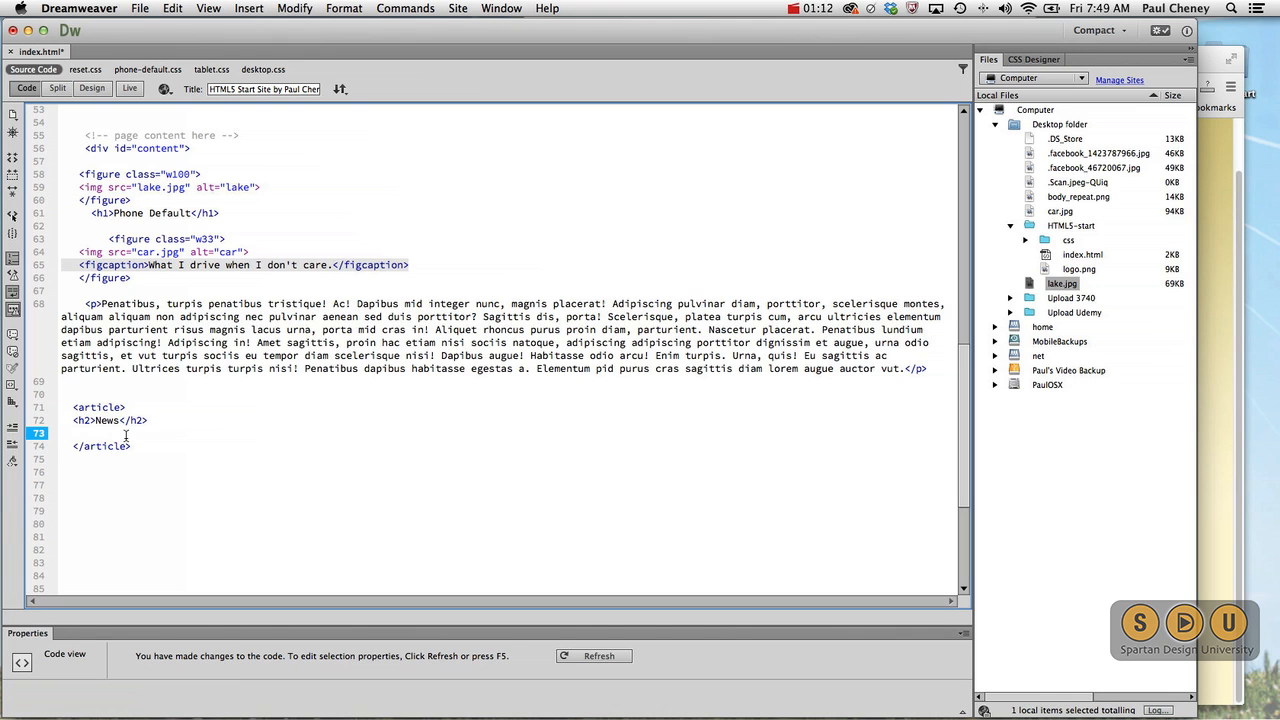
- Type headlines 'A List Apart finally goes responsive' and 'Adobe Dreamweaver introduces multiple stylesheets' under News
type("A List Apart finally go")
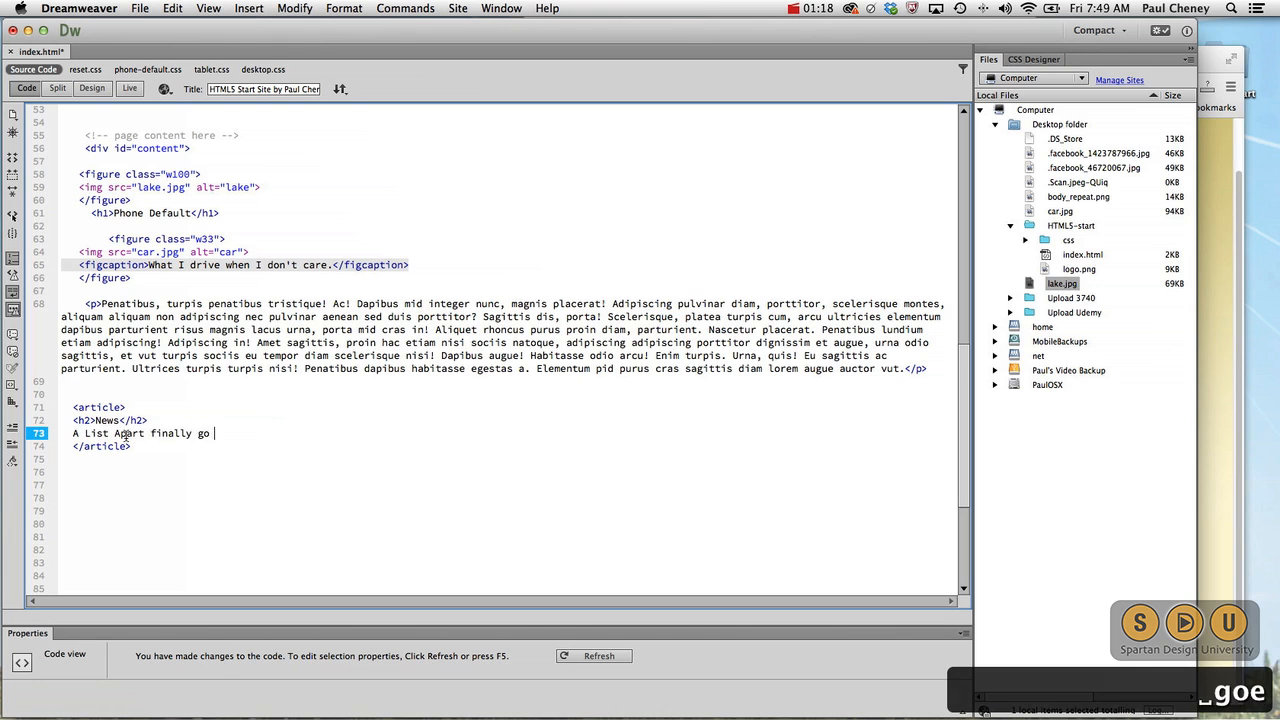
type("es responsive")
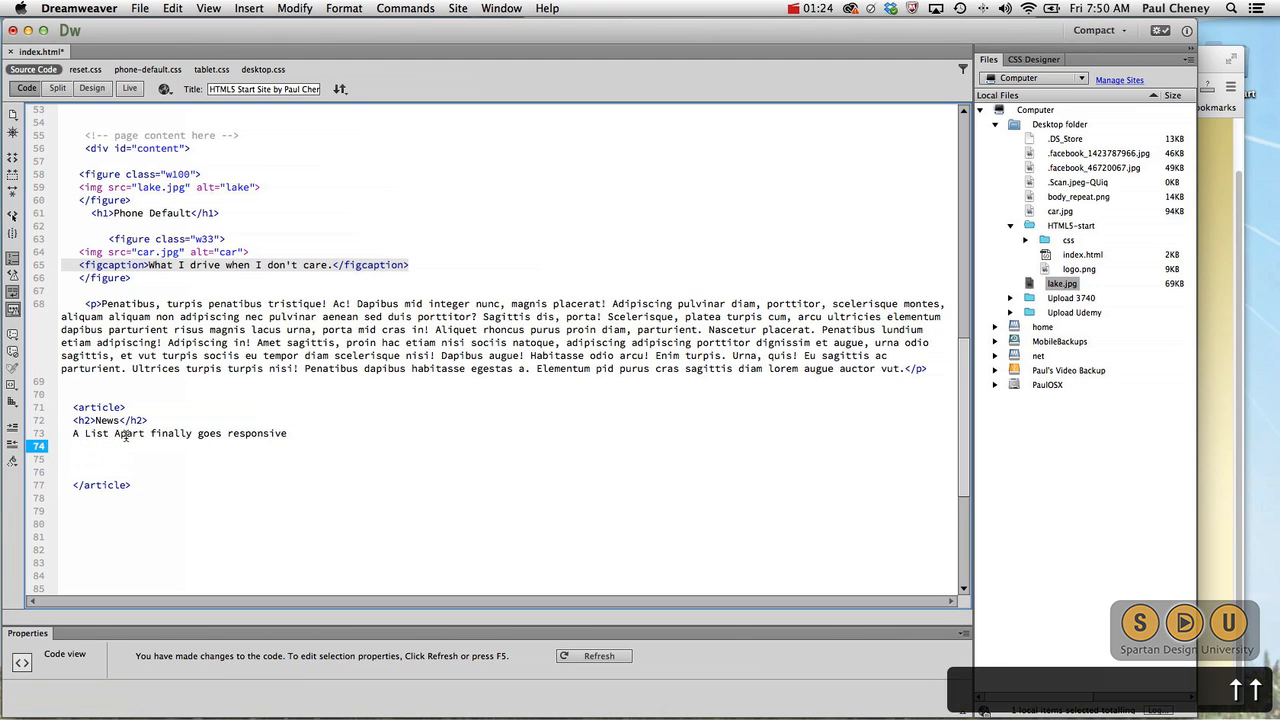
type("Adobe D")
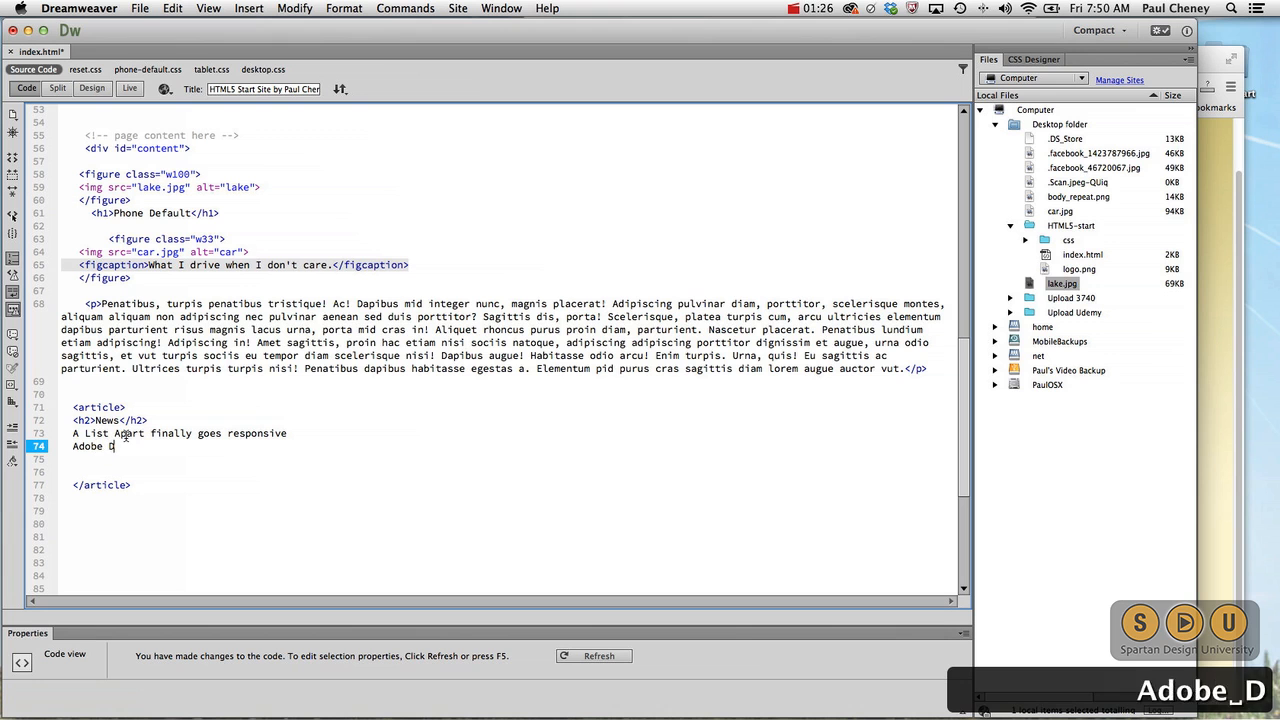
type("reamweaver")
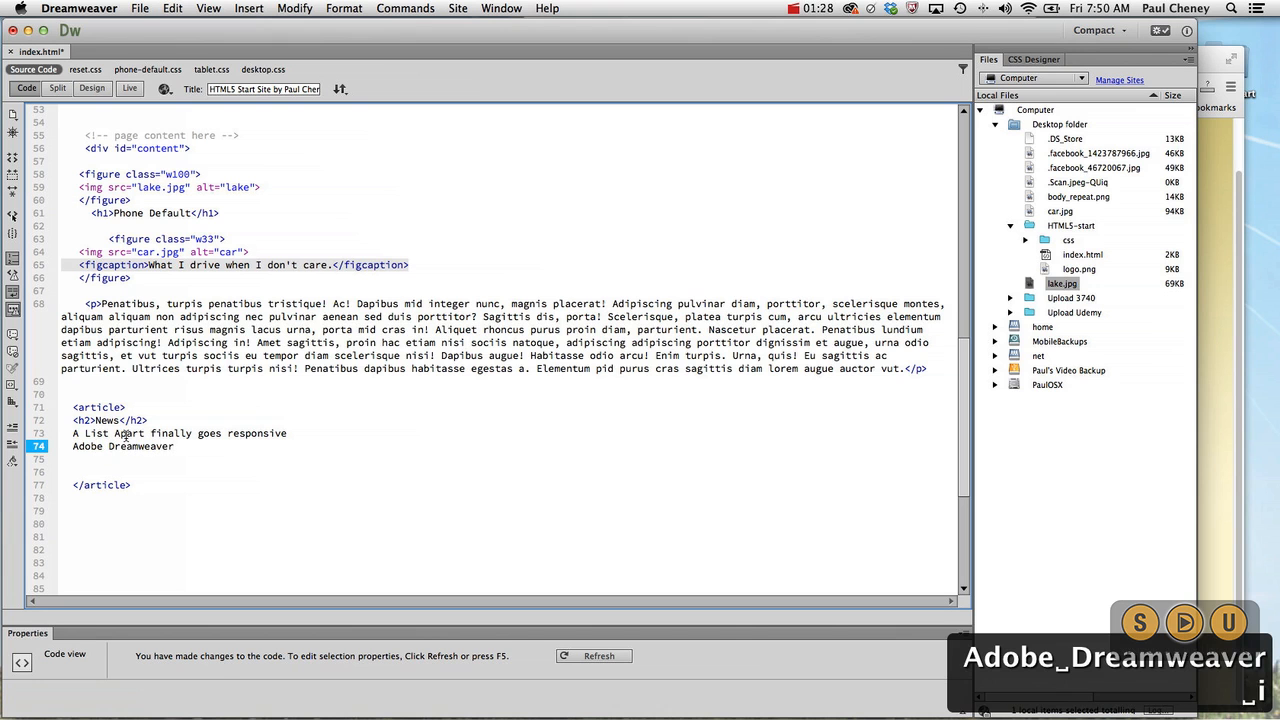
type("introduces mu")
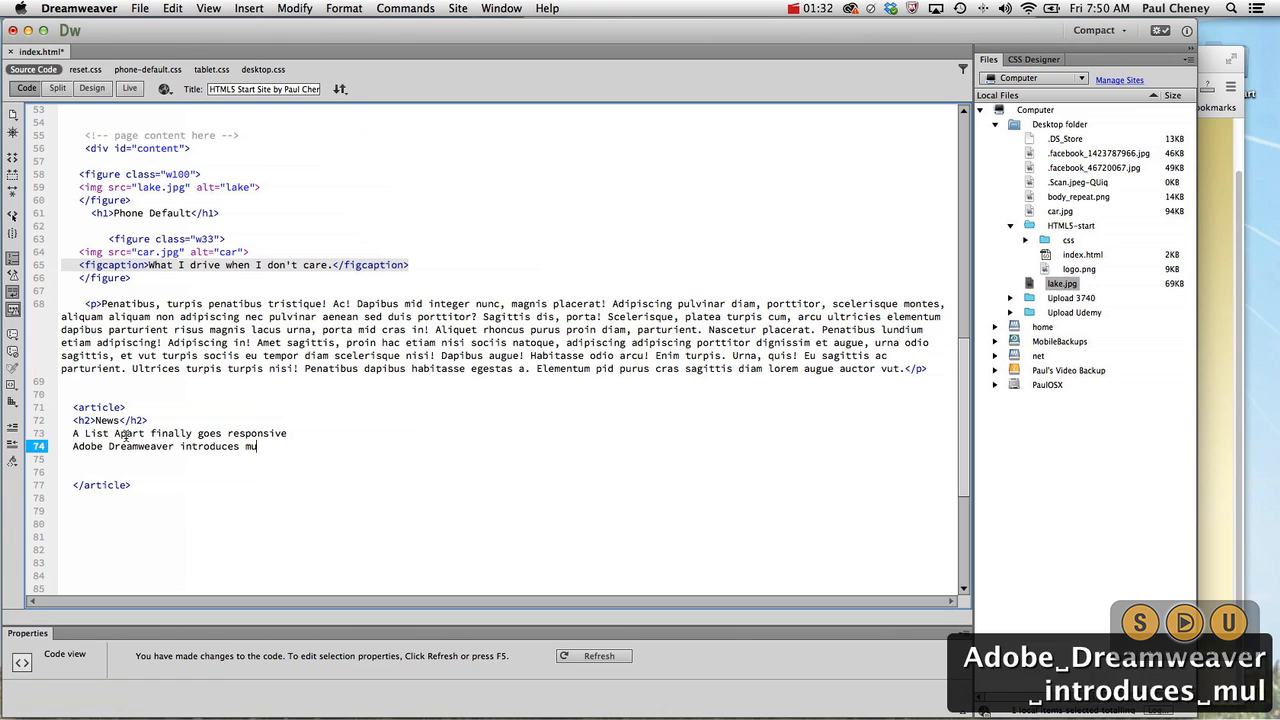
type("ltiple style")
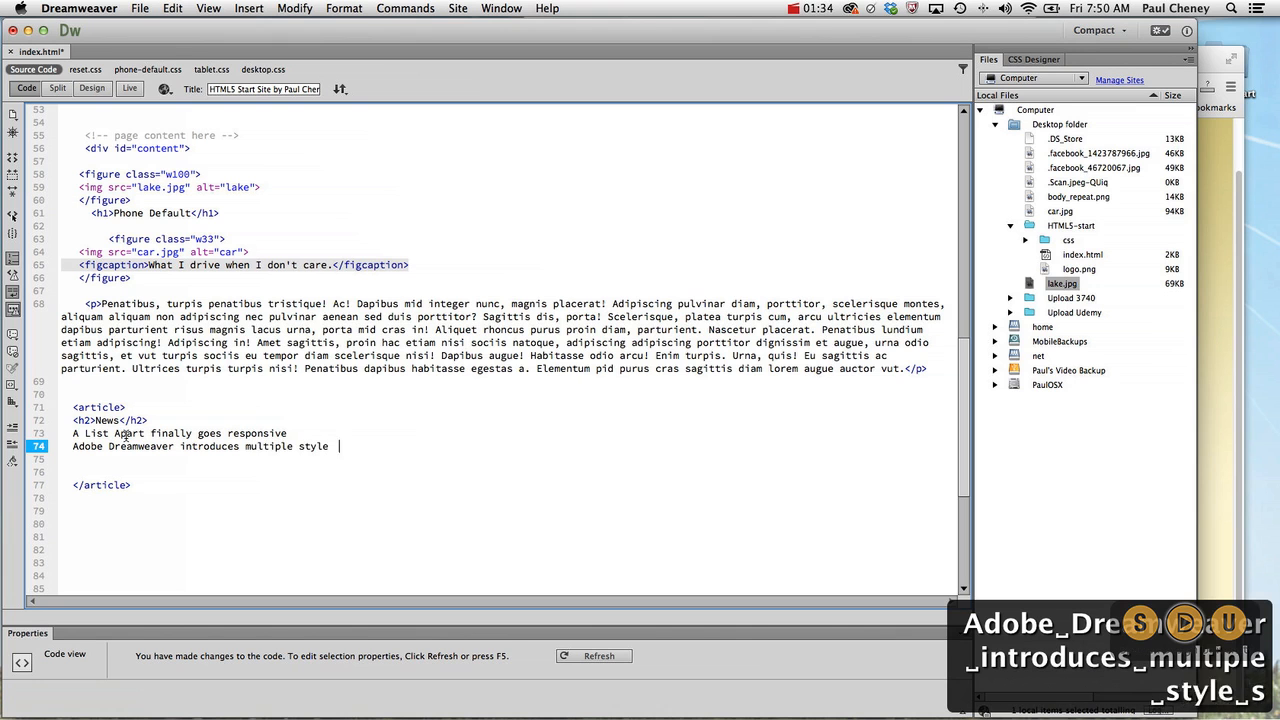
type("sheets")
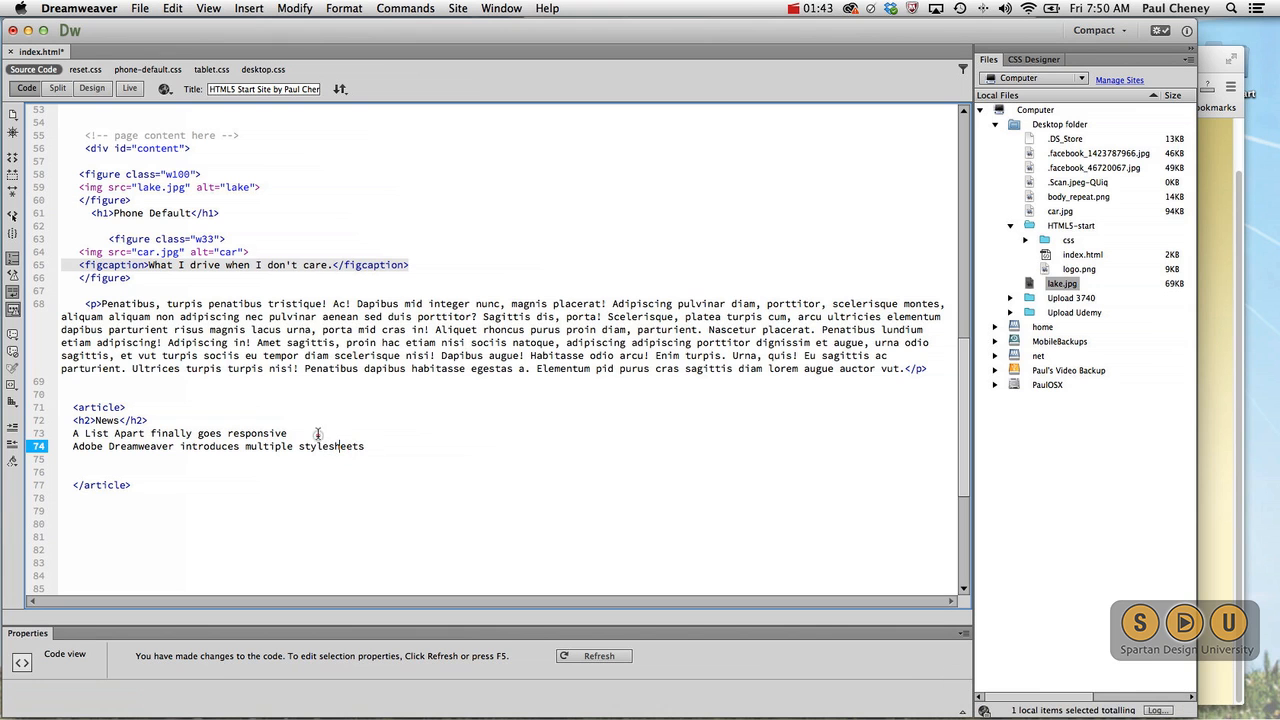
key("Return")
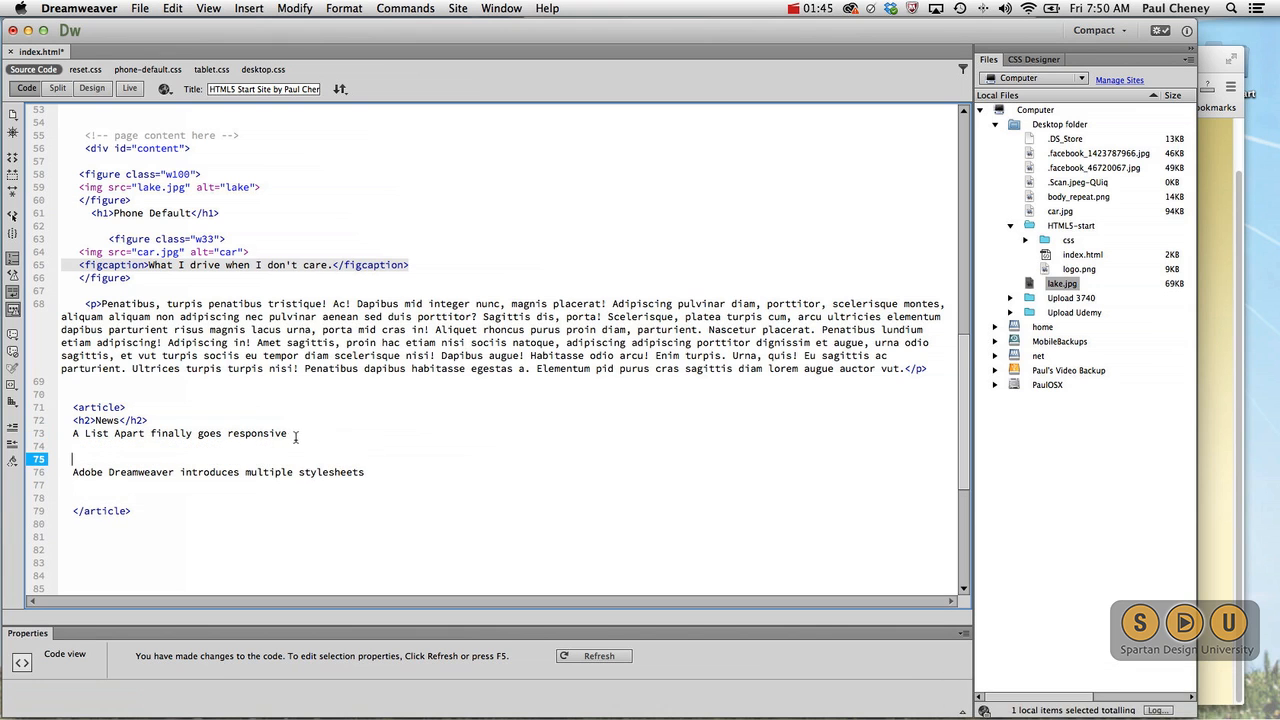
triple_click(180, 433)
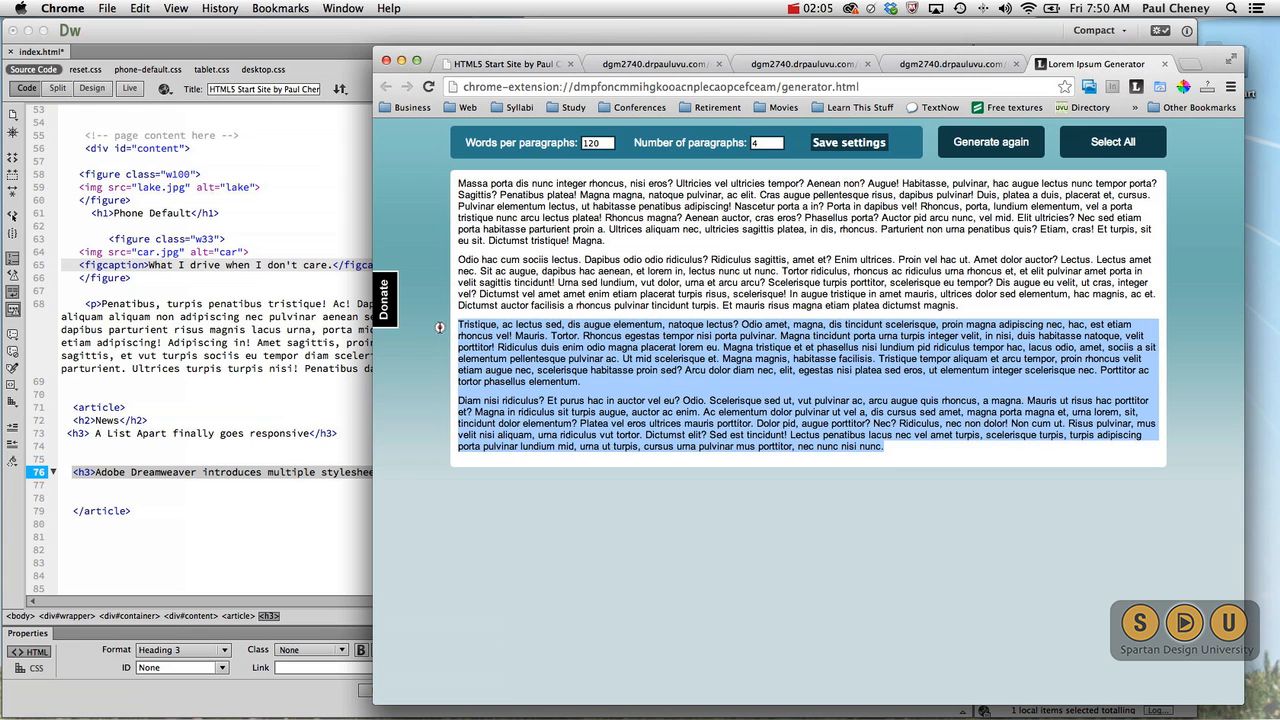
- Copy the last two Lorem Ipsum placeholder paragraphs
key("cmd+c")
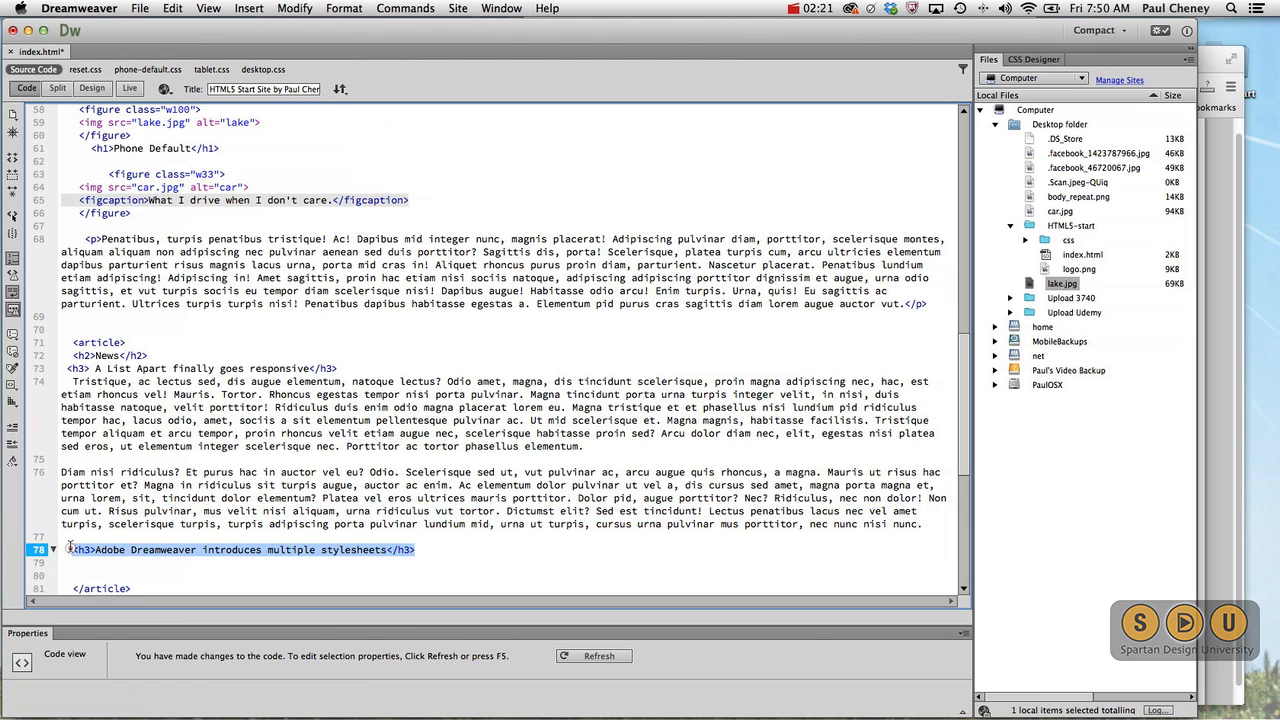
- Paste the filler text so each News headline has its own paragraph beneath it
key("cmd+v")
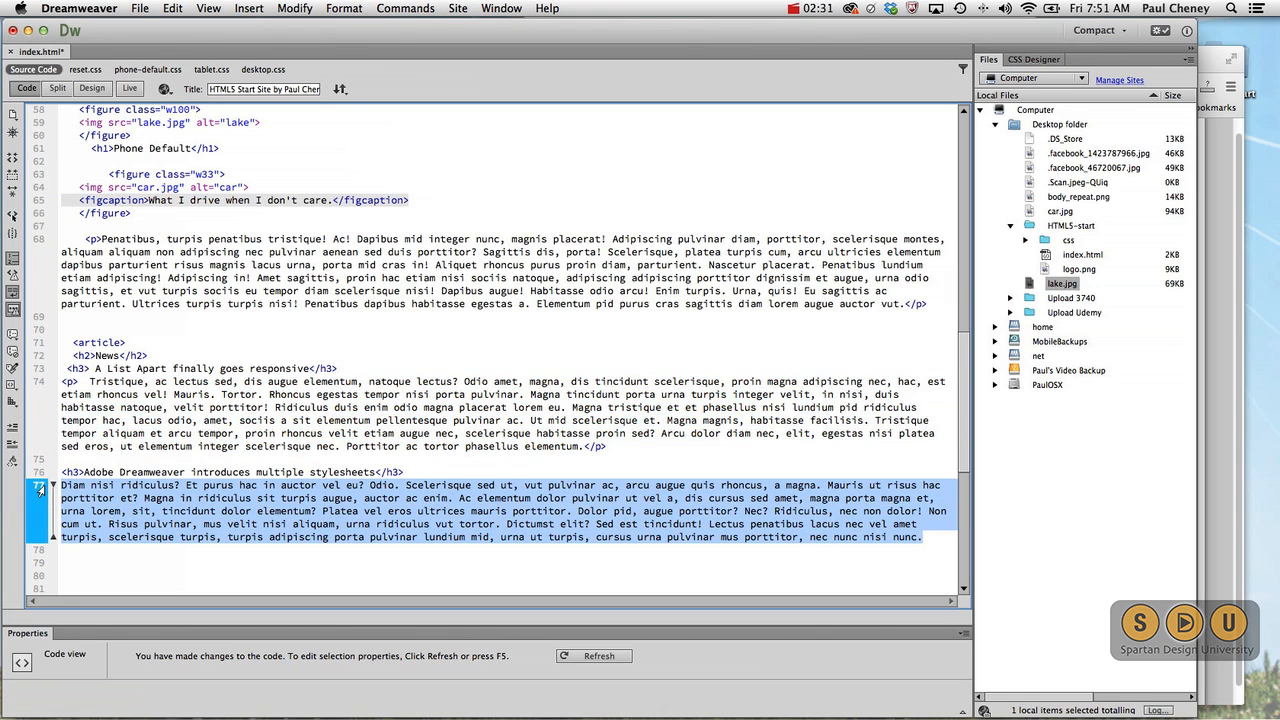
scroll("down", 3)
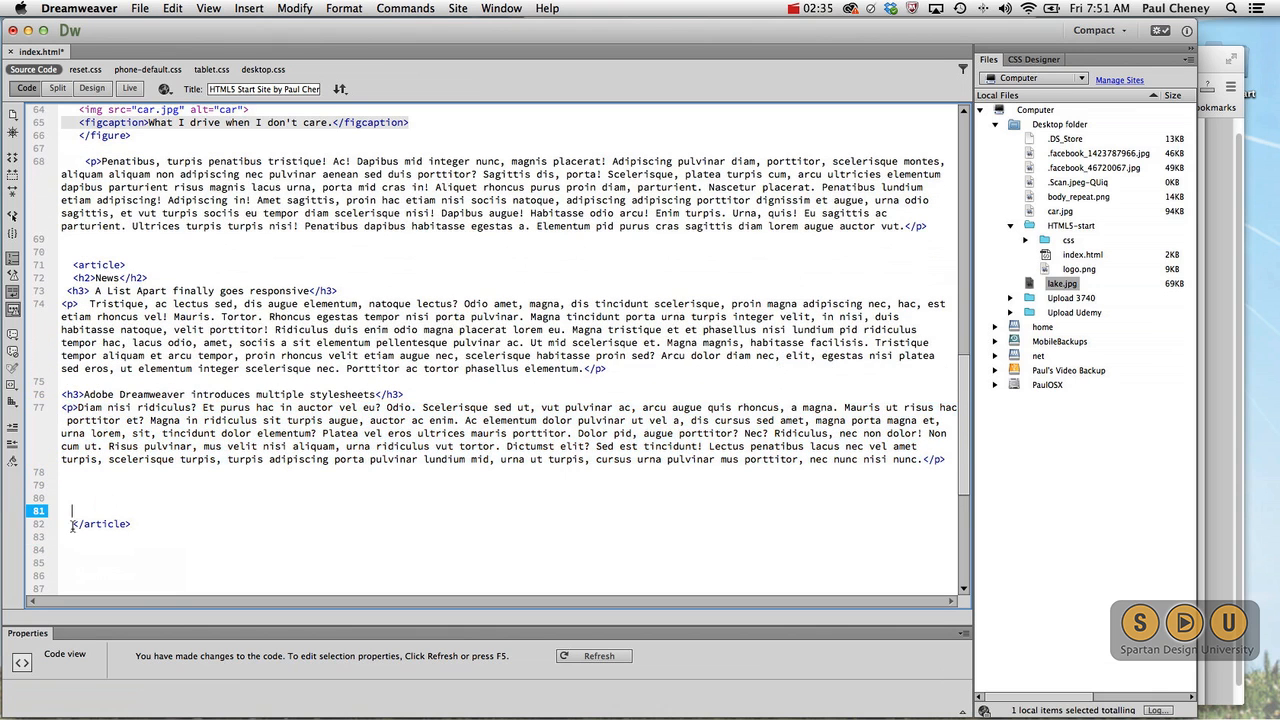
key("backspace")
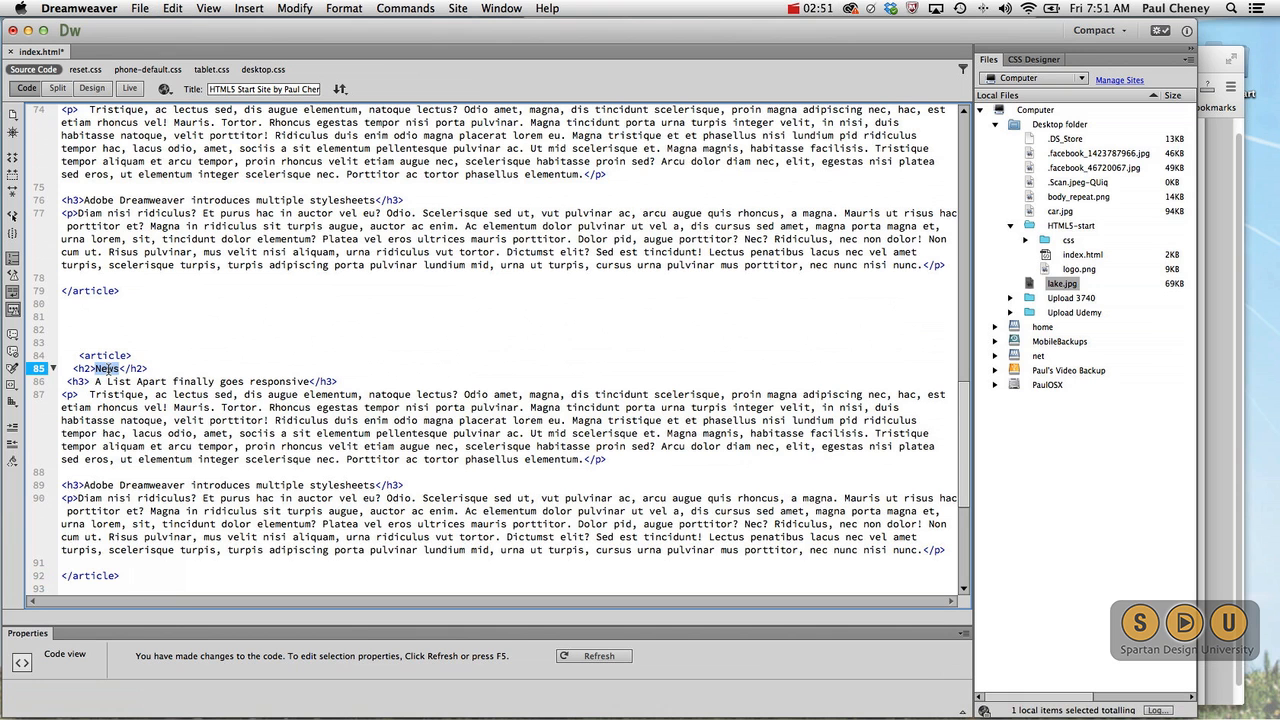
- Retitle the duplicate article 'Tweets' with headings 'Remember to Wrap images in a figure tag' and 'Use figcaption', trimming paragraphs
type("Tweets")
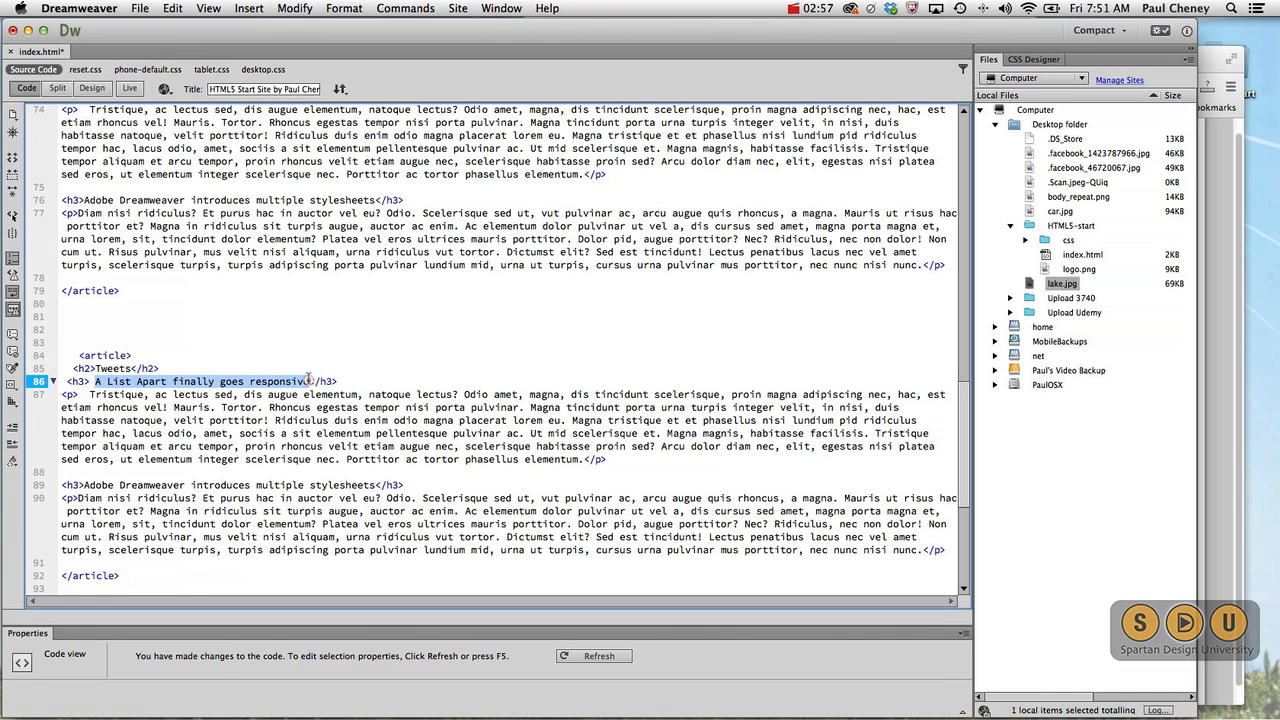
type("Remember </h3>")
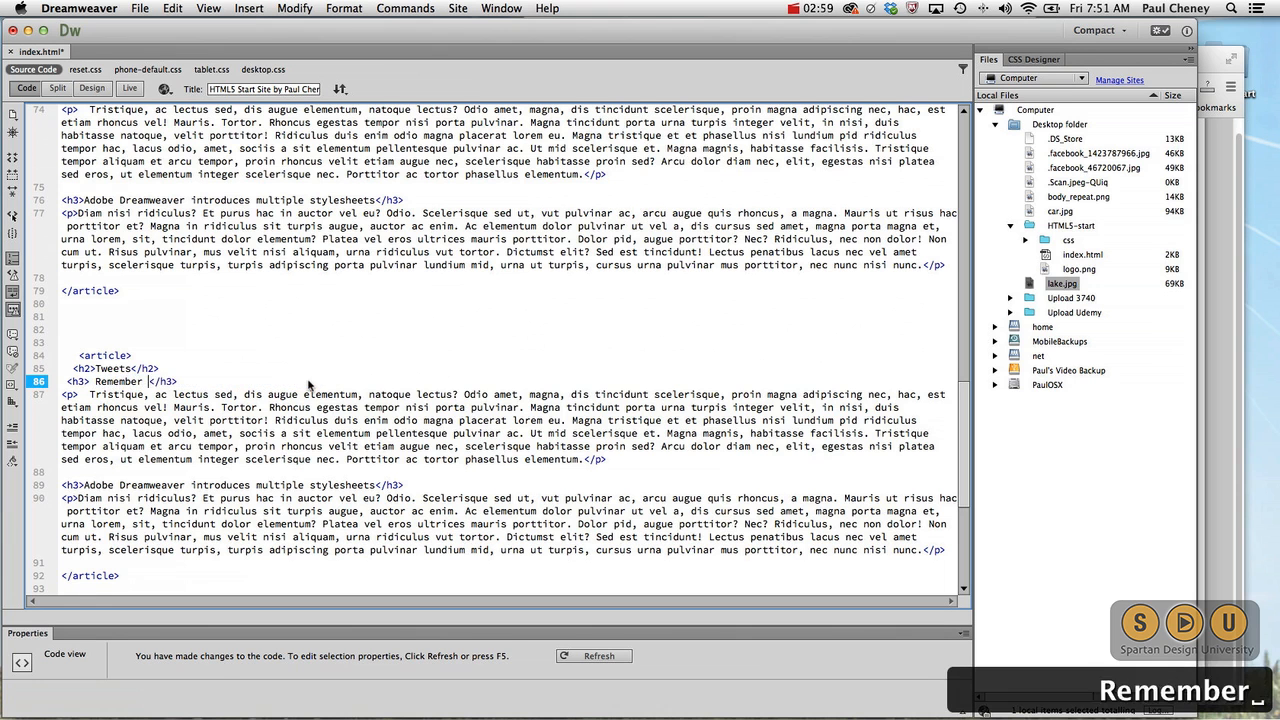
type("to")
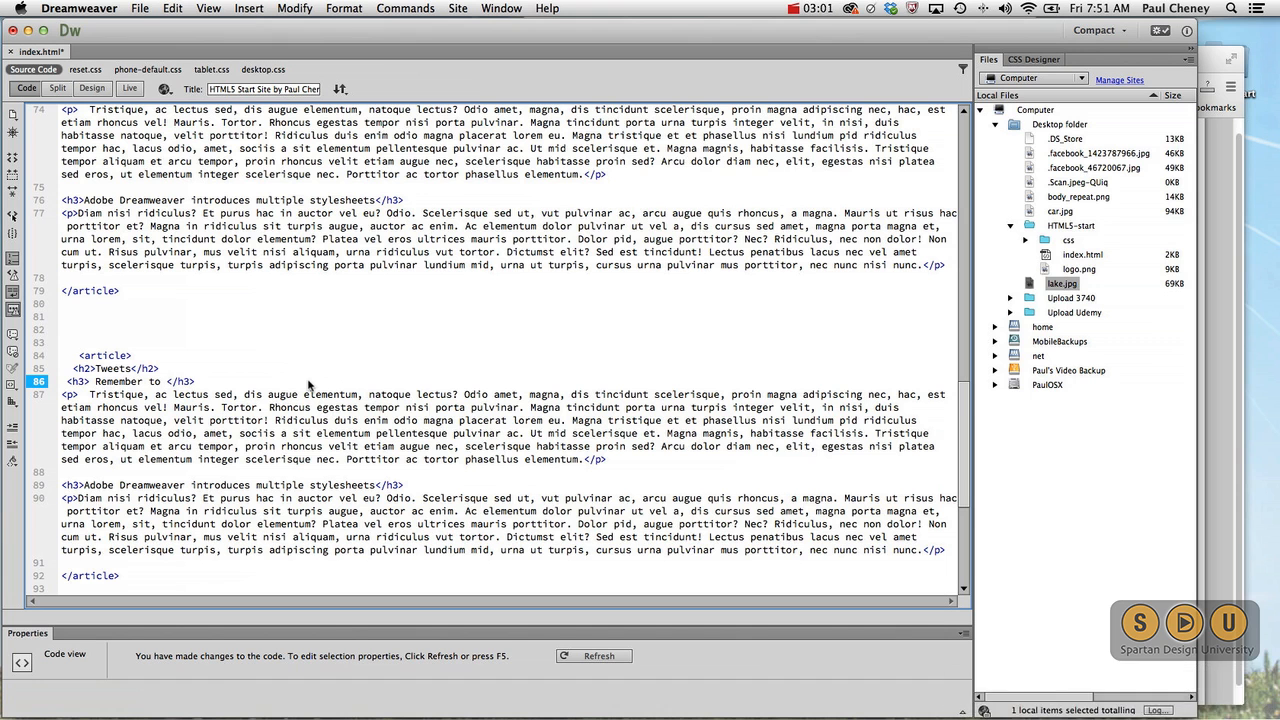
type("Wrap")
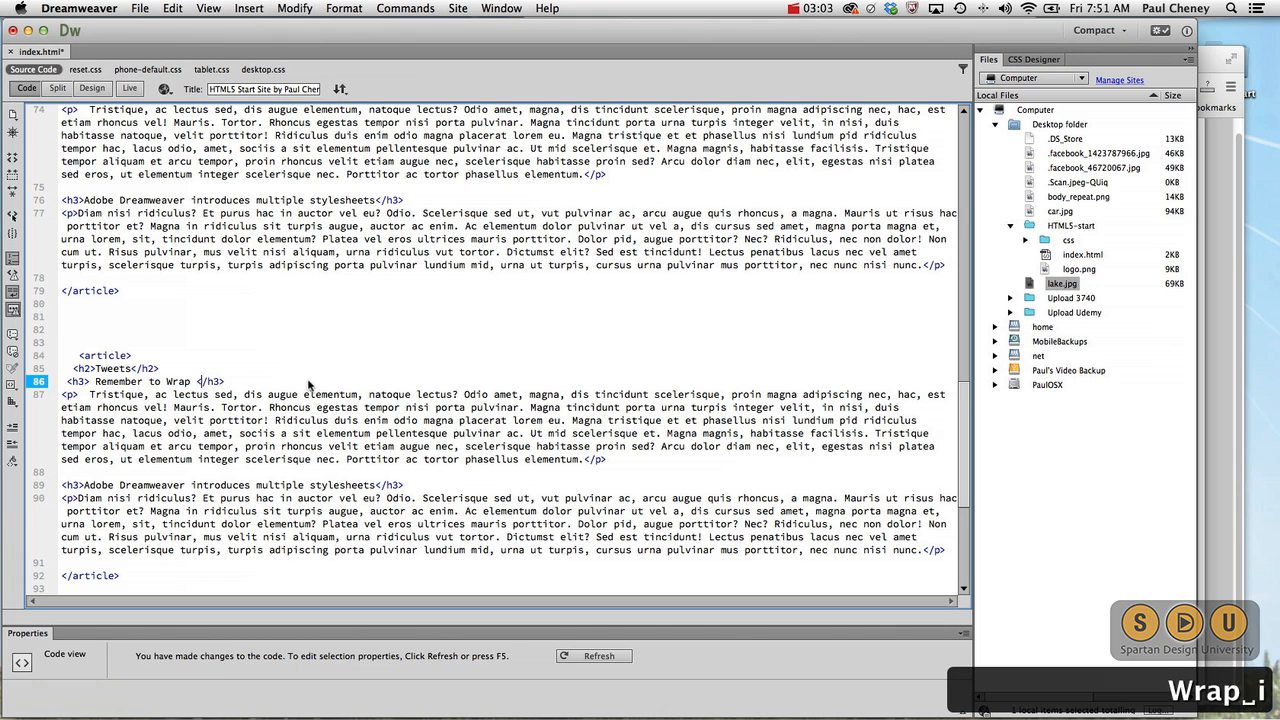
type("images in a figure tag")
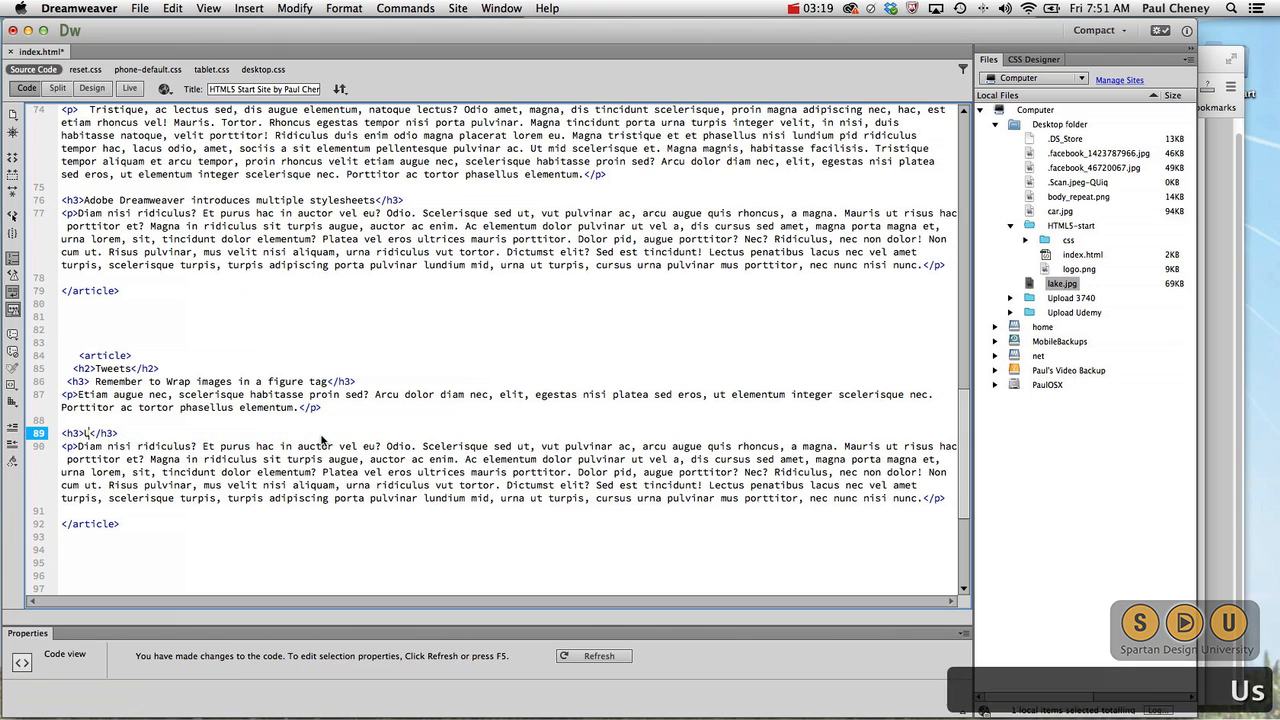
type("Use figcaption")
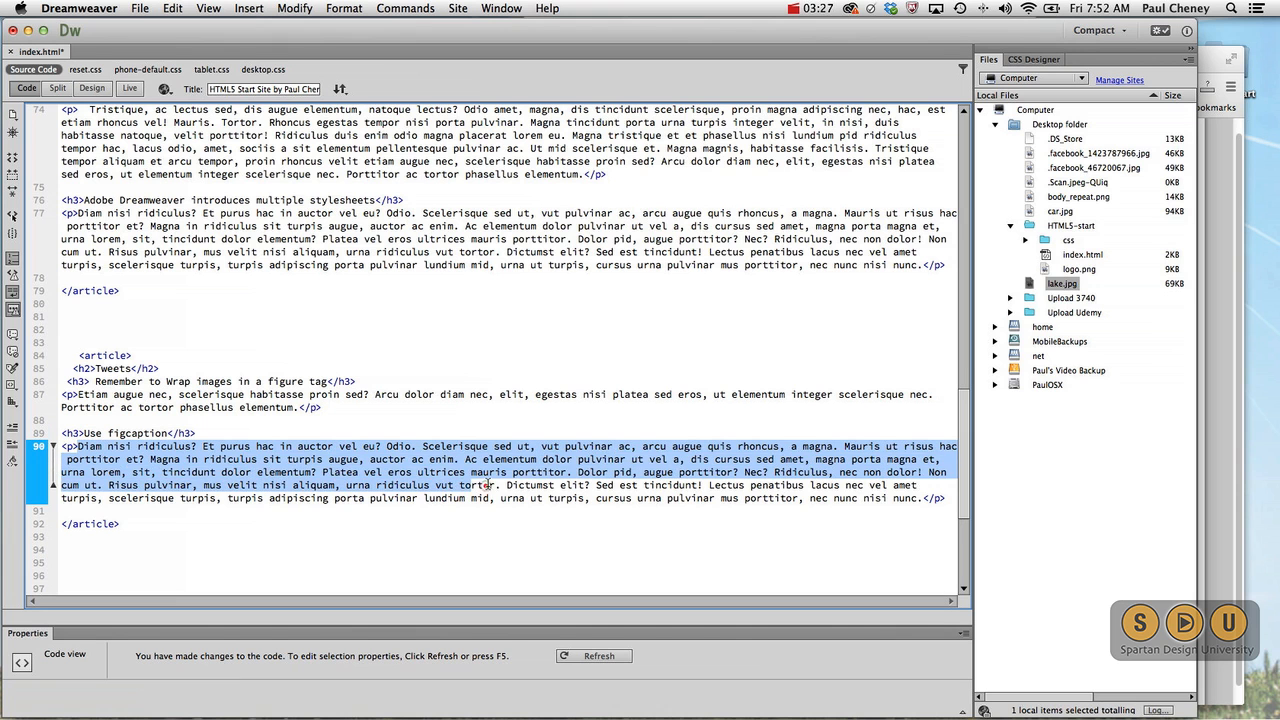
key("Delete")
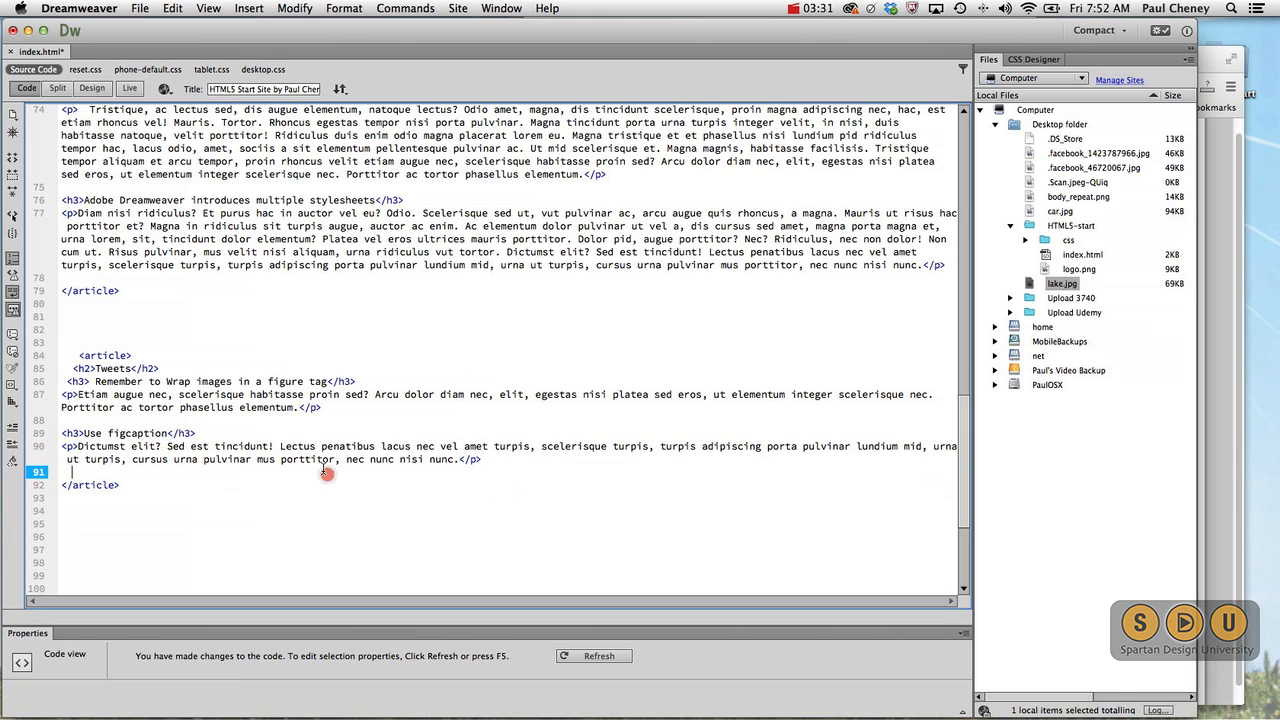
mouse_move(1187, 452)
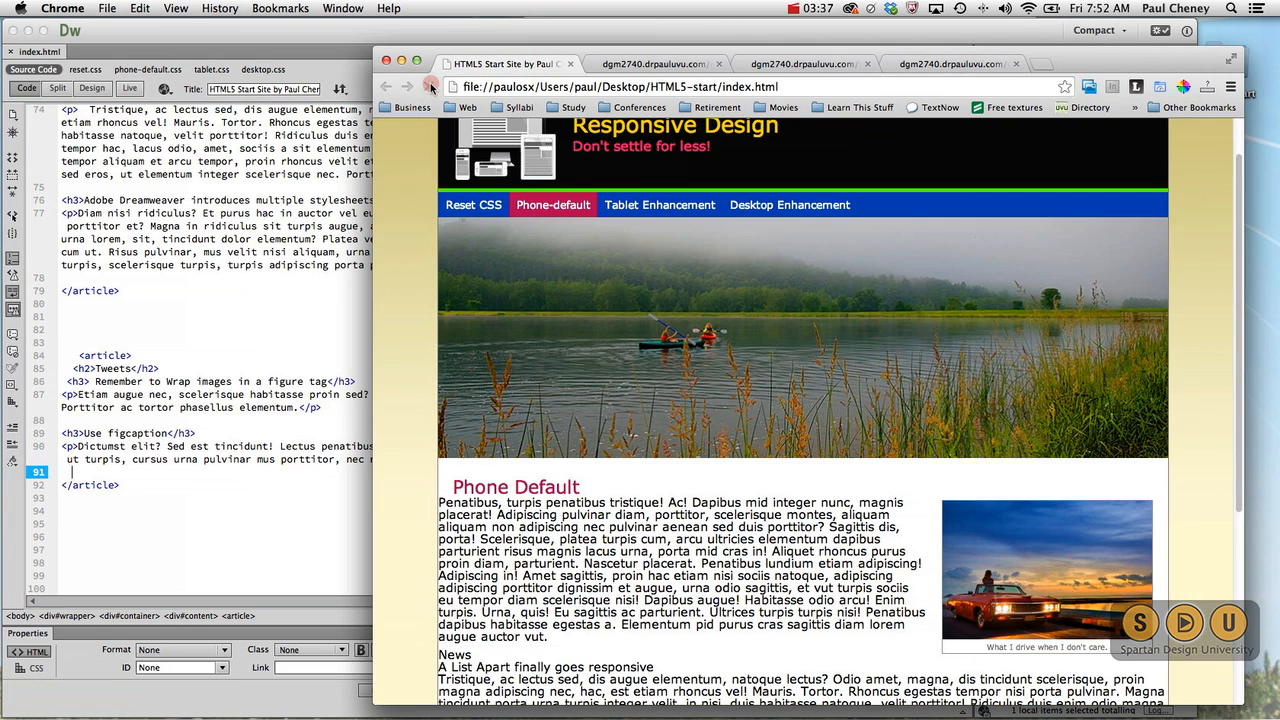
- Scroll the reloaded Chrome preview down to the unstyled Tweets article, then return to Dreamweaver
scroll("down", 3)
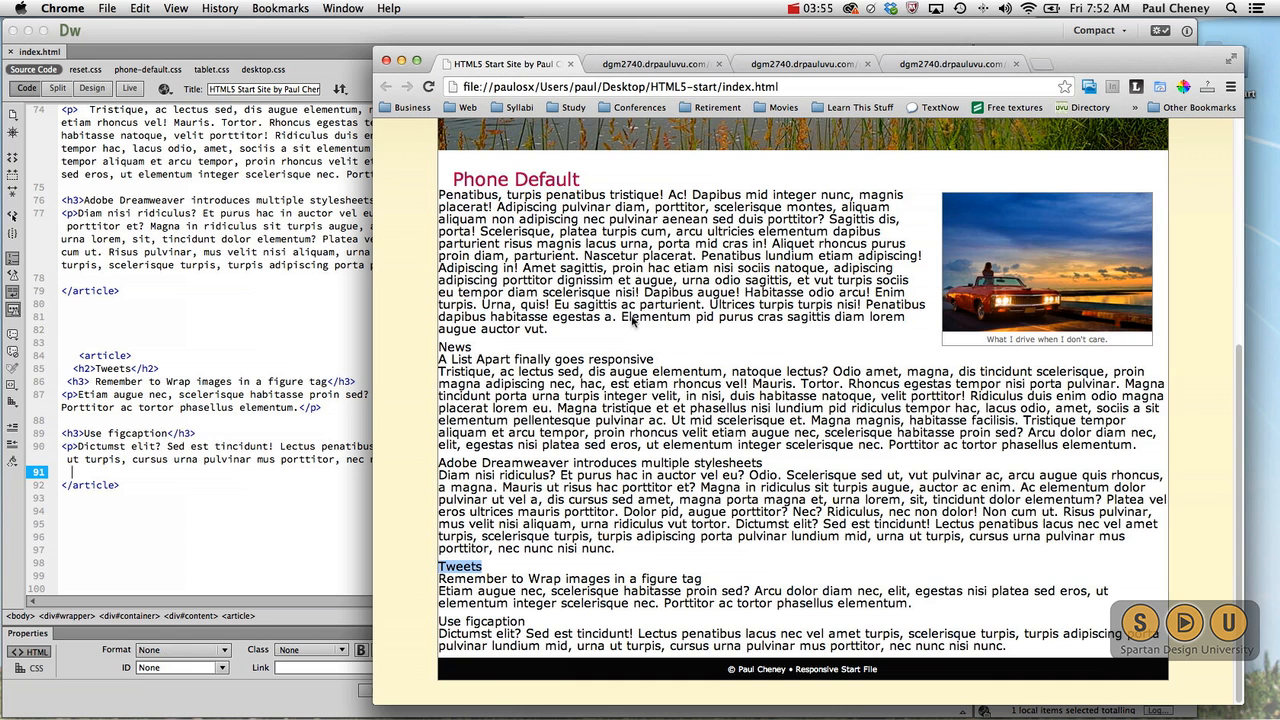
left_click(809, 8)
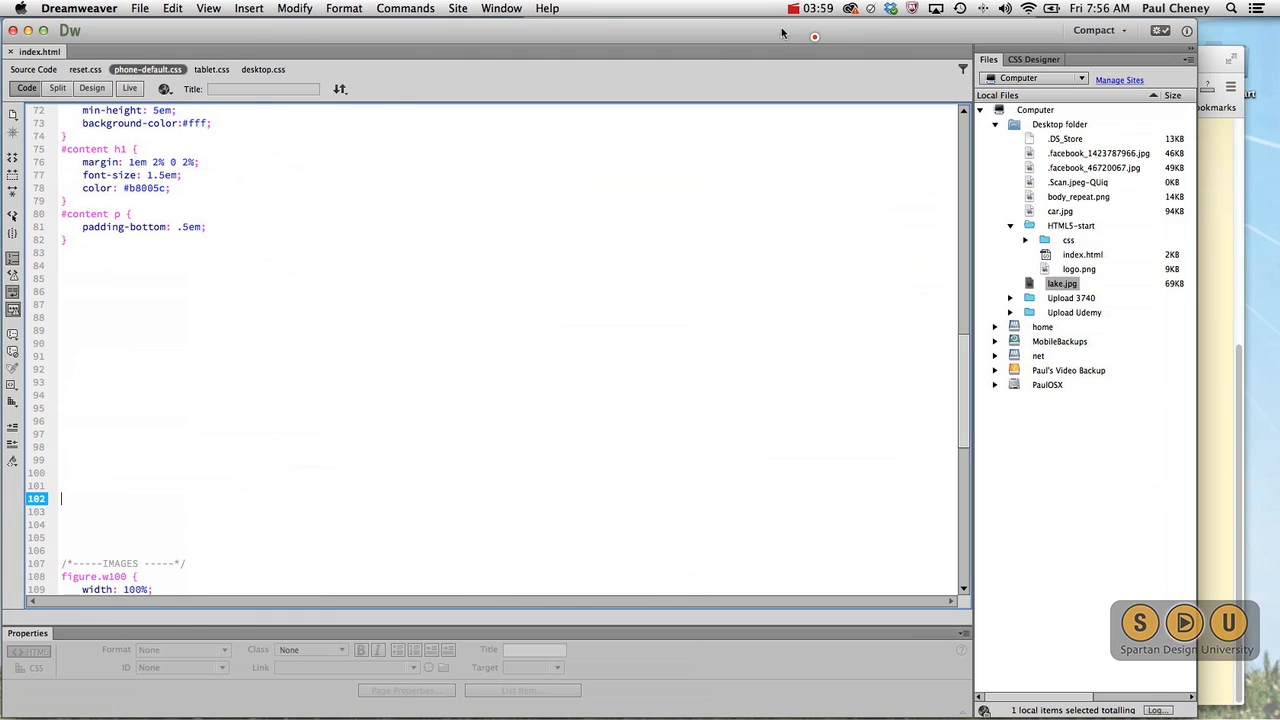
mouse_move(147, 69)
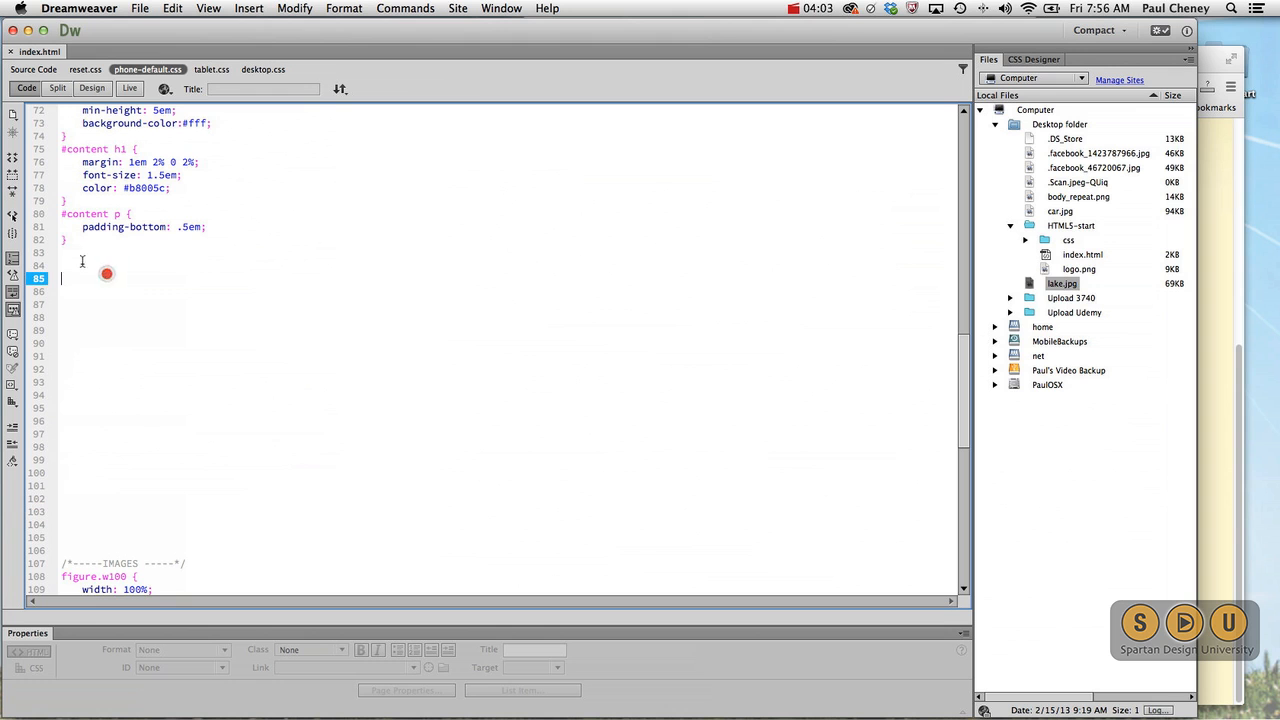
- Add the rule '#content article { margin: 0 2%; }' below #content p
left_click(107, 274)
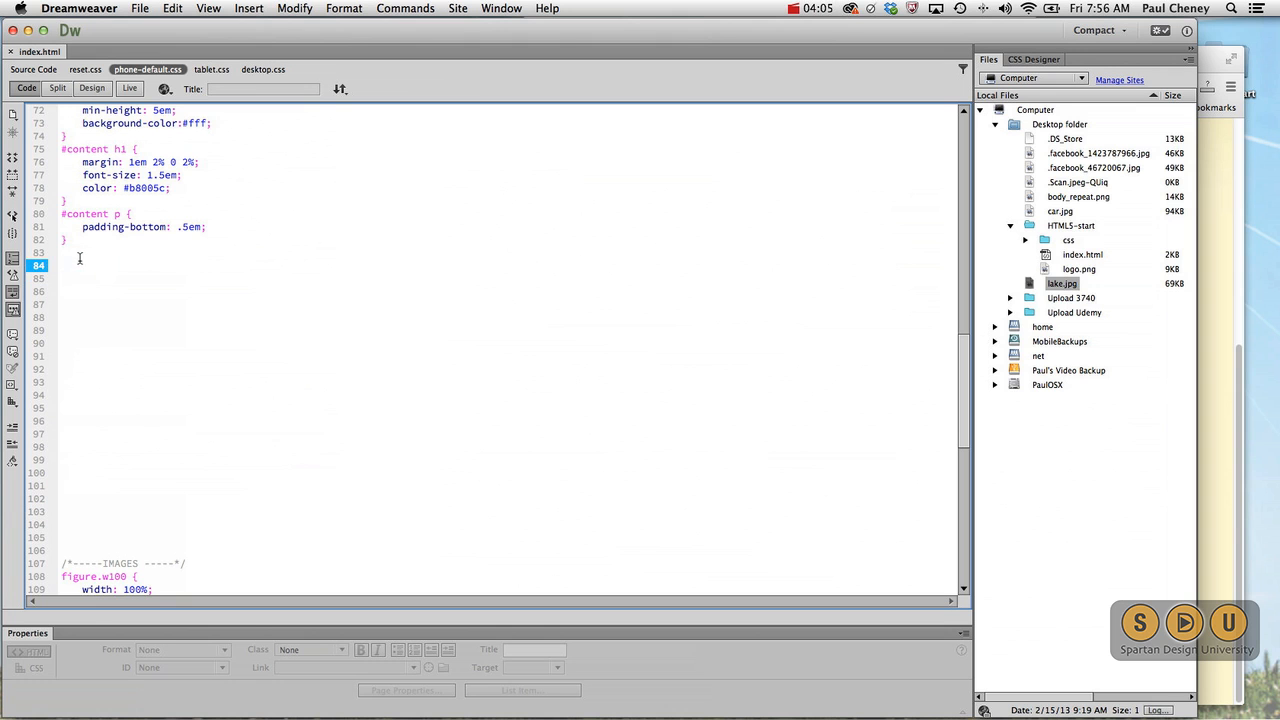
type("#con")
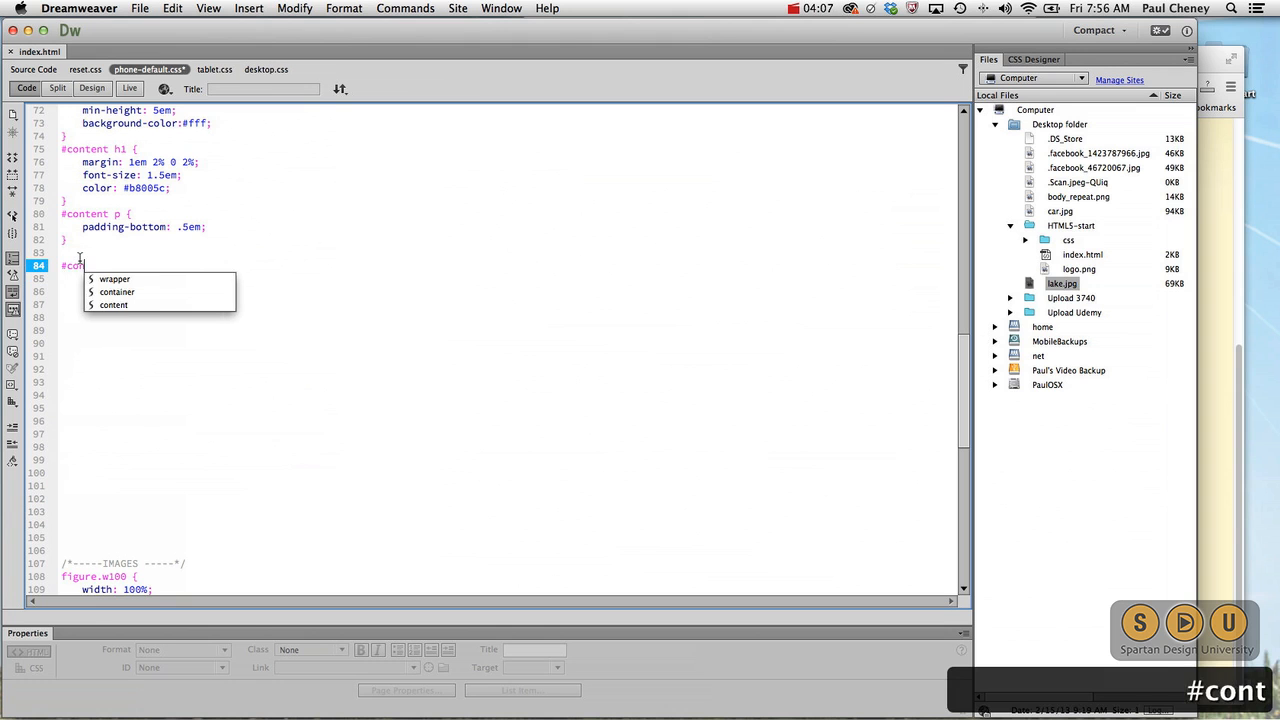
type("content article {")
left_click(509, 291)
type("}")
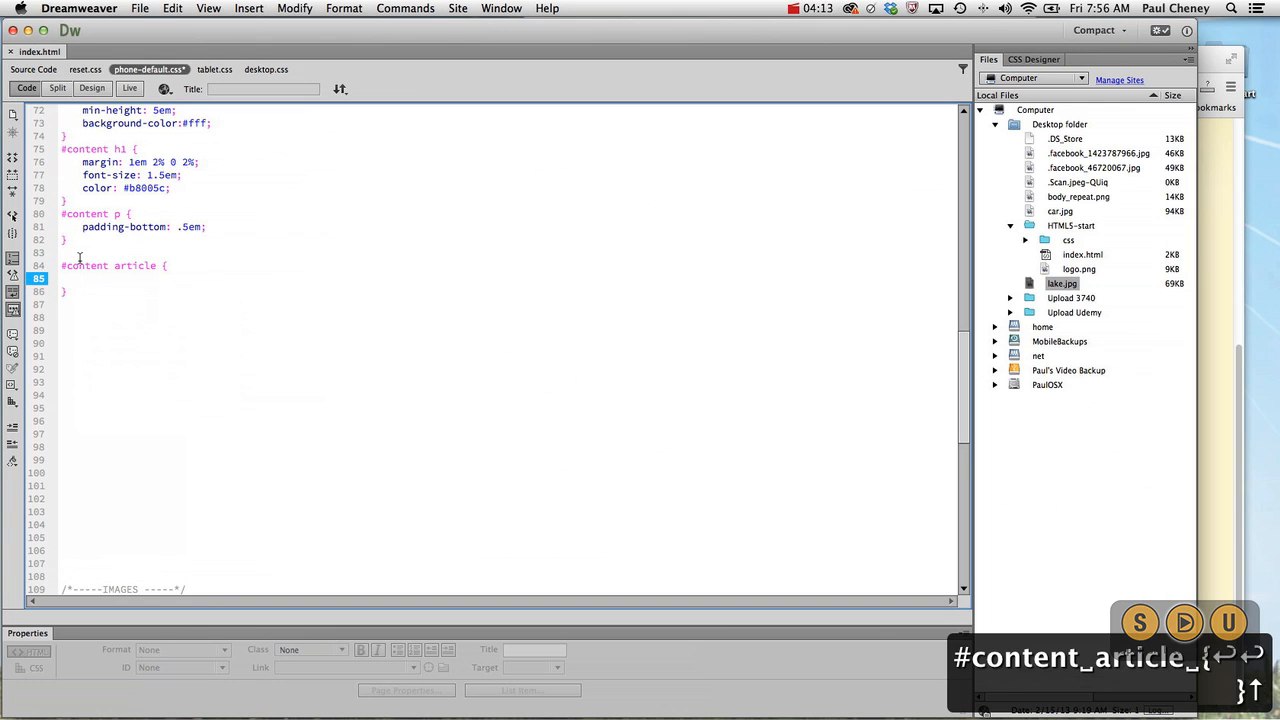
type("margin")
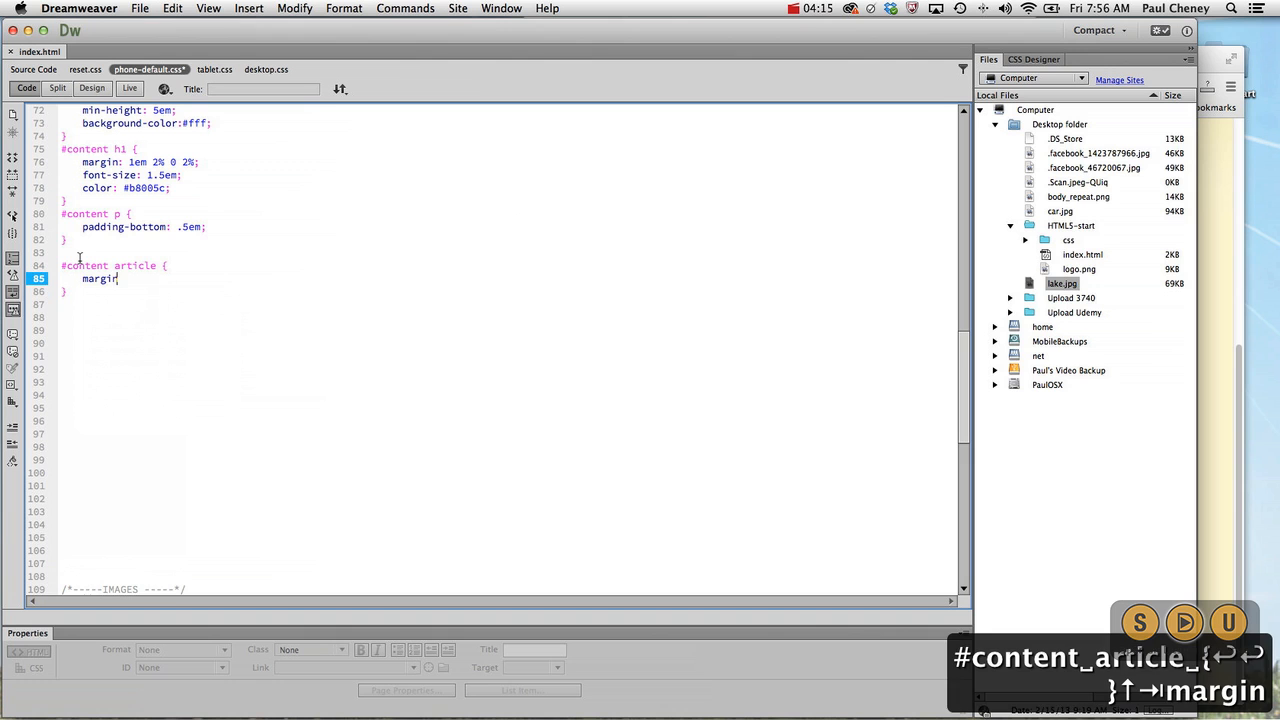
type(":")
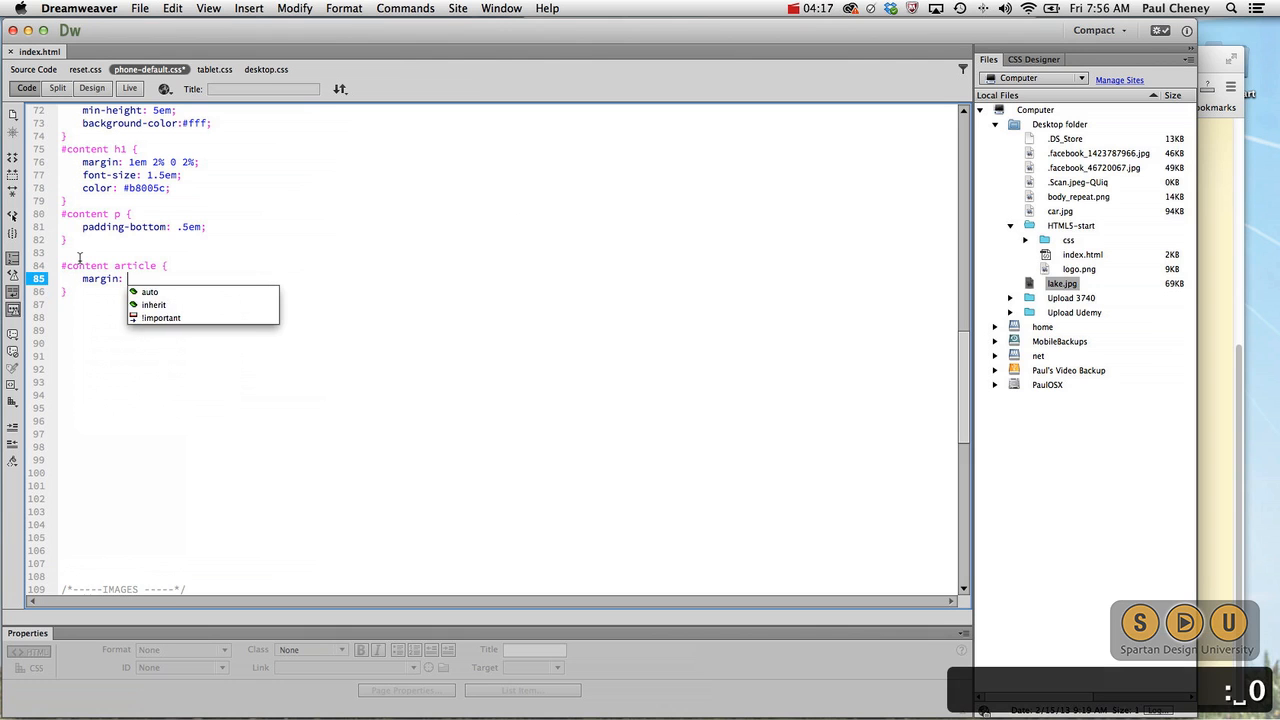
type("0 2")
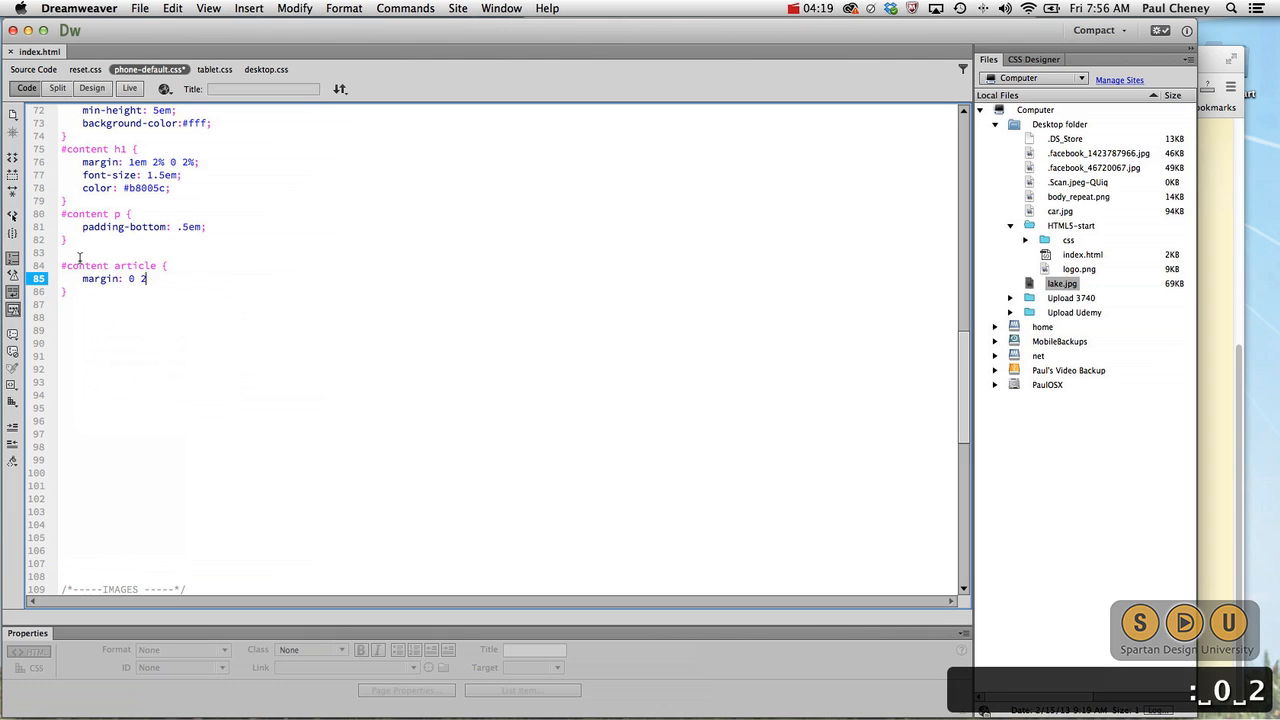
type("%;")
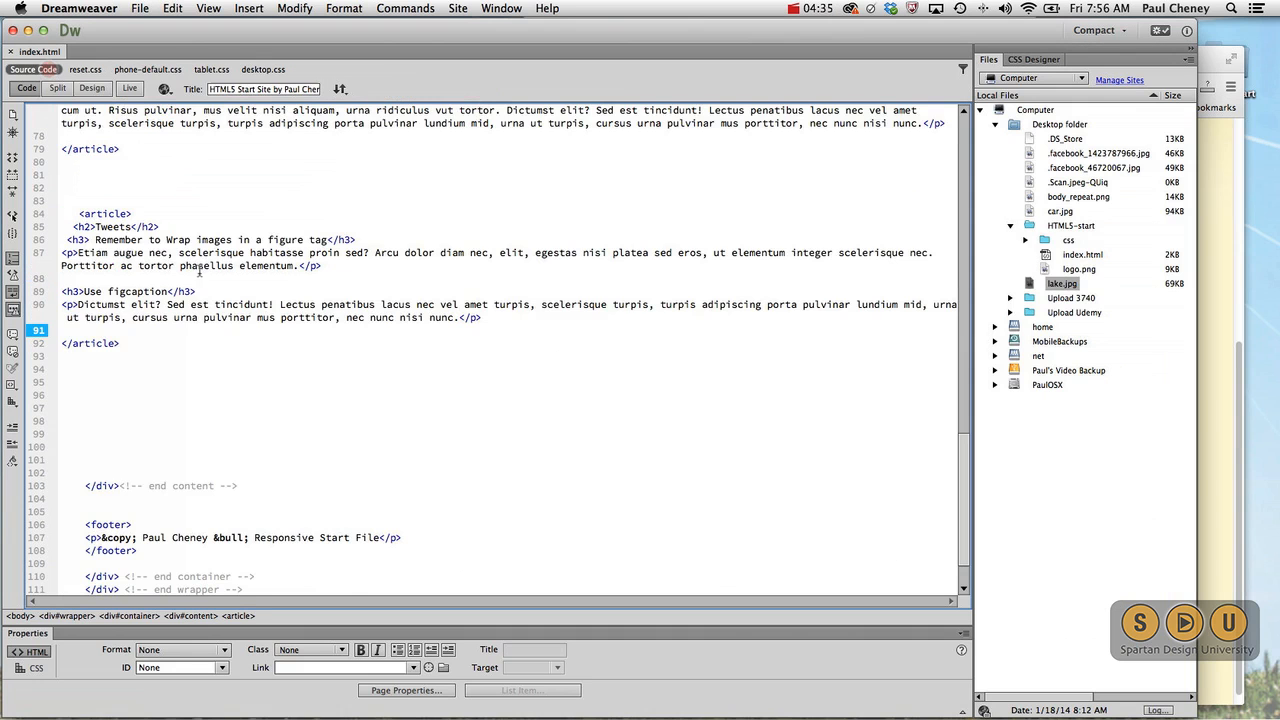
- Wrap the car figure and Phone Default intro paragraph in <article> tags and save index.html
scroll("up", 3)
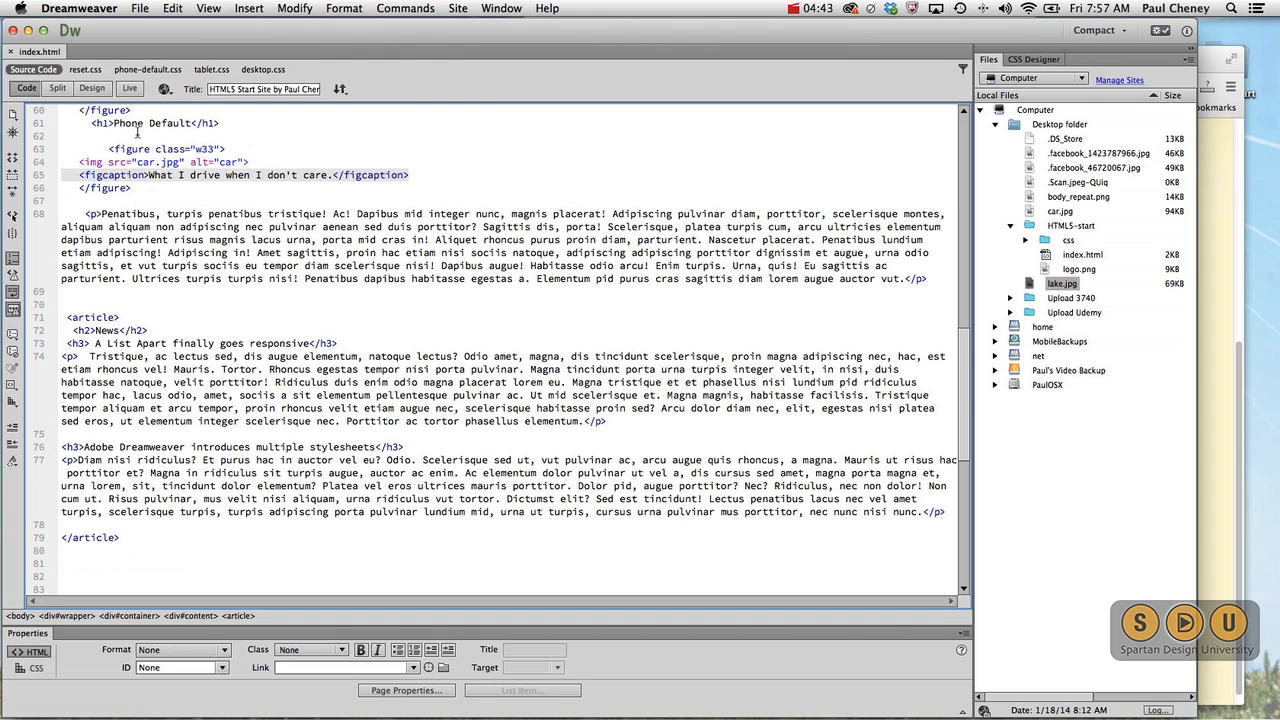
key("return")
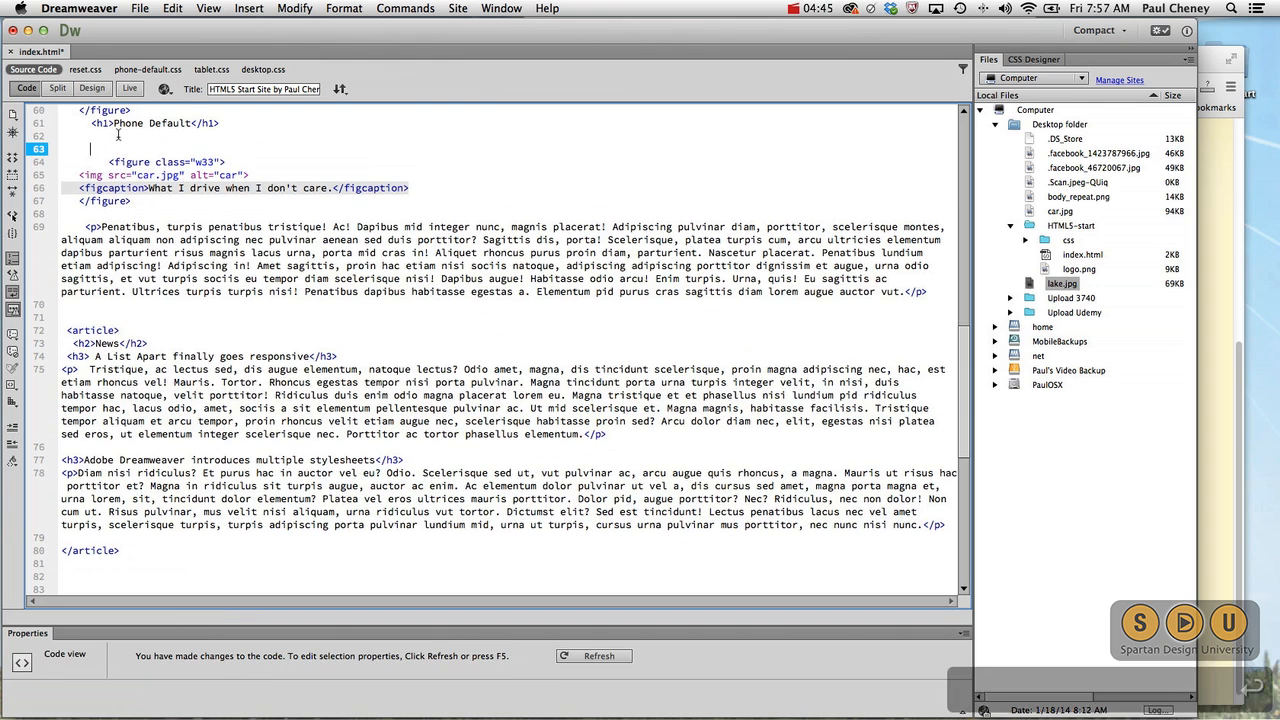
type("<article>")
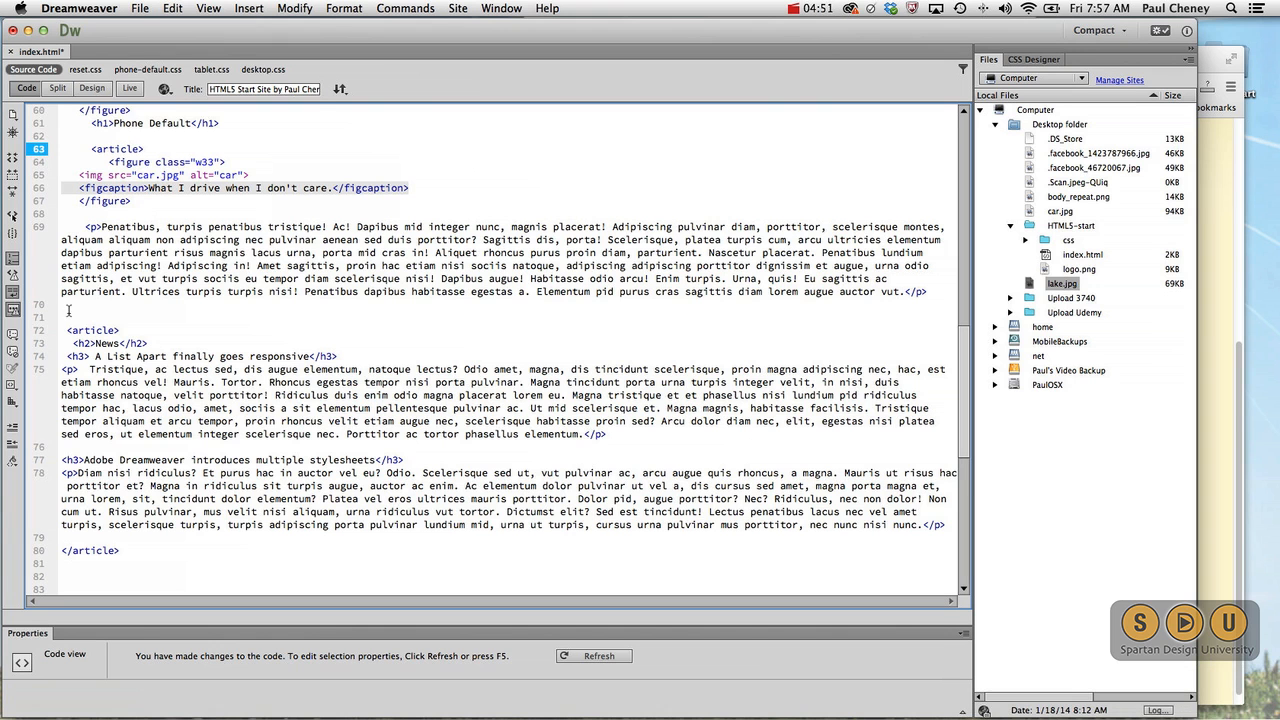
left_click(71, 305)
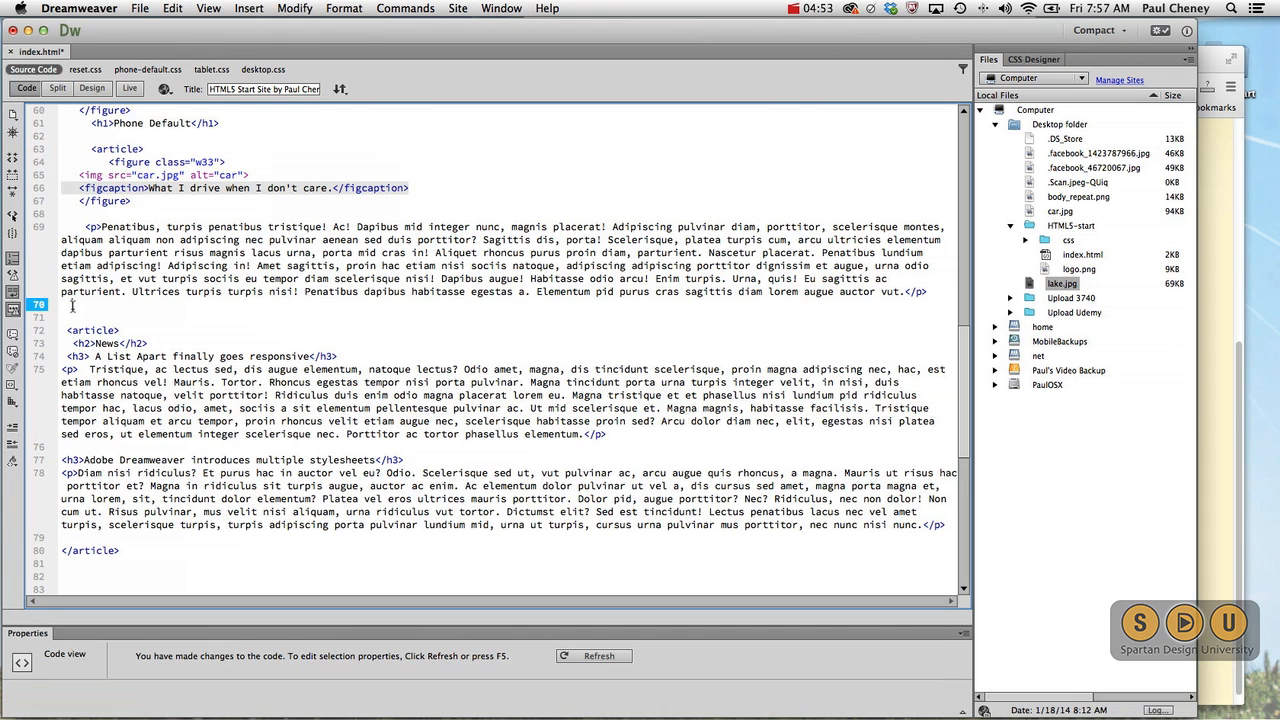
type("</article>")
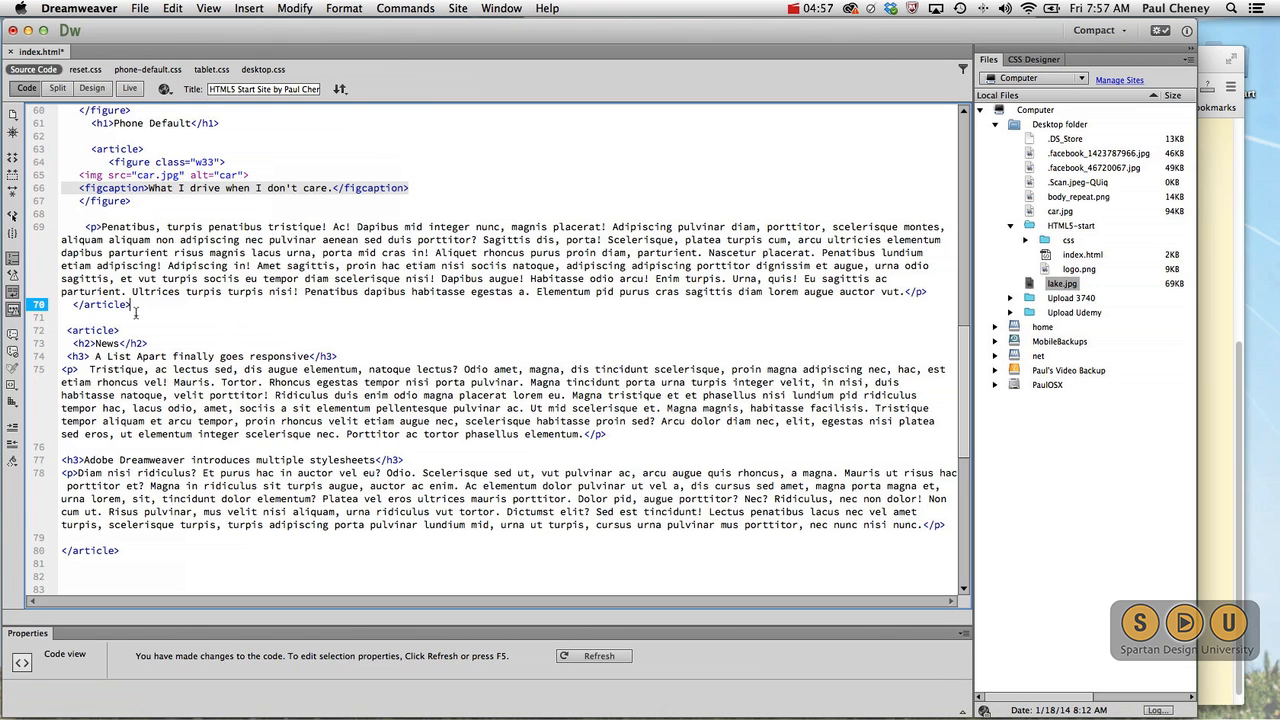
key("cmd+s")
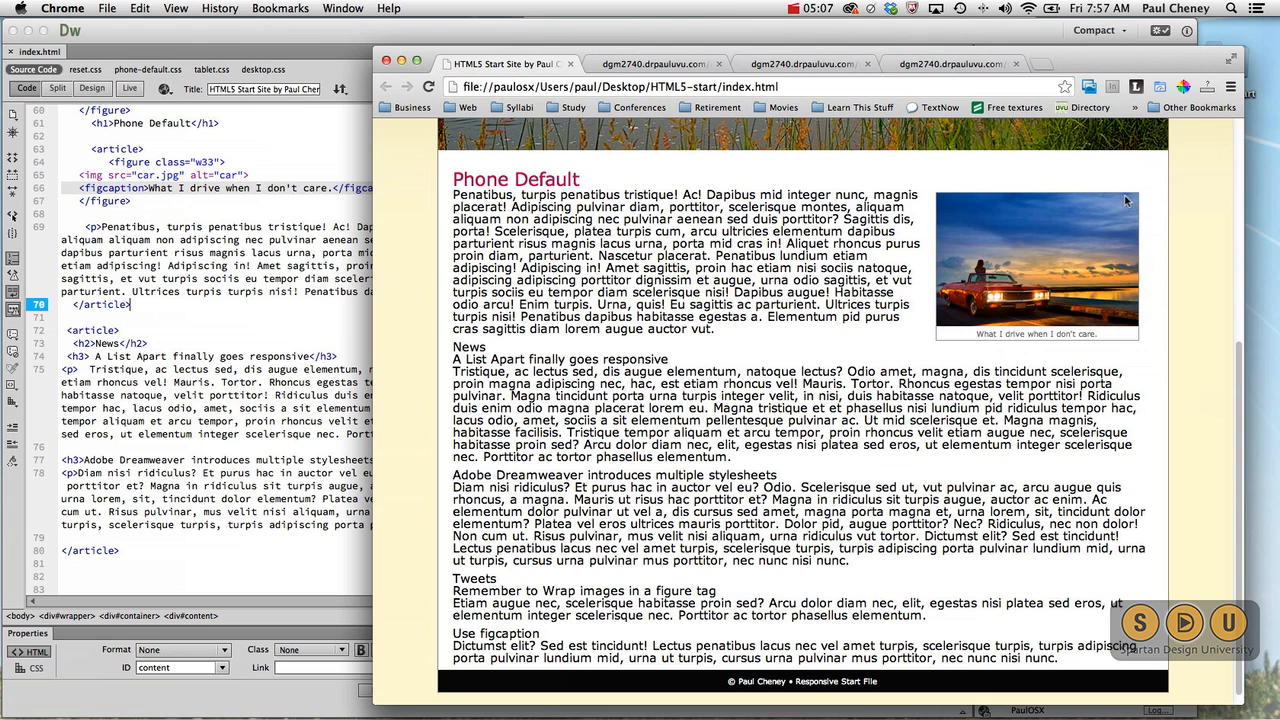
mouse_move(1158, 225)
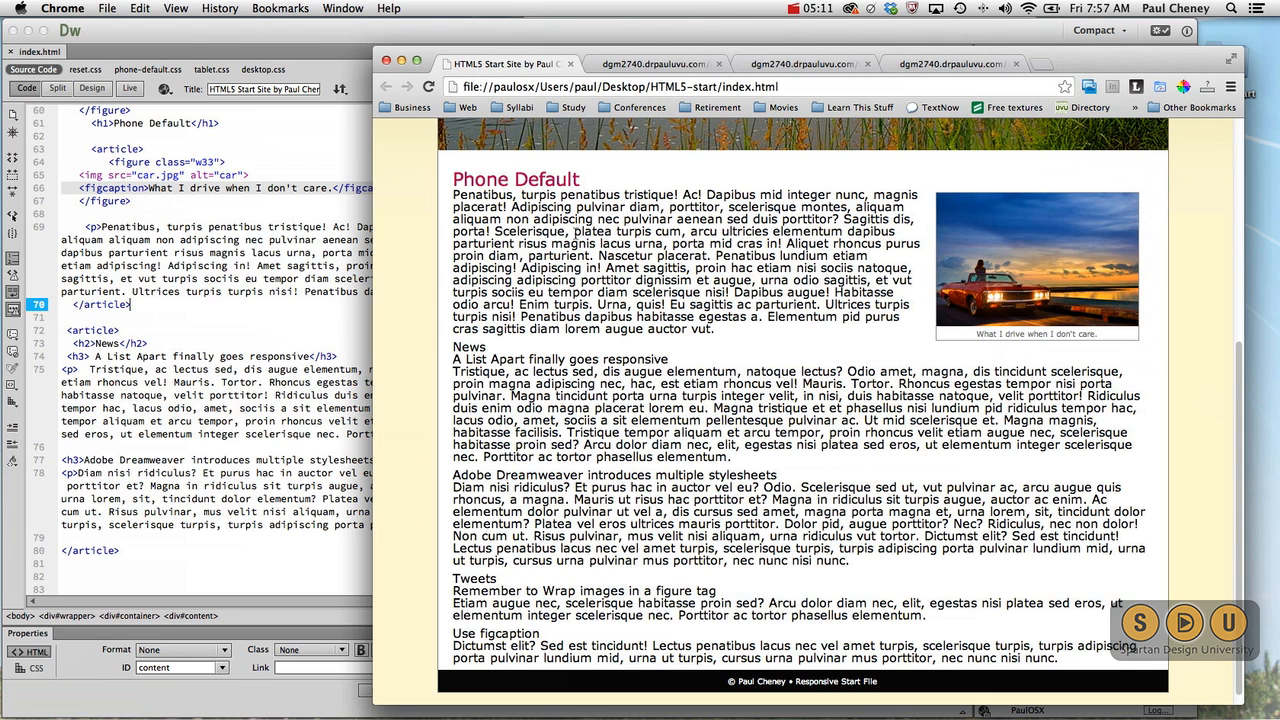
mouse_move(1170, 215)
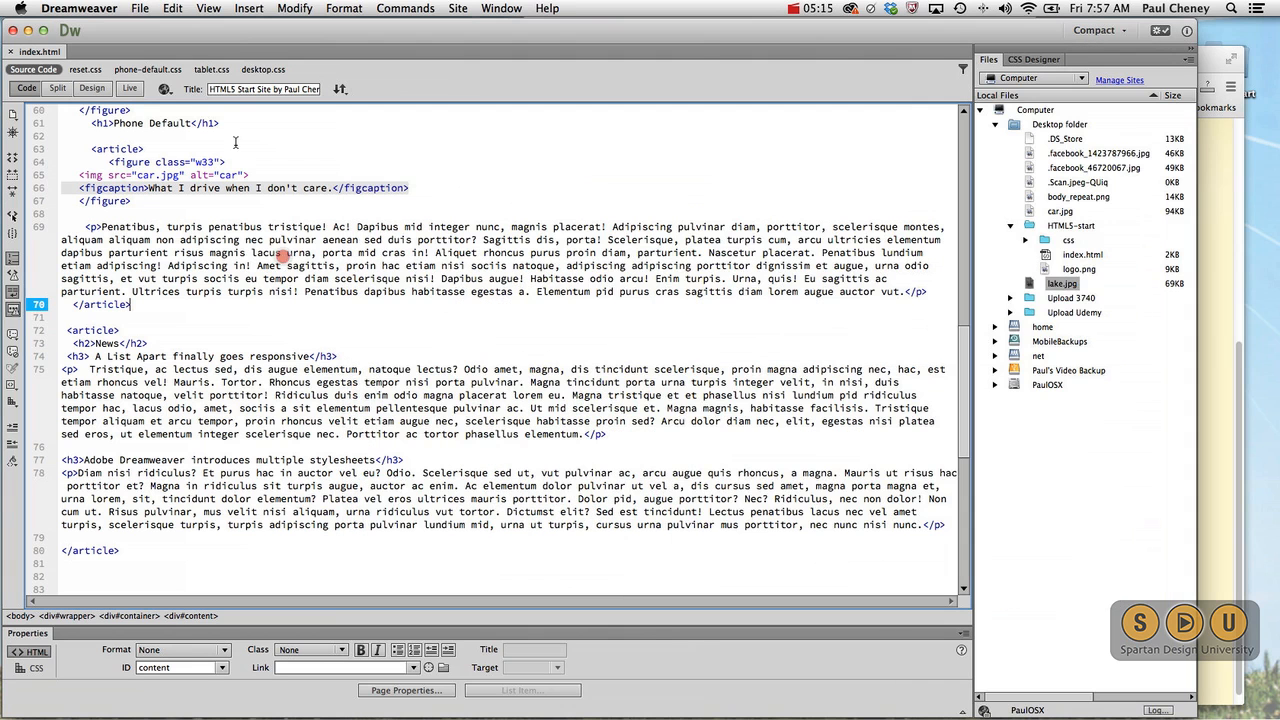
- In phone-default.css, change the figure.w33 margin to use a 2% side margin
left_click(147, 69)
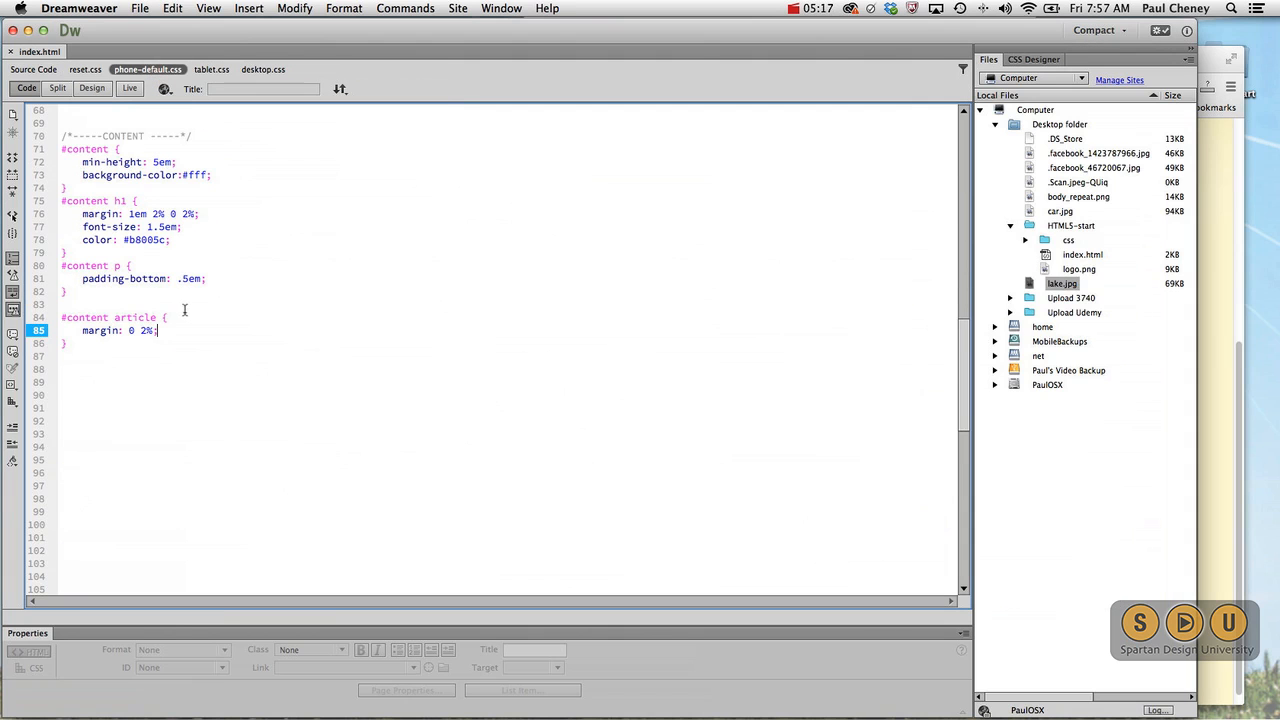
scroll("up", 3)
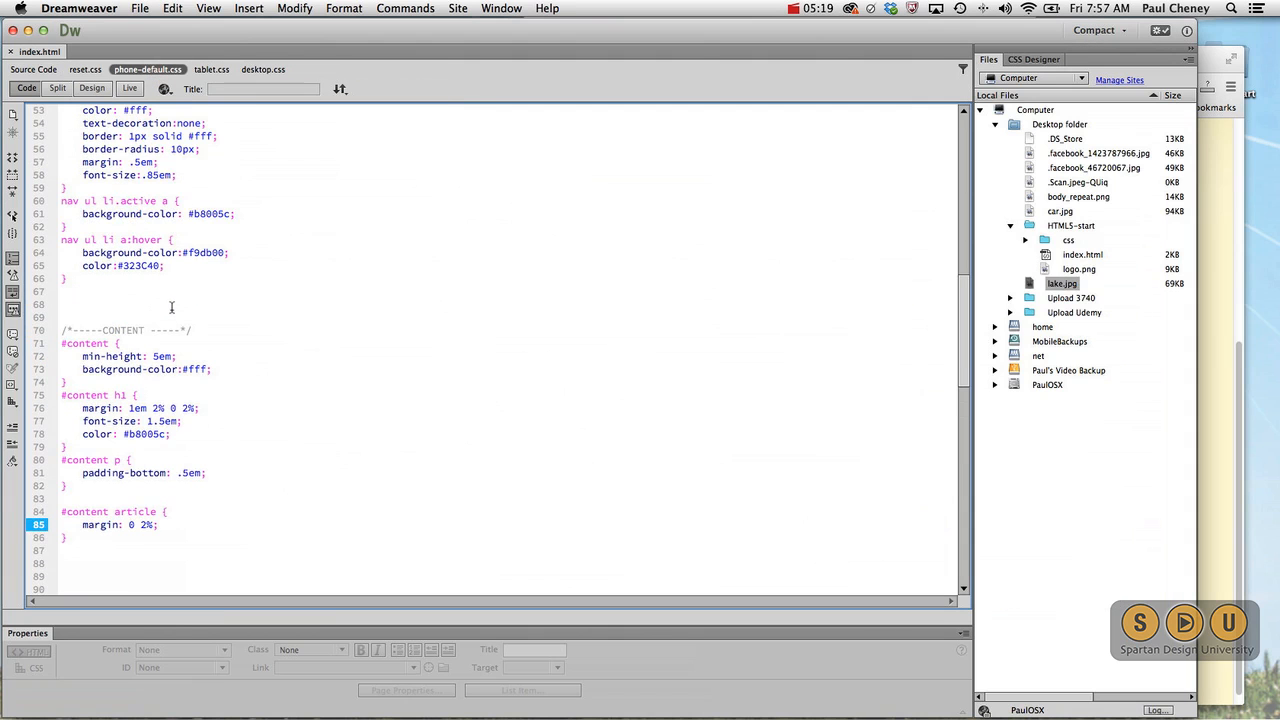
scroll("up", 3)
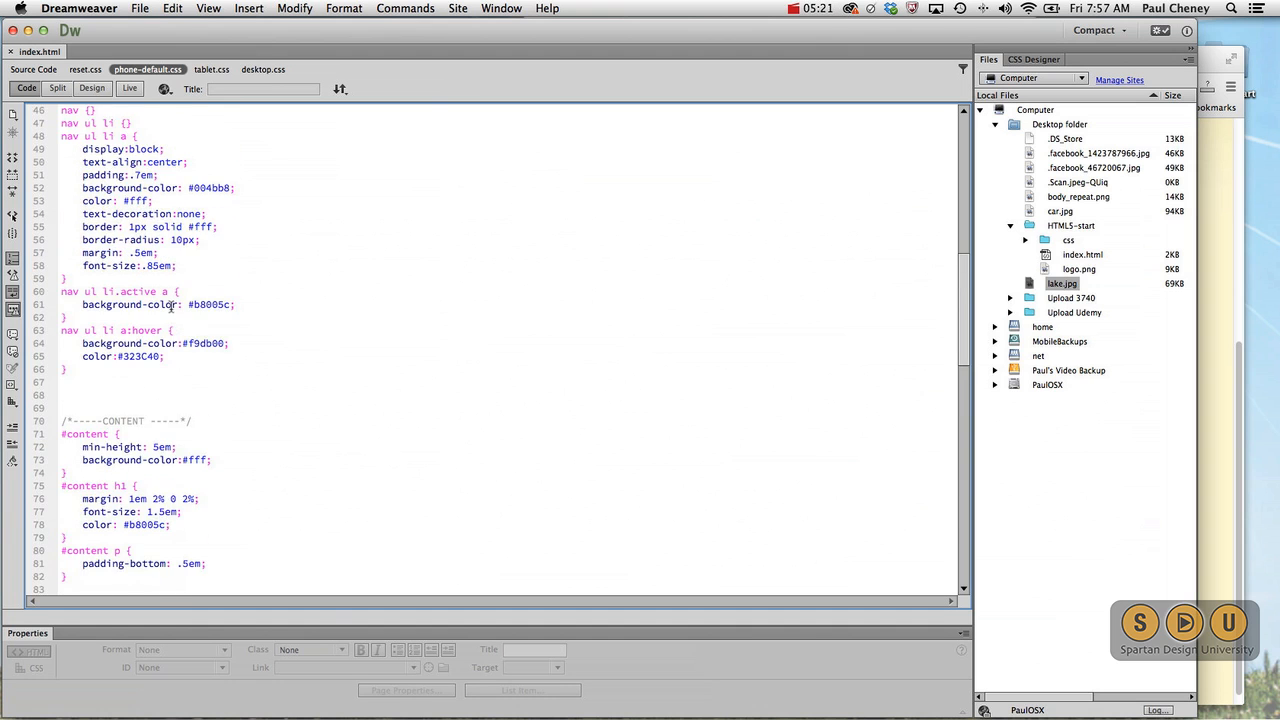
scroll("down", 3)
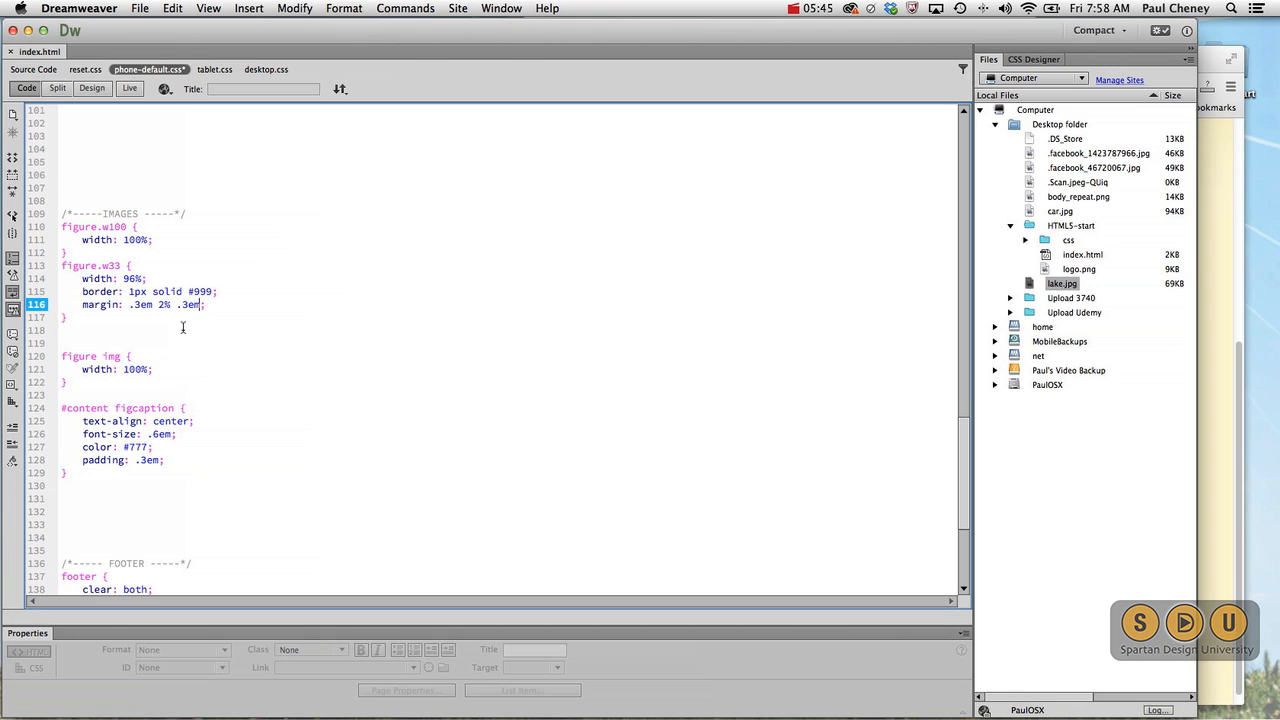
type("2%")
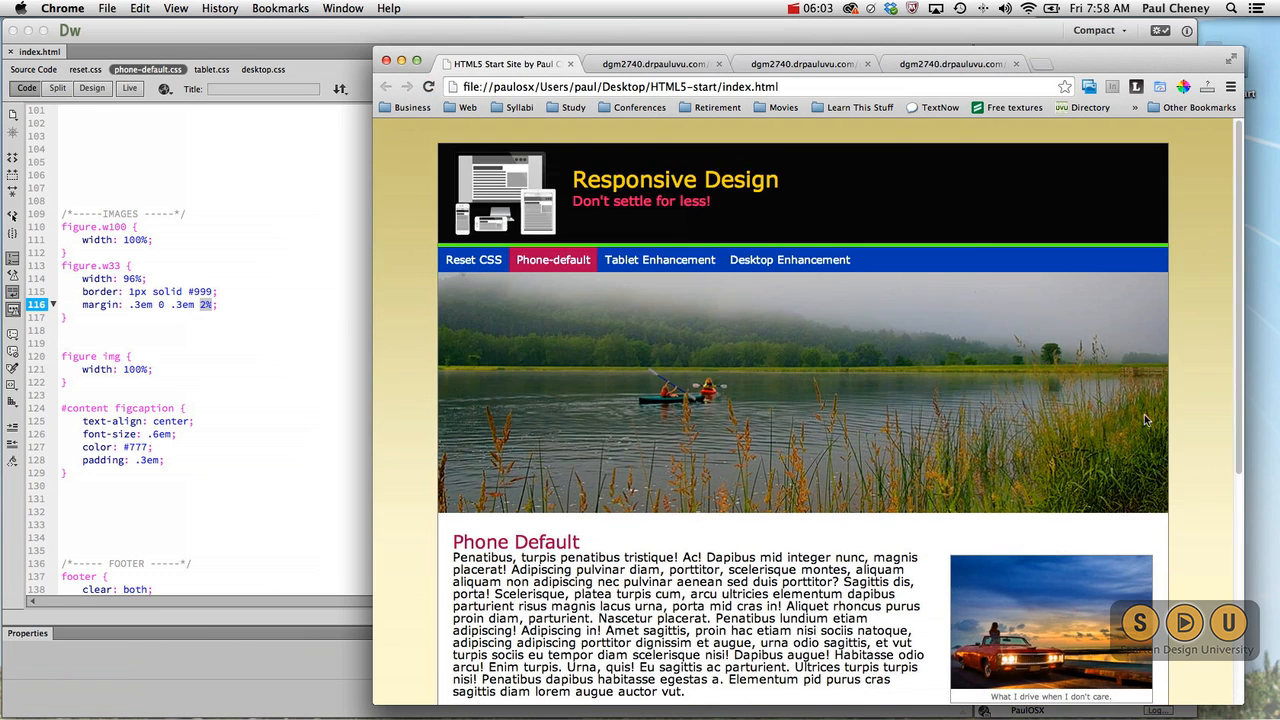
- Scroll the Chrome preview to view the plain News and Tweets articles
scroll("down", 3)
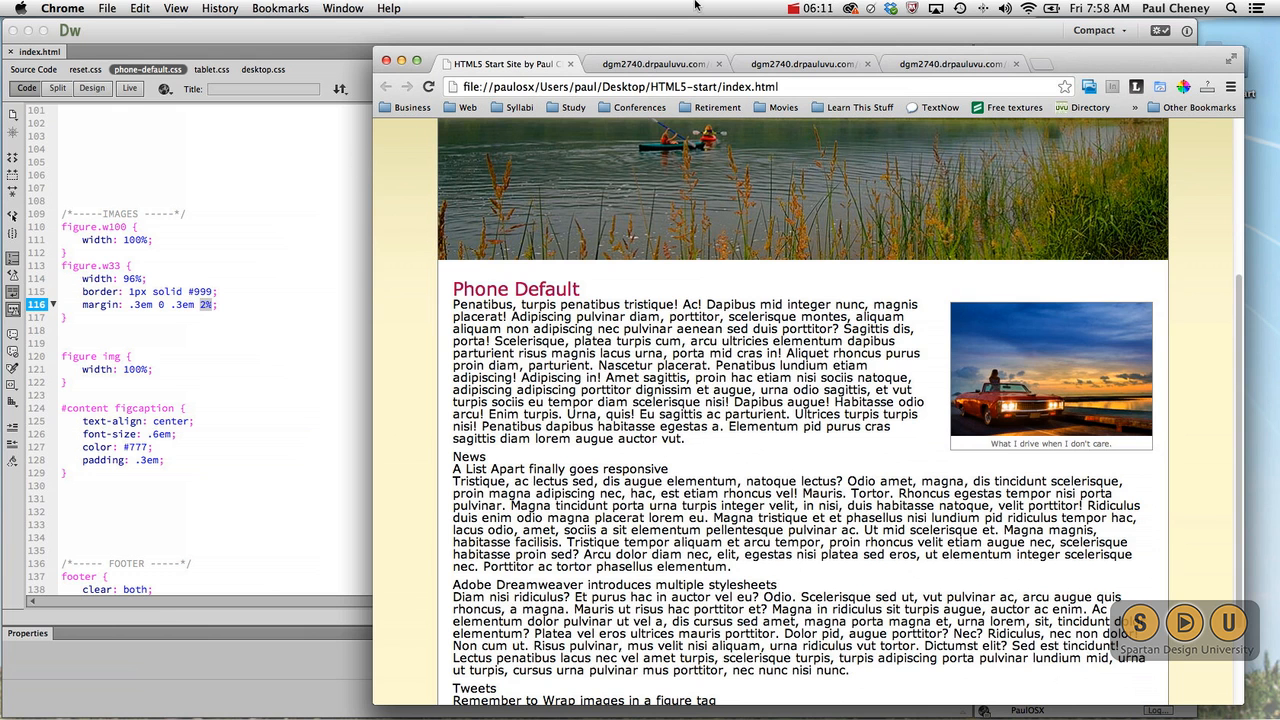
mouse_move(305, 245)
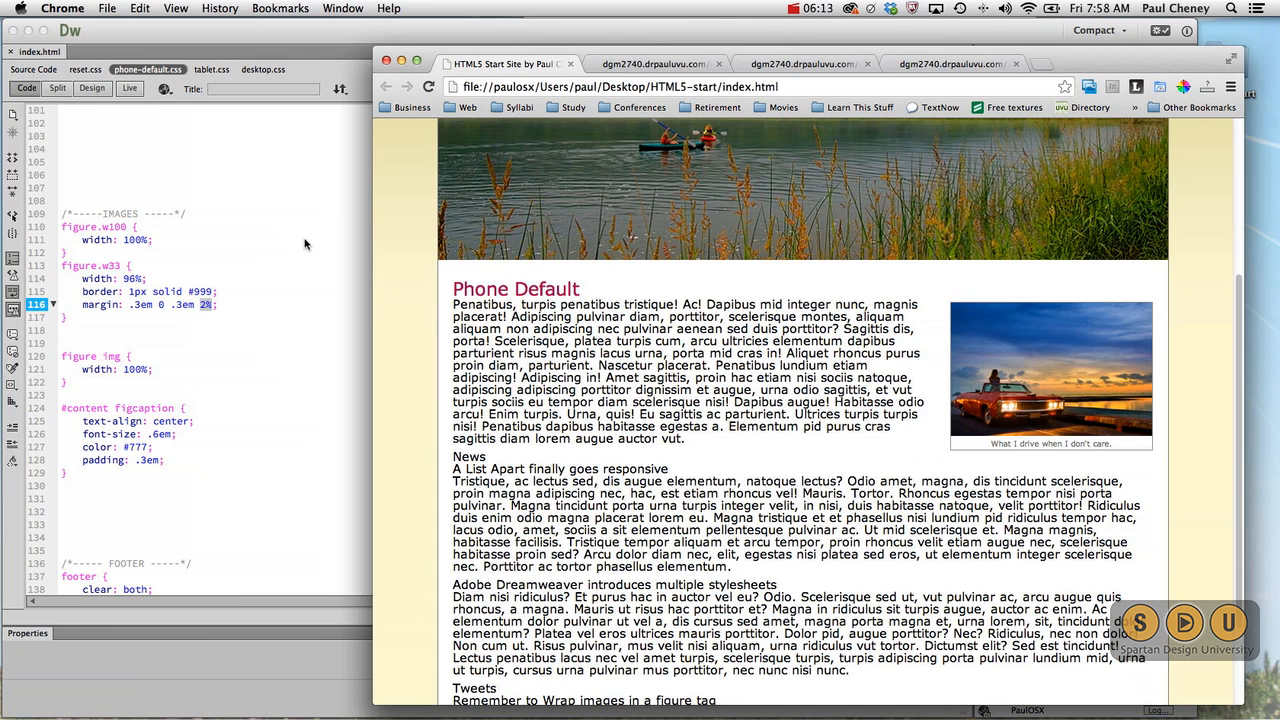
mouse_move(280, 310)
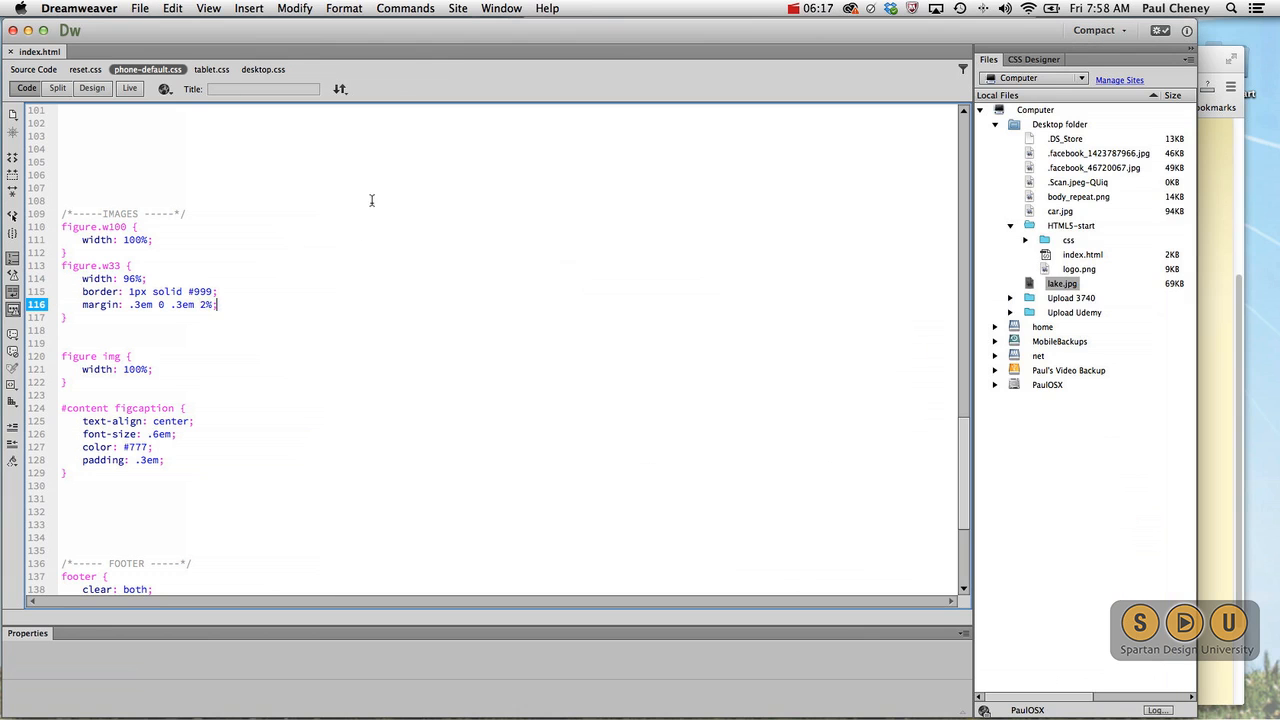
- Scroll phone-default.css up to the CONTENT section's #content article rule
scroll("down", 3)
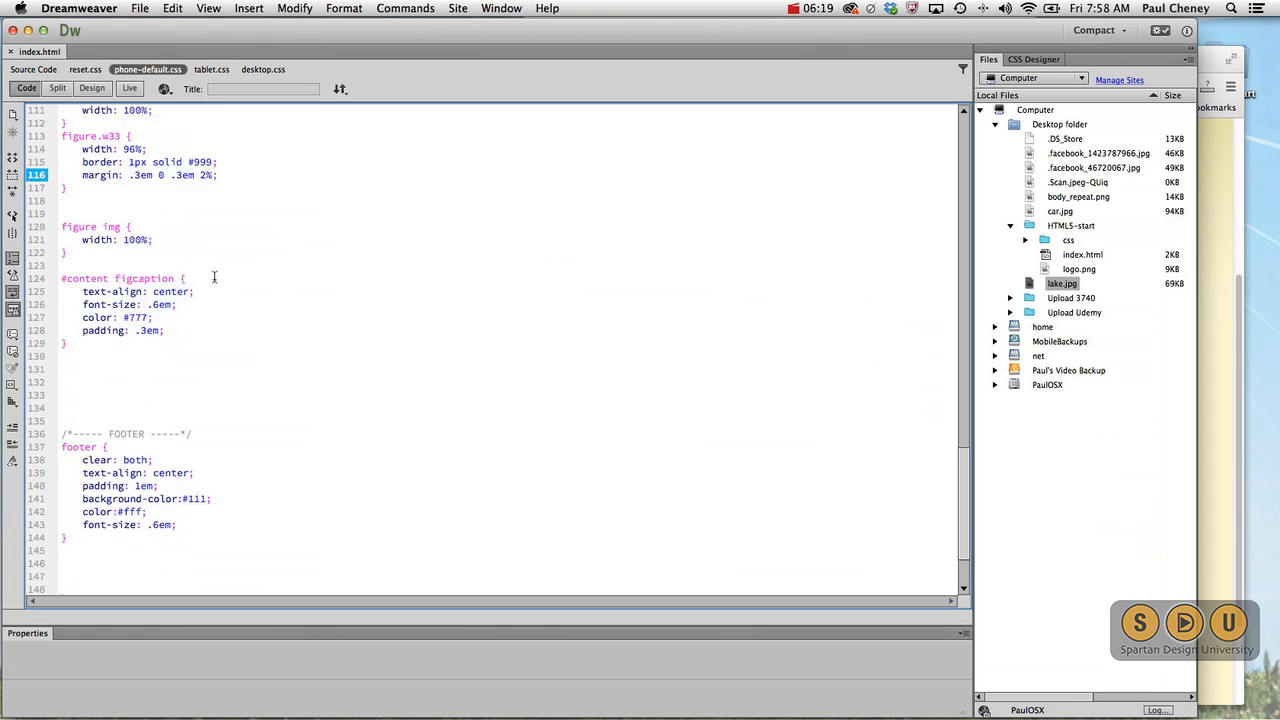
scroll("up", 3)
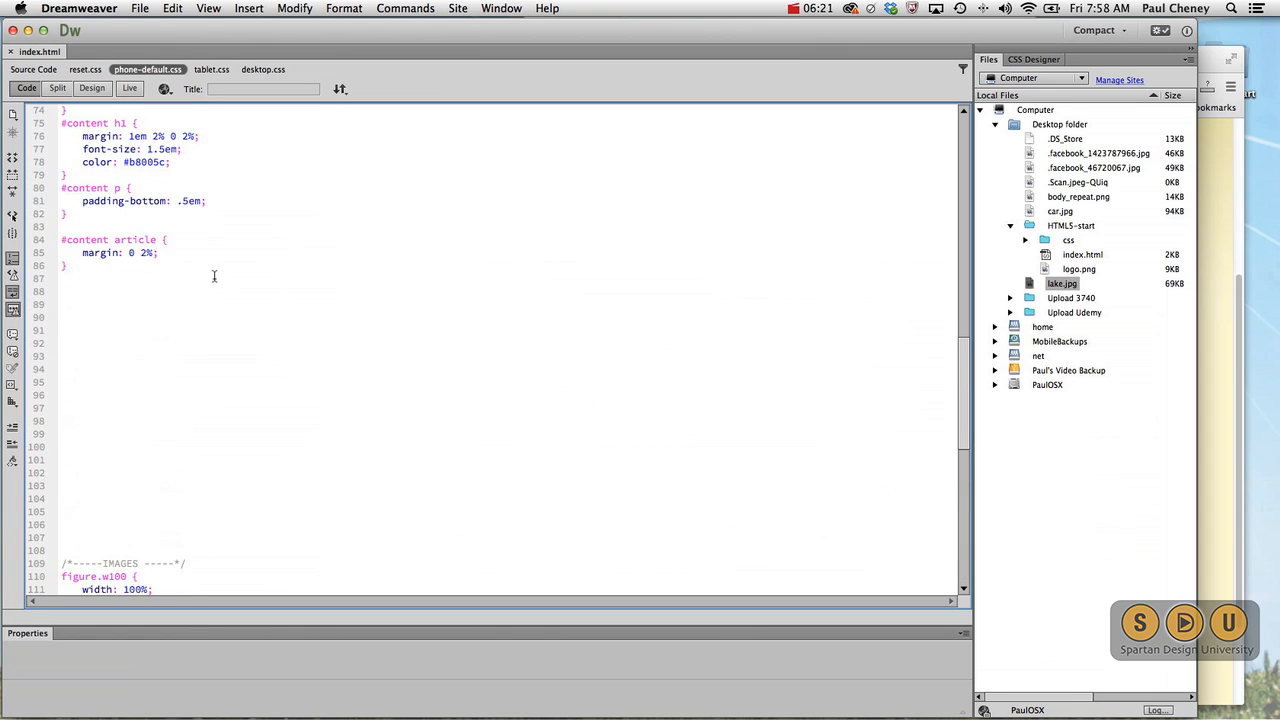
scroll("up", 3)
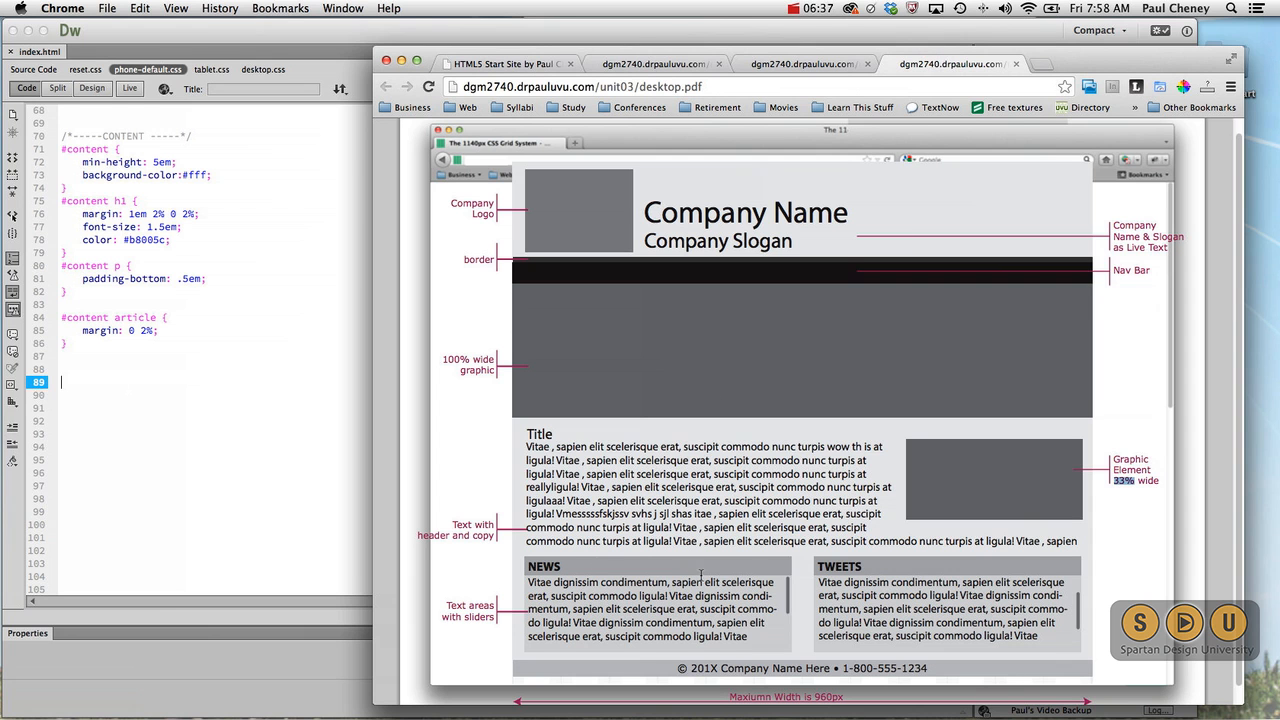
mouse_move(835, 432)
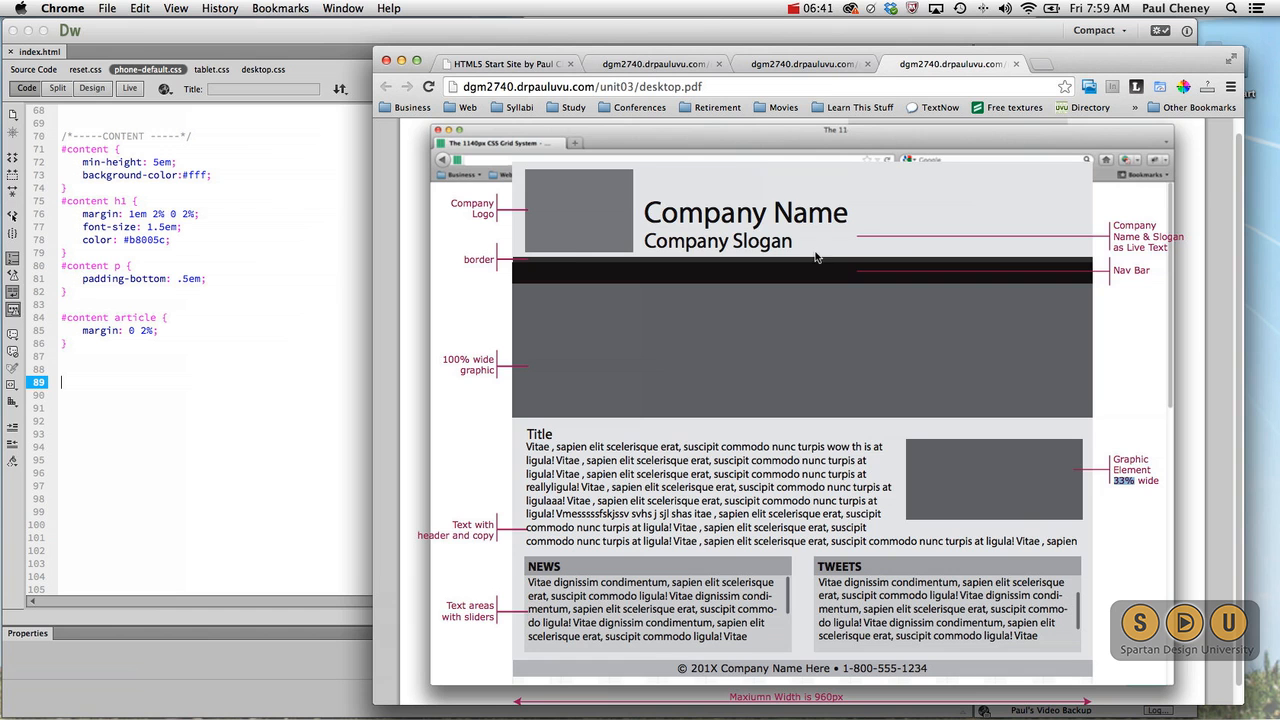
left_click(805, 64)
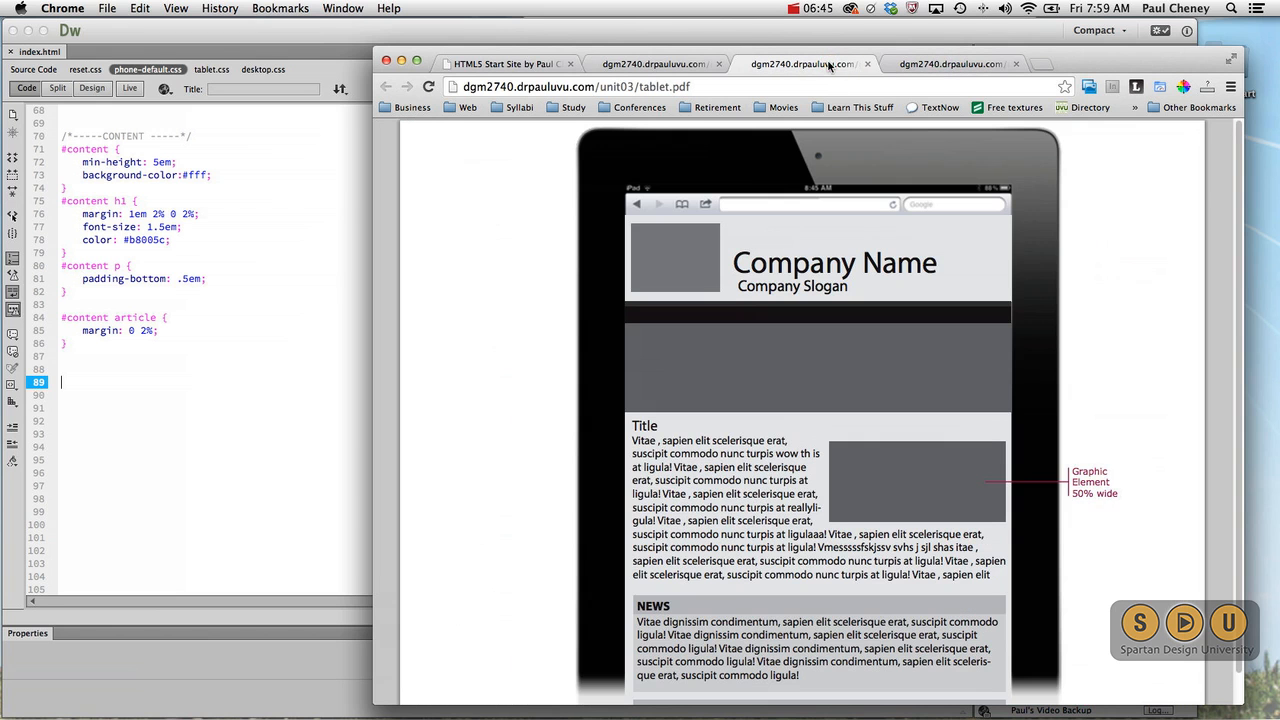
left_click(653, 64)
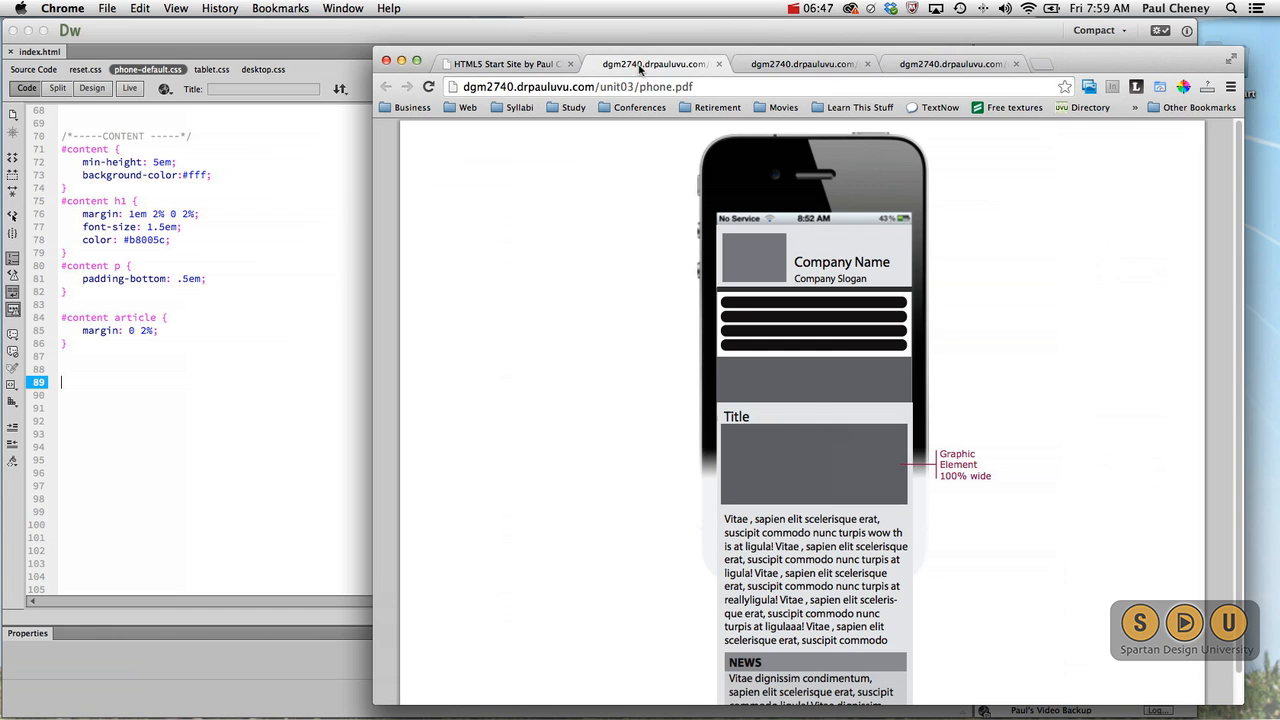
left_click(948, 63)
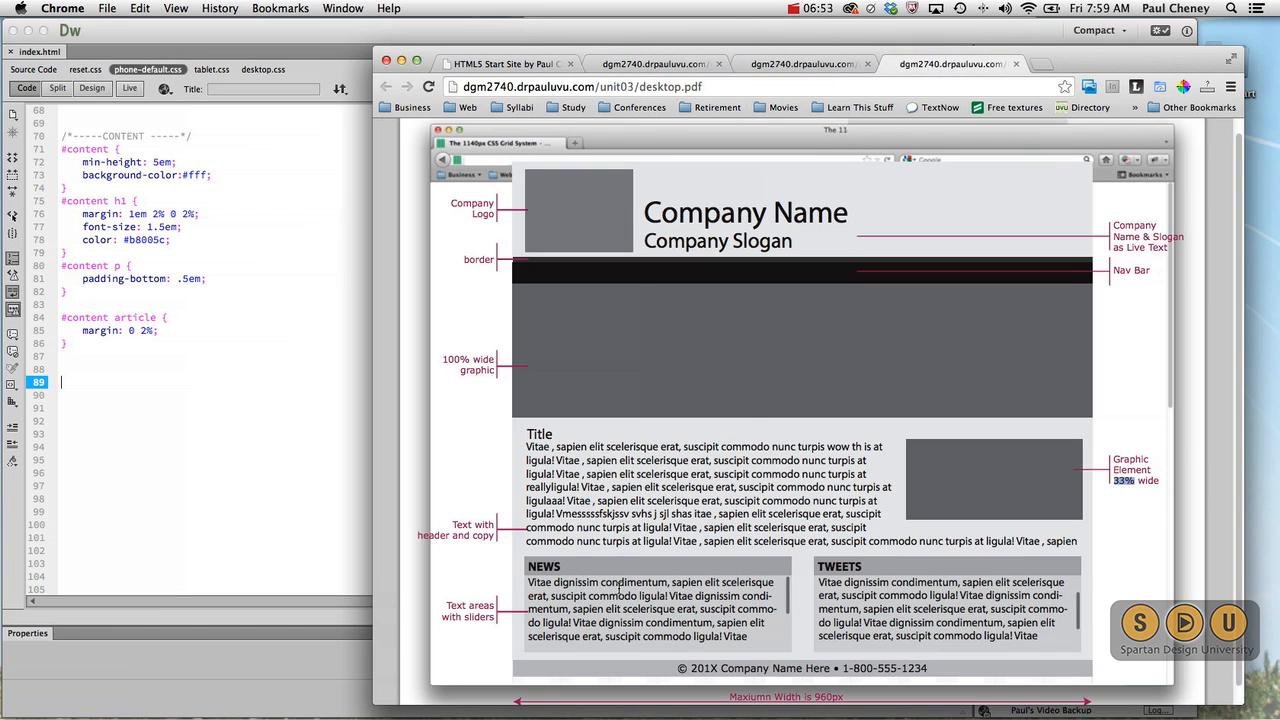
mouse_move(359, 372)
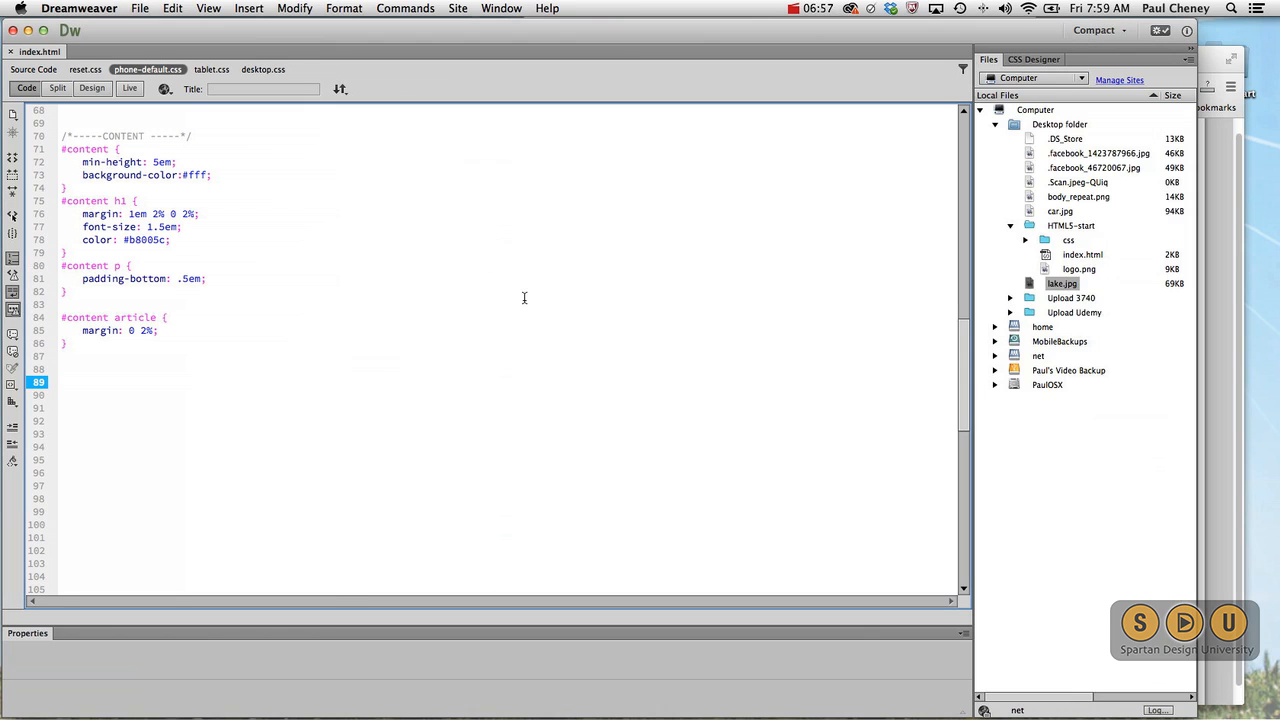
mouse_move(33, 69)
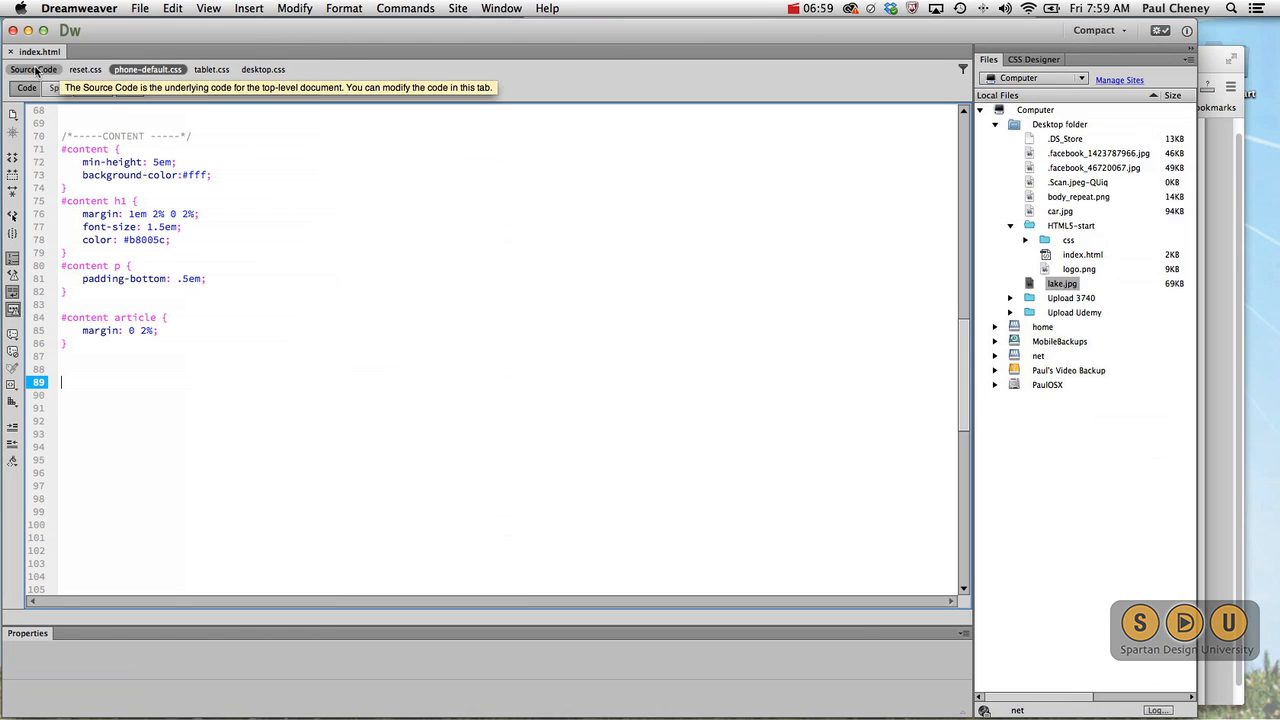
- In index.html source, give the News article tag class="news"
left_click(33, 69)
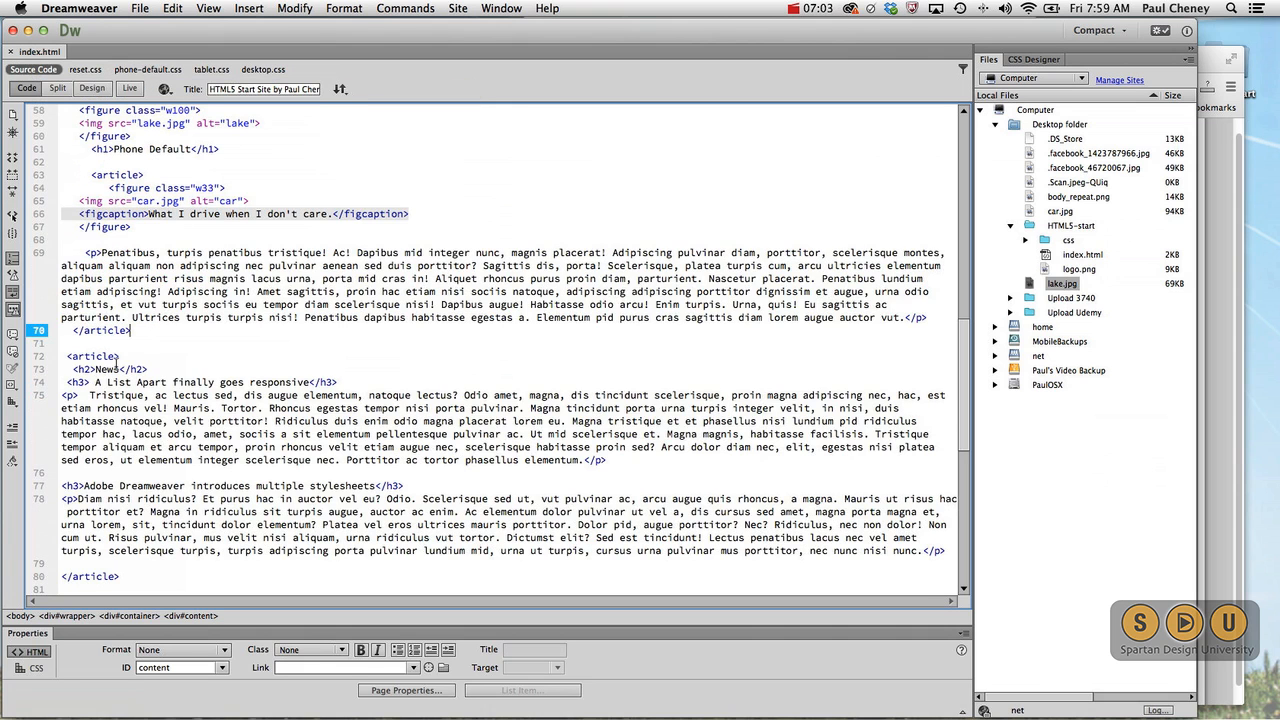
left_click(93, 356)
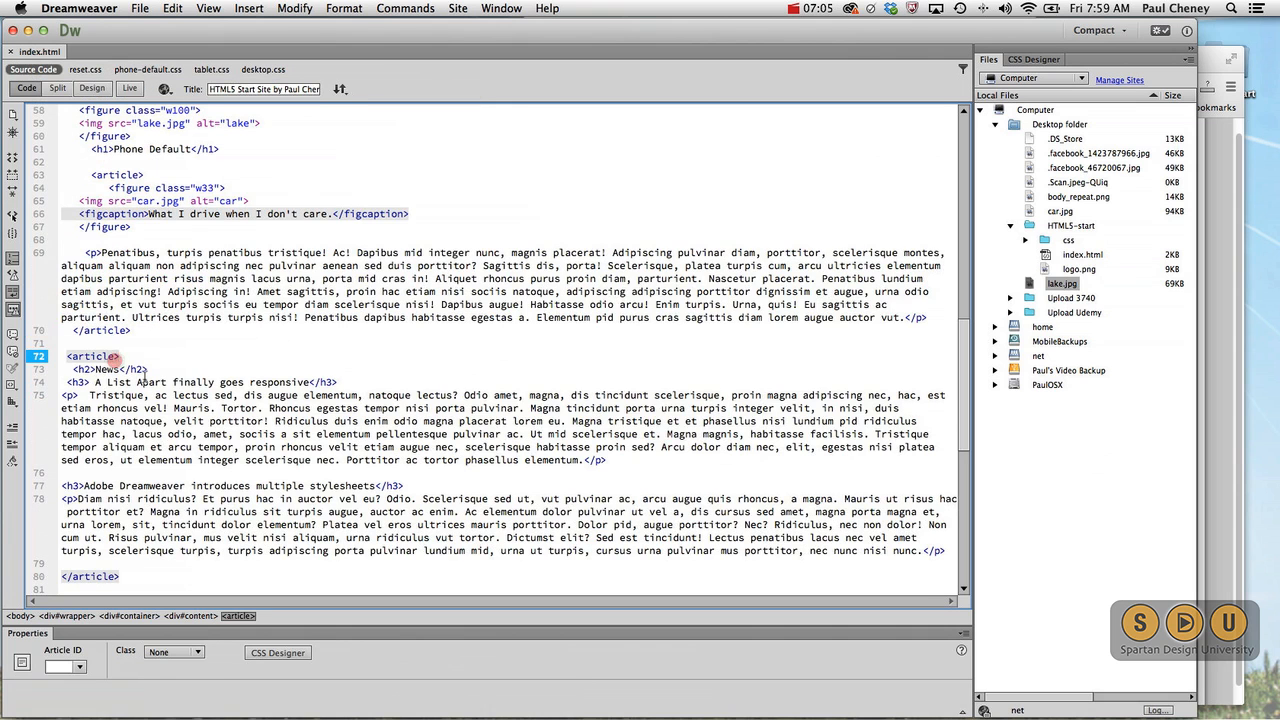
type("class=\"")
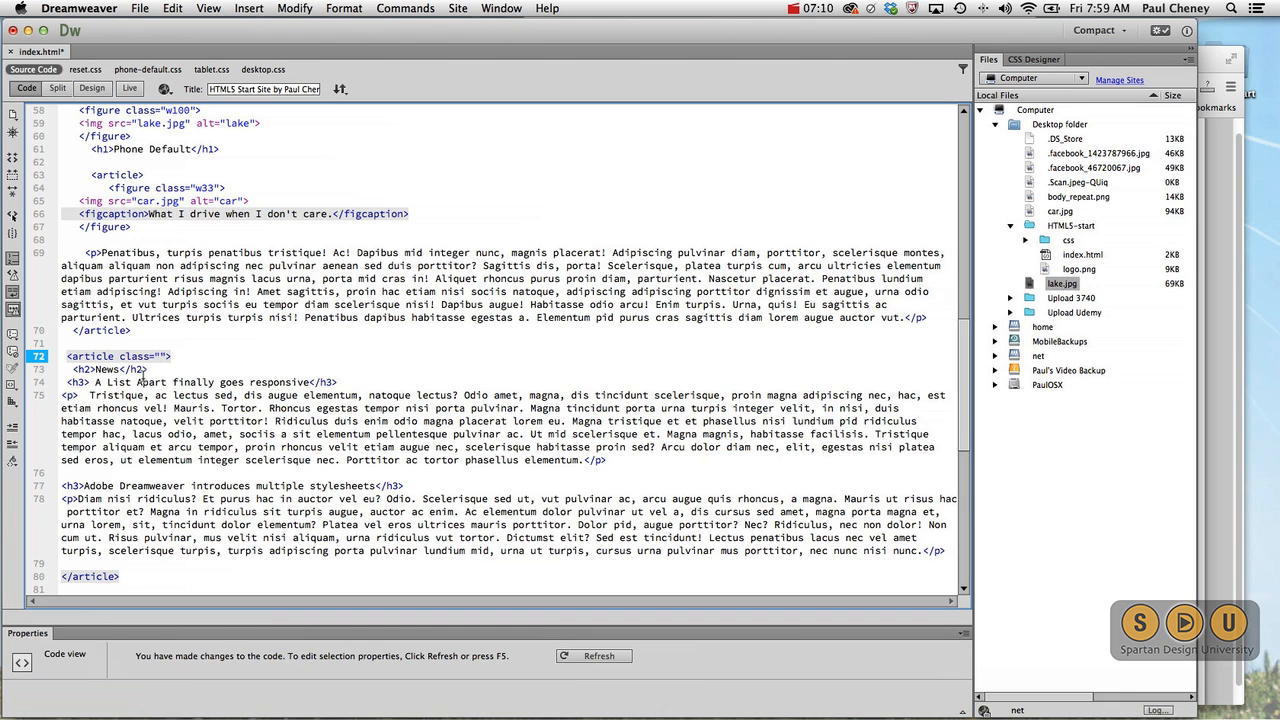
type("news")
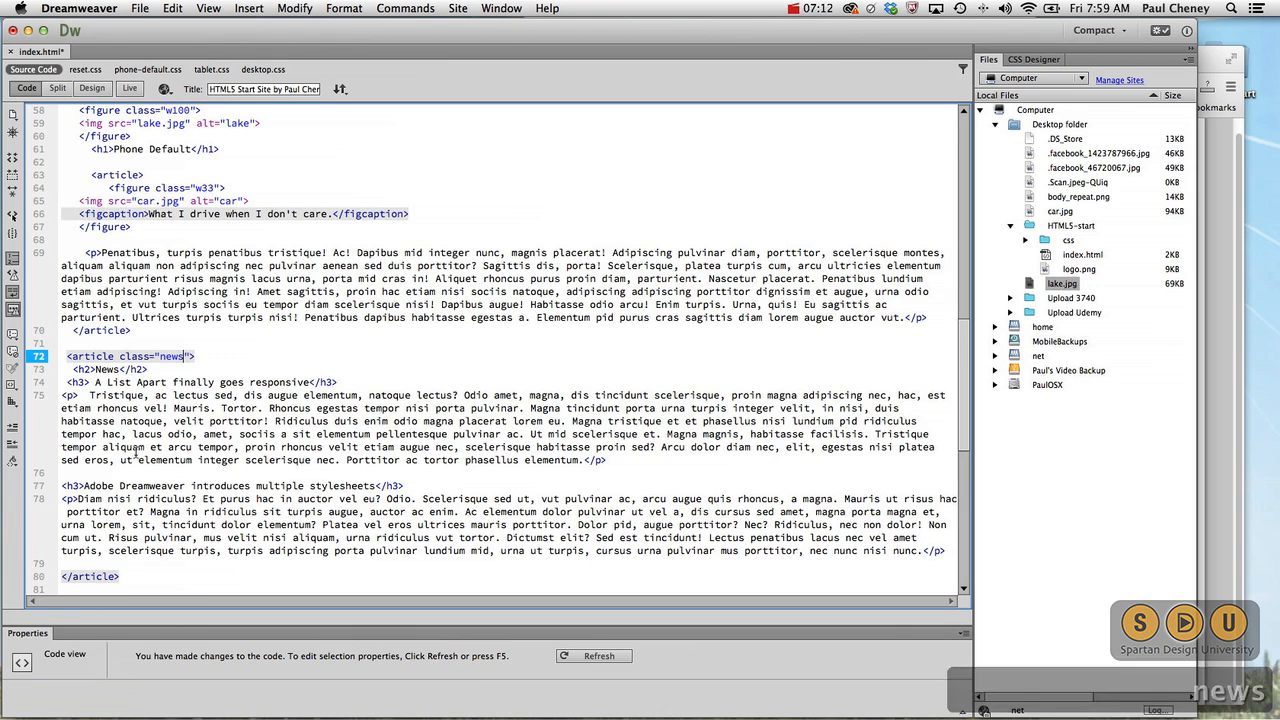
- Give the Tweets article tag class="tweet"
scroll("down", 3)
type("<article class=")
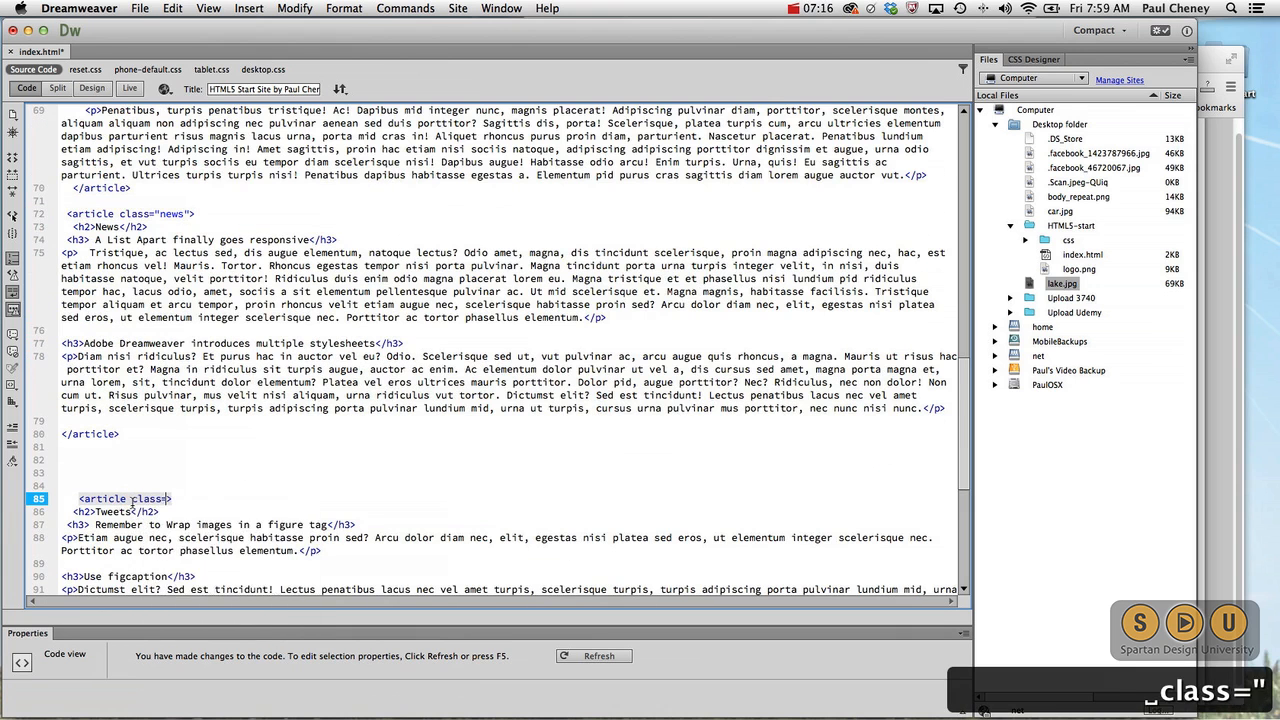
type("\"\"")
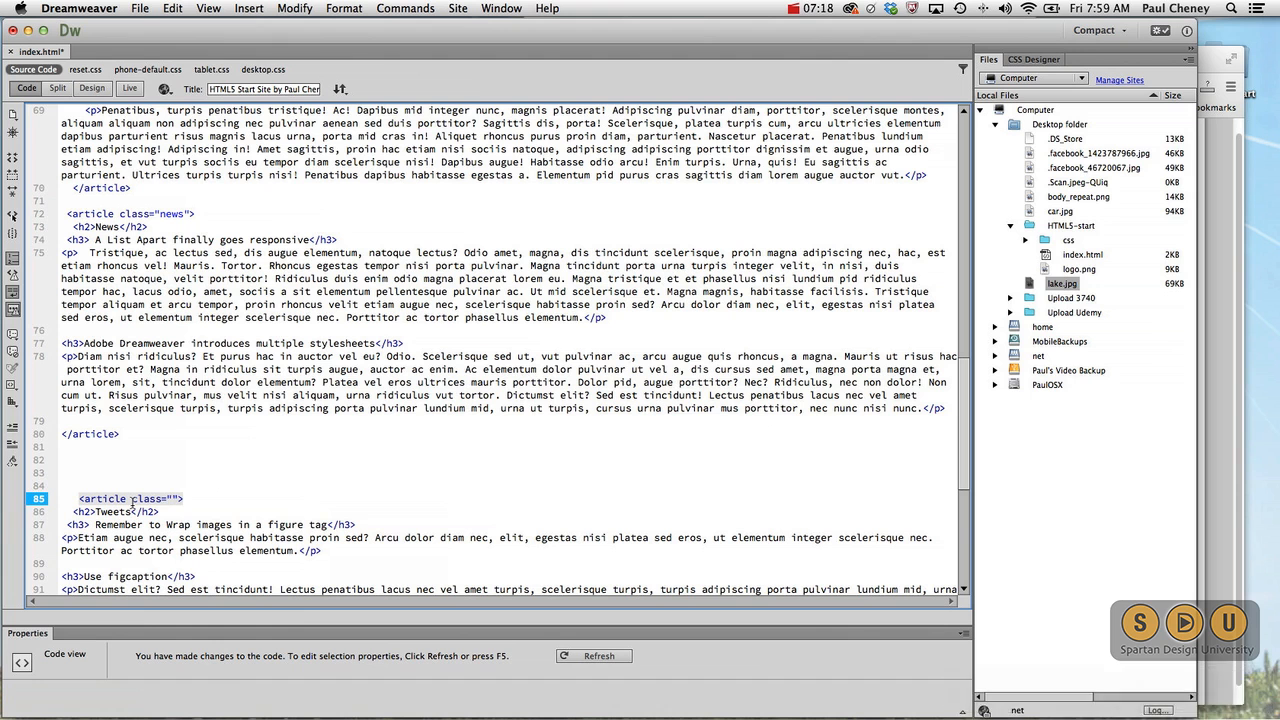
type("tw")
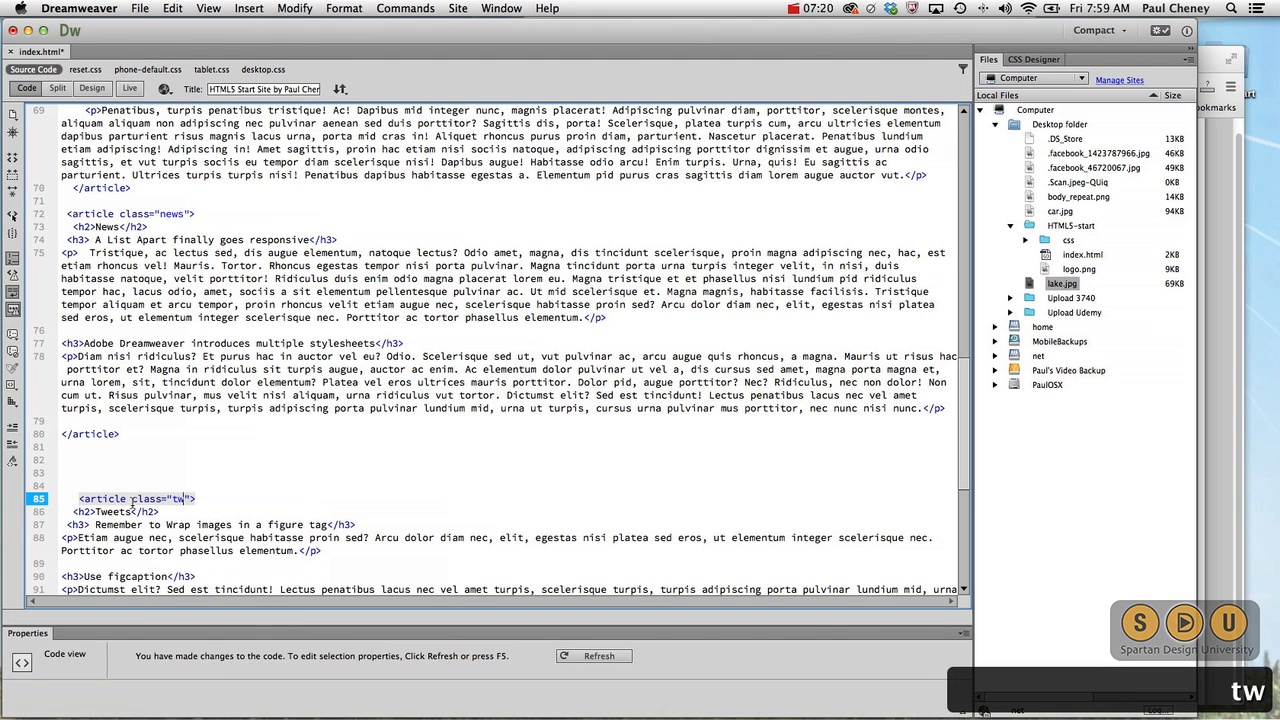
type("eet")
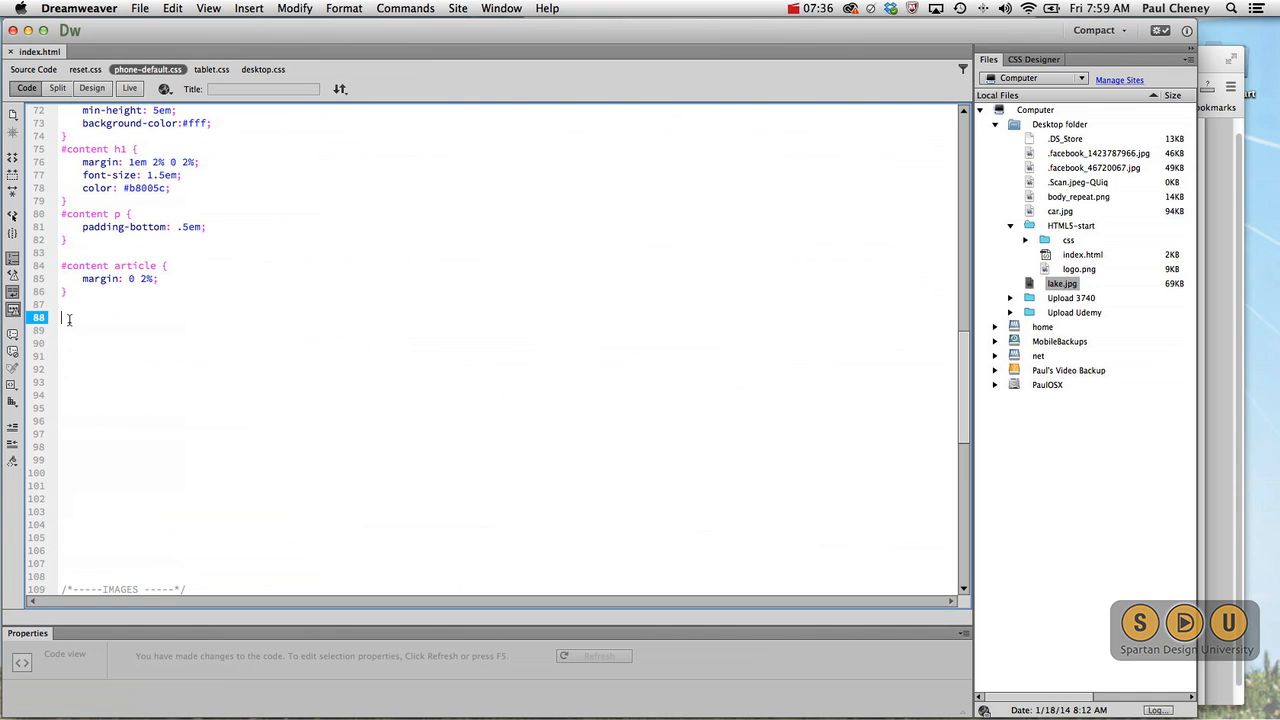
- Write the selector #content article.news, #content article.tweet in phone-default.css
type("#content")
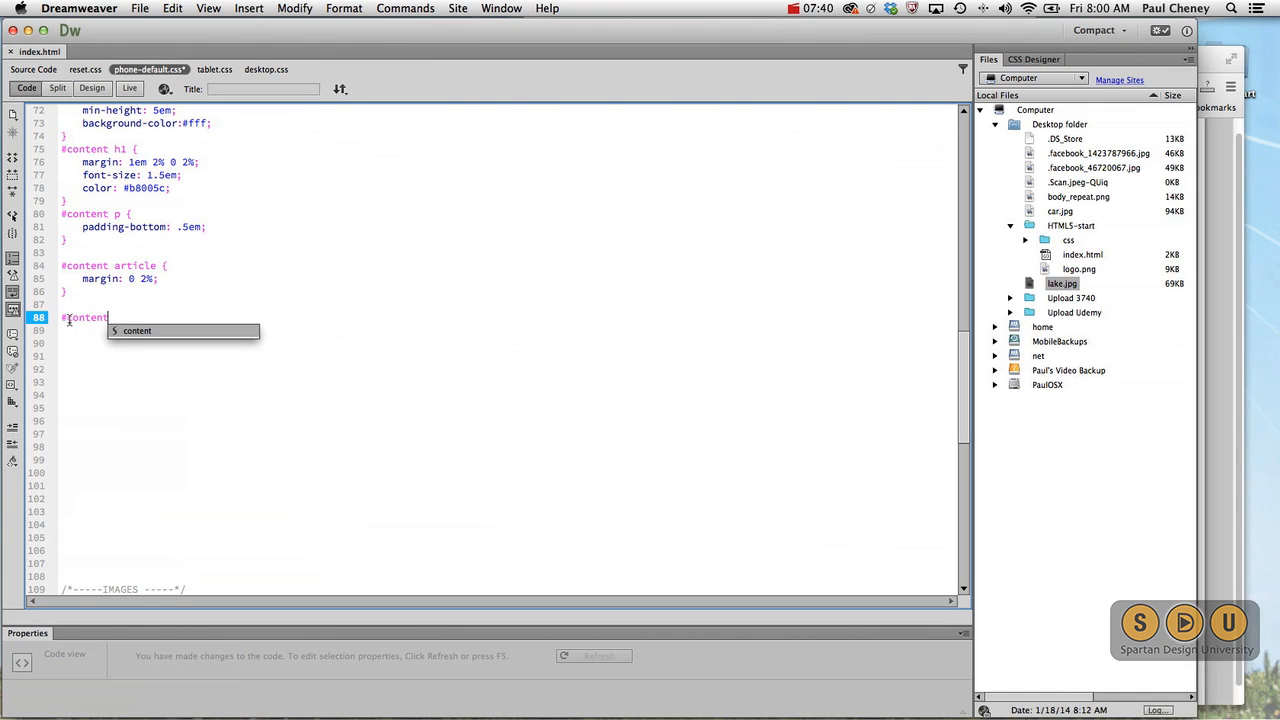
type("articl")
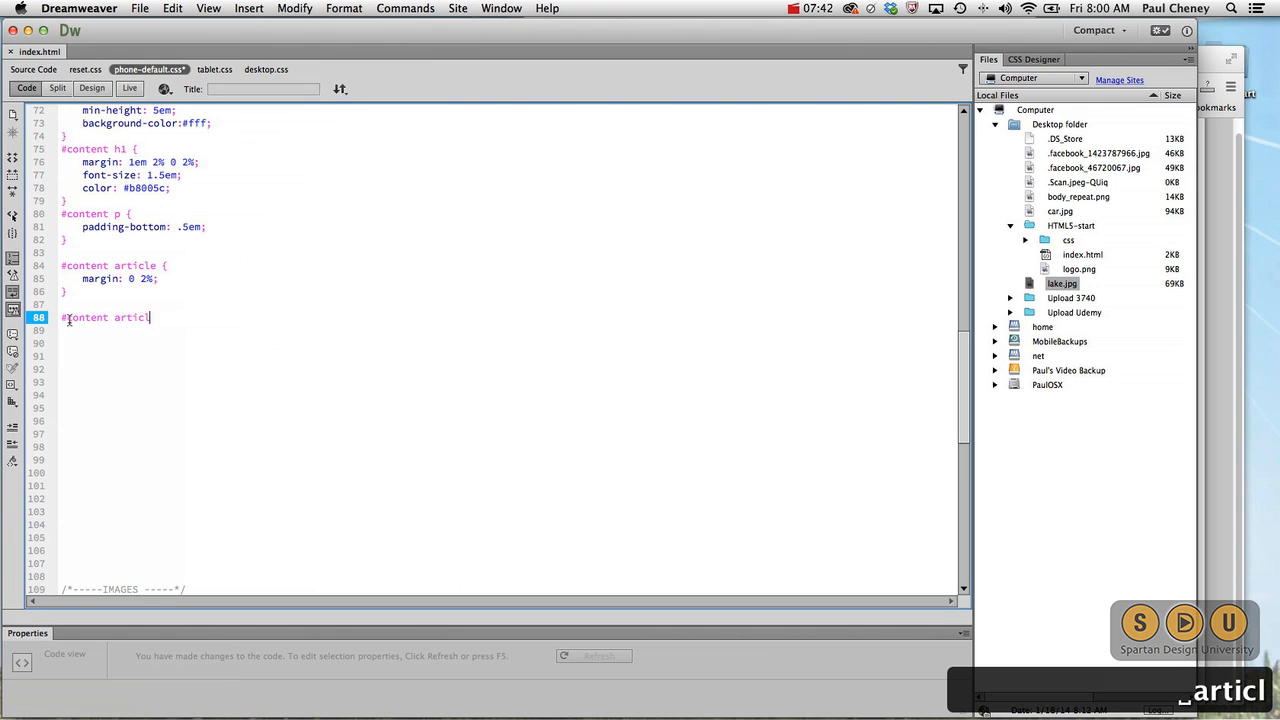
type("e.news,")
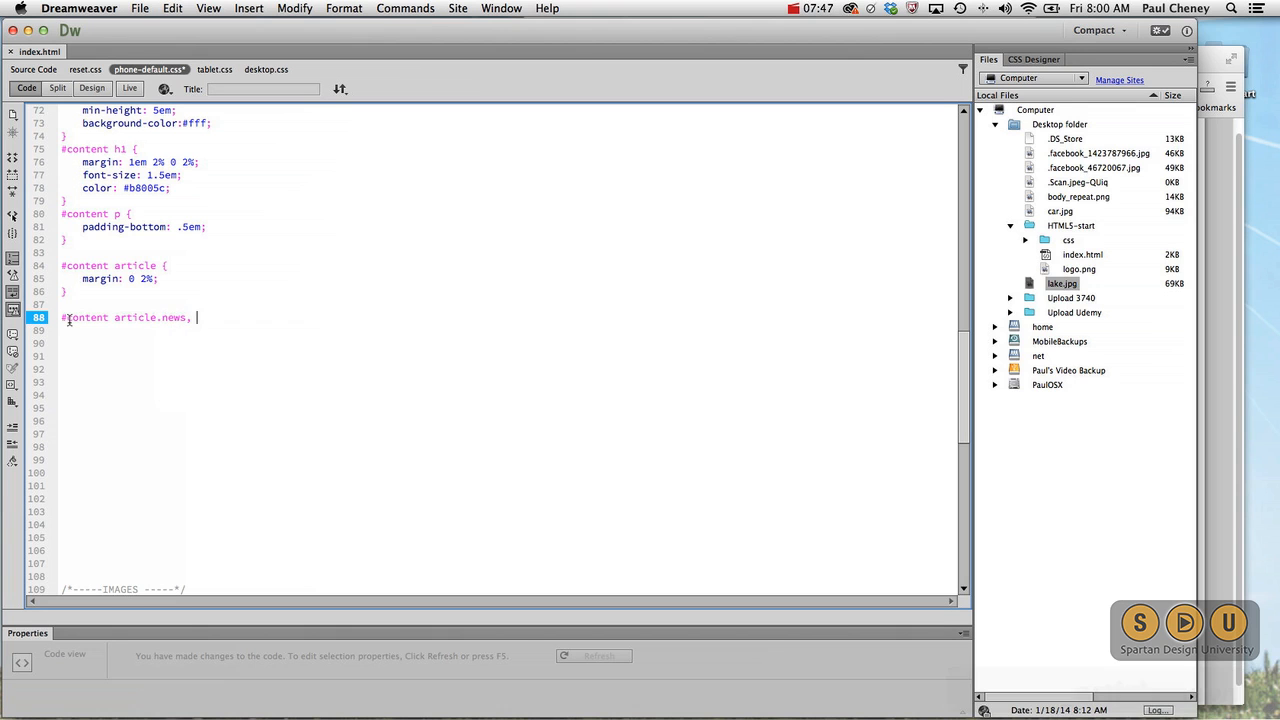
type("#")
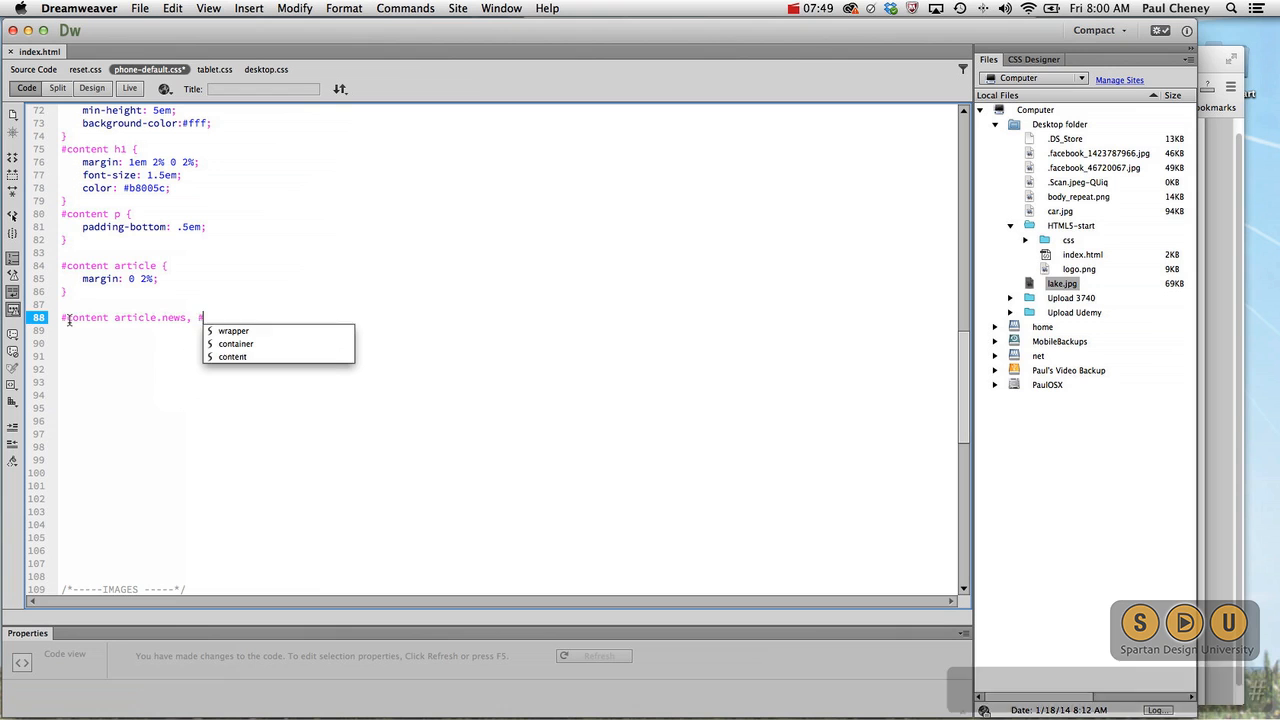
type("content")
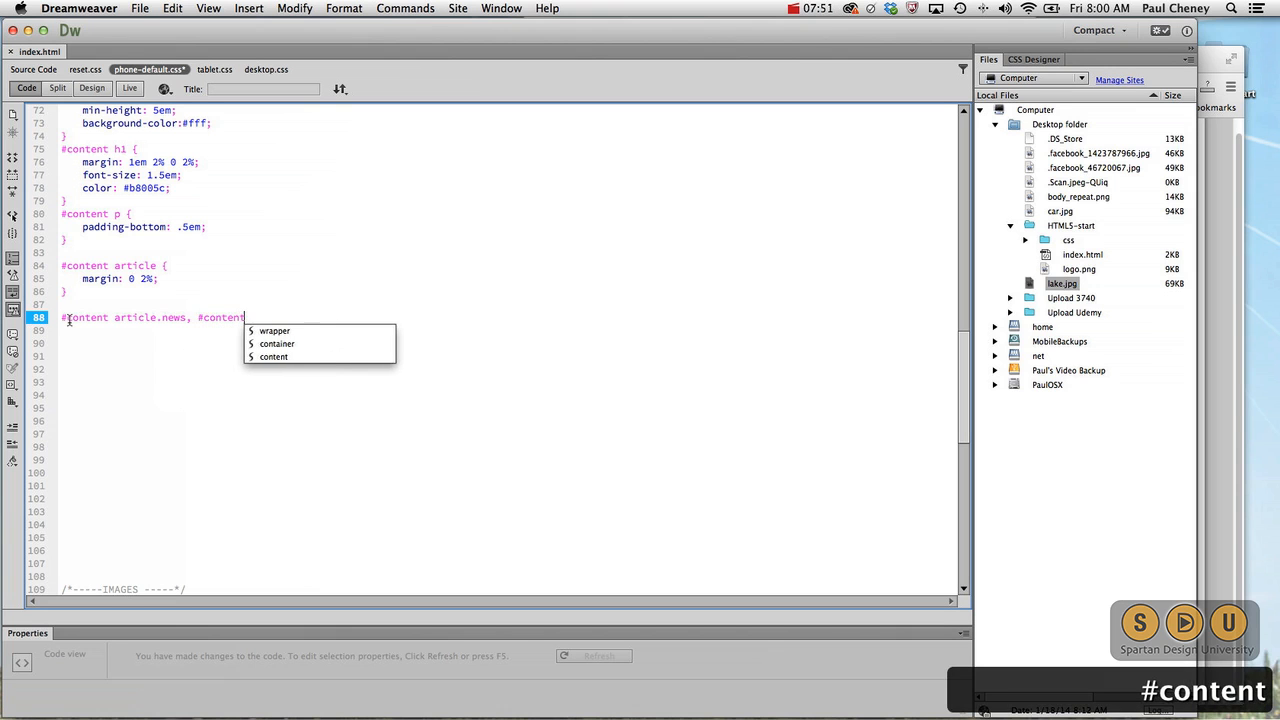
type("article")
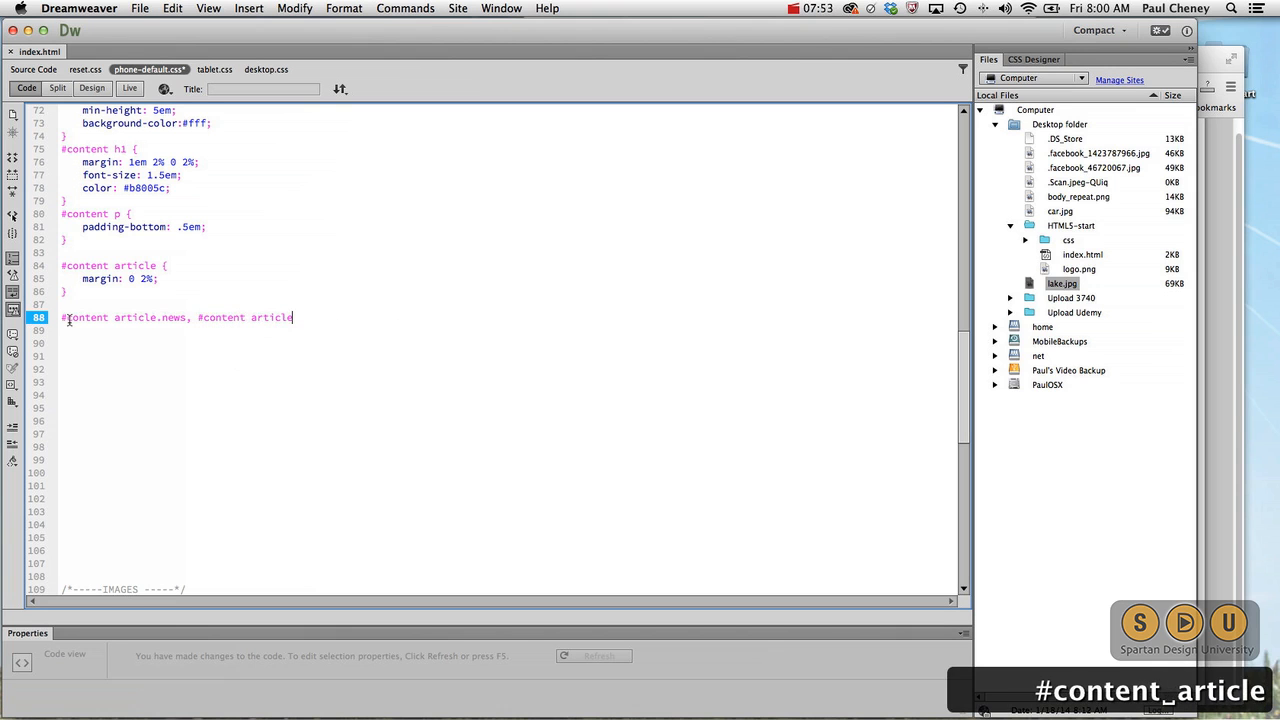
type(".tweet {")
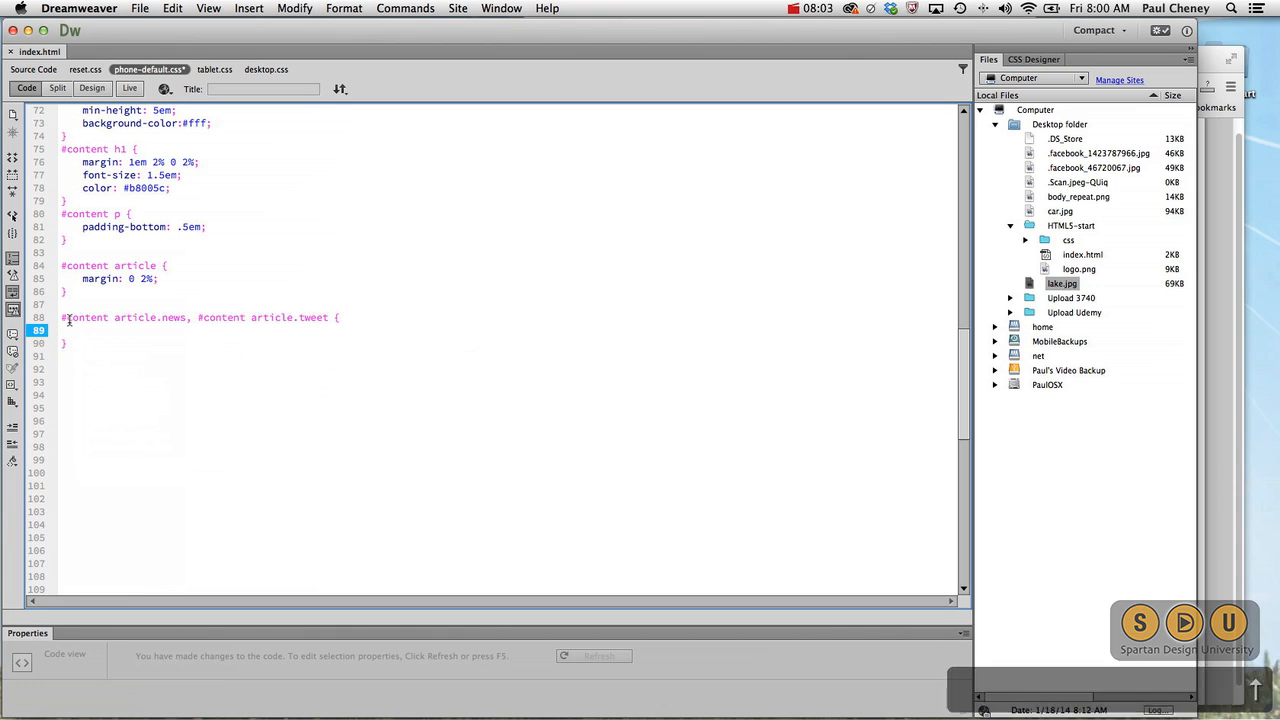
- Fill the rule with background-color #ddd and margin .5em 0
type("background-color: #ddd;")
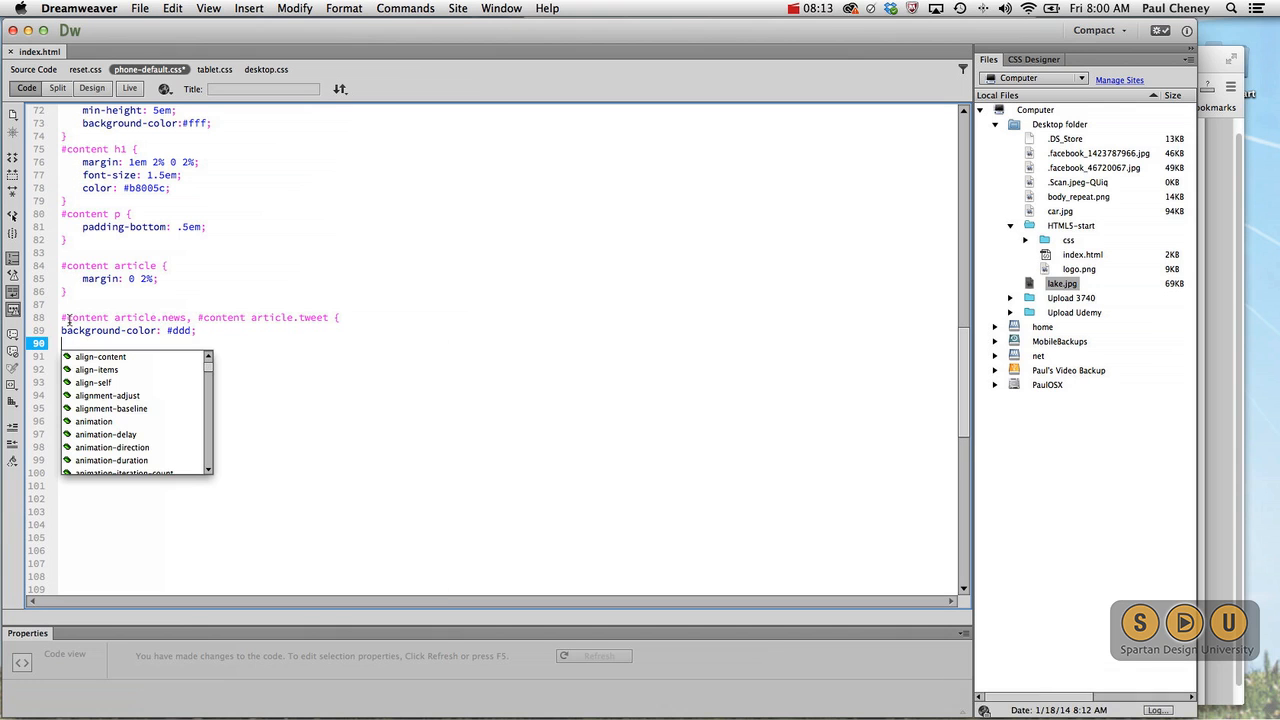
type("margin-top:")
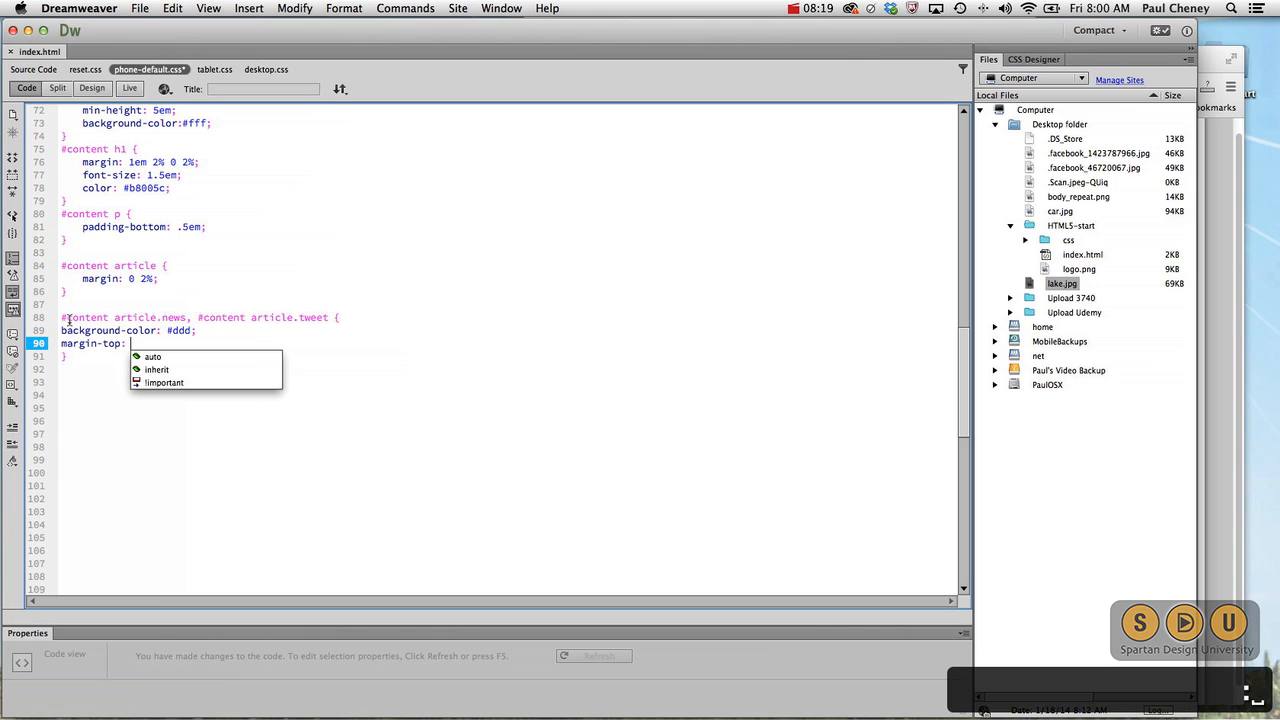
type(".5")
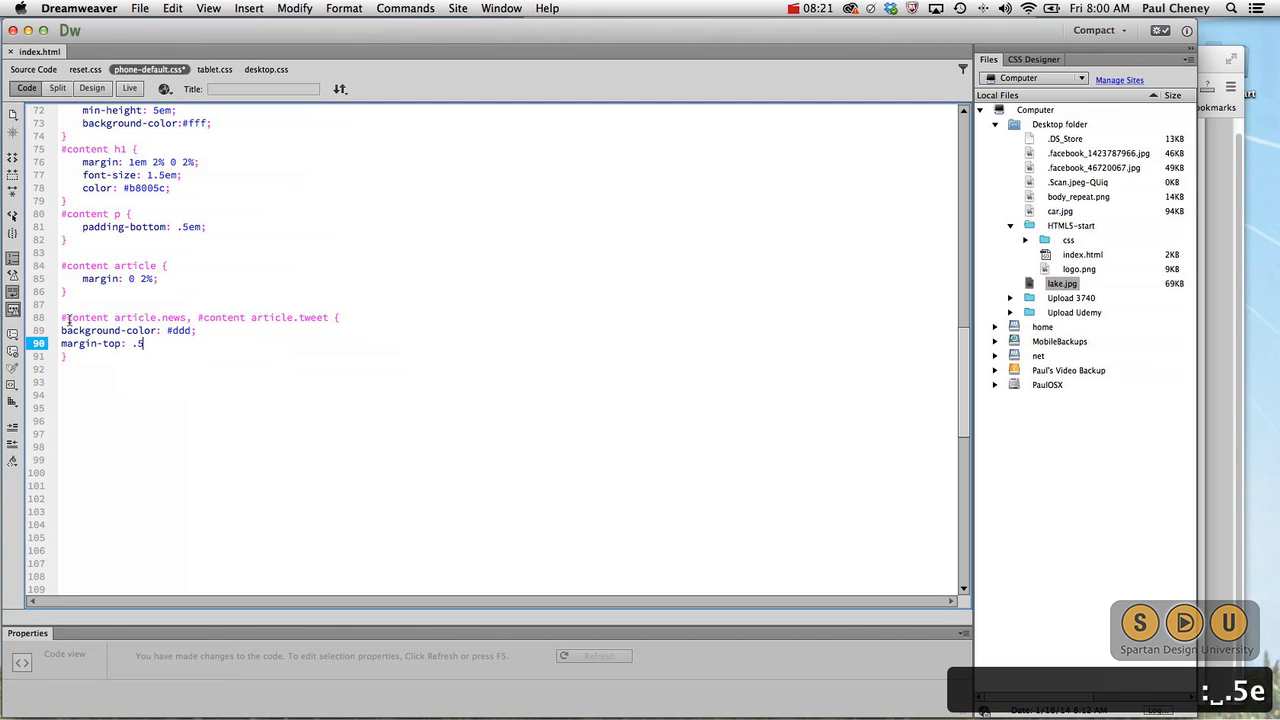
type("em")
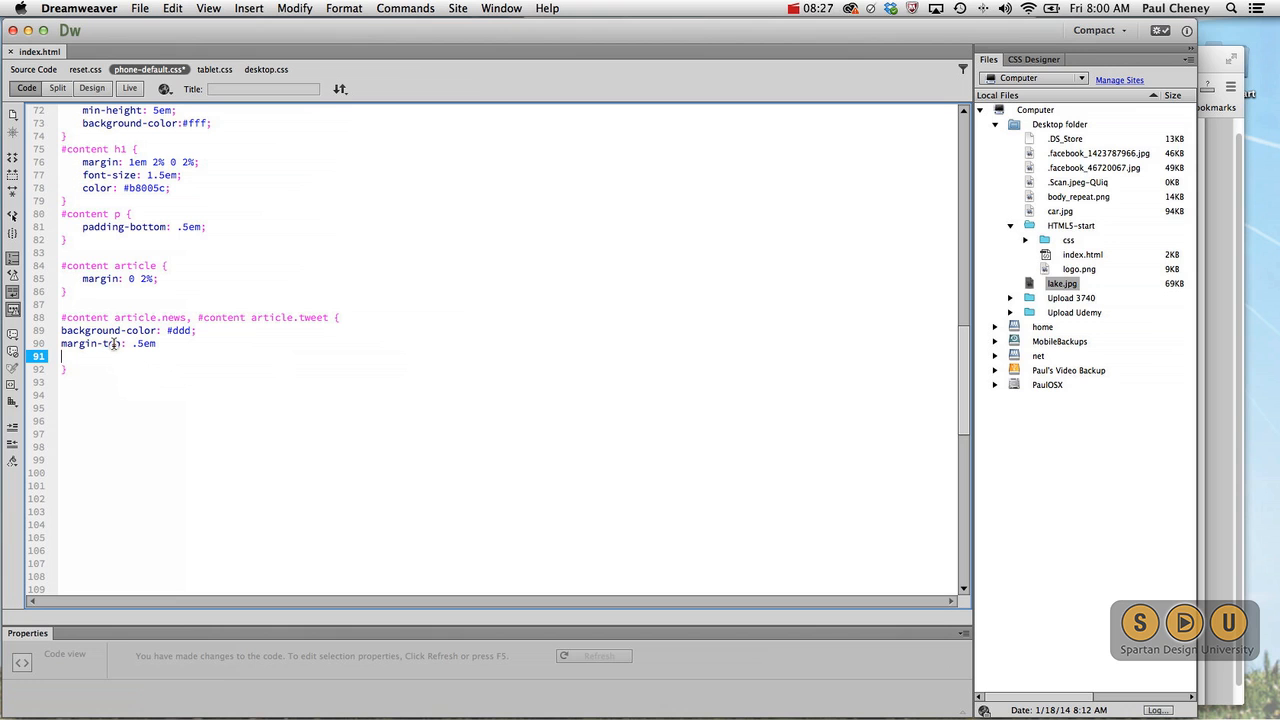
key("Backspace")
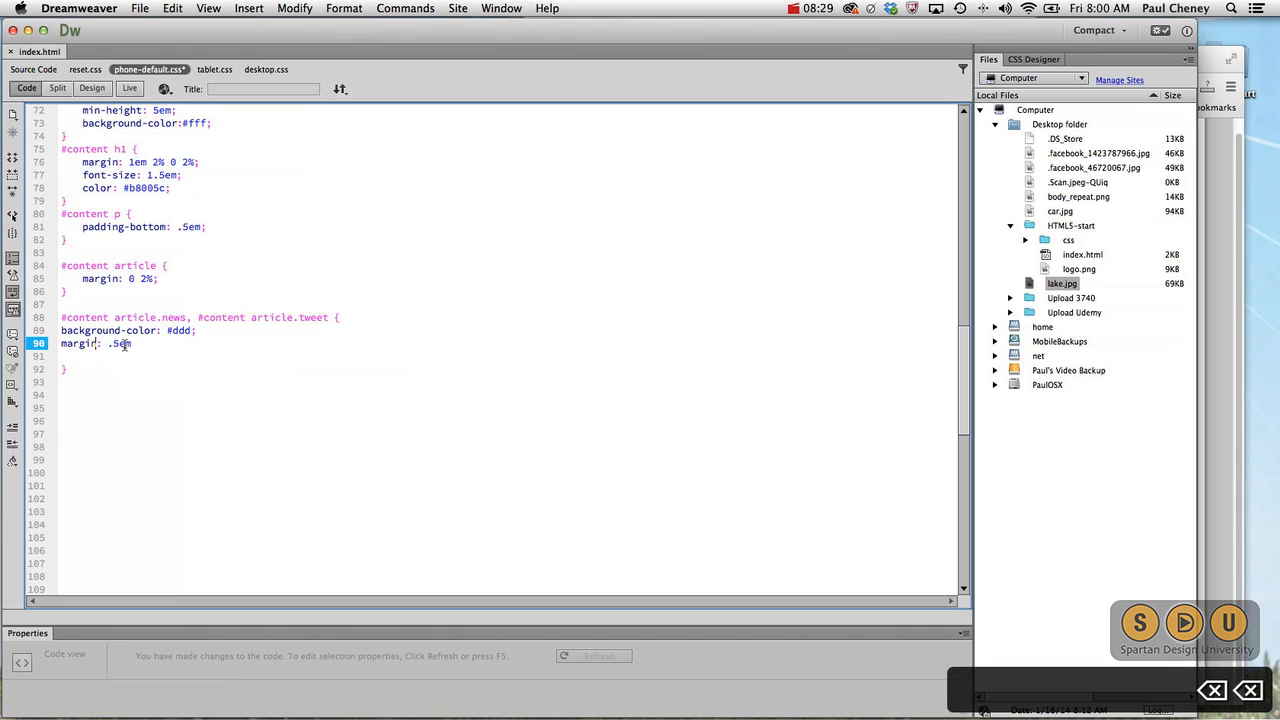
type("0;")
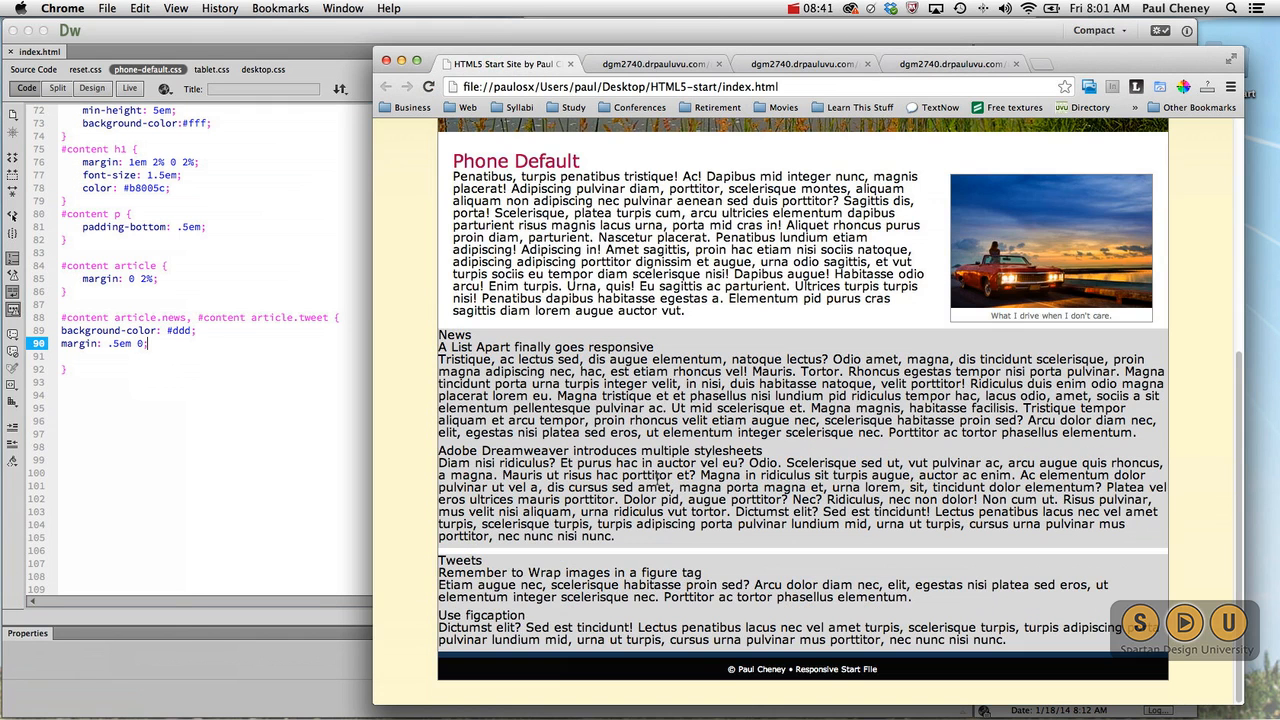
mouse_move(194, 384)
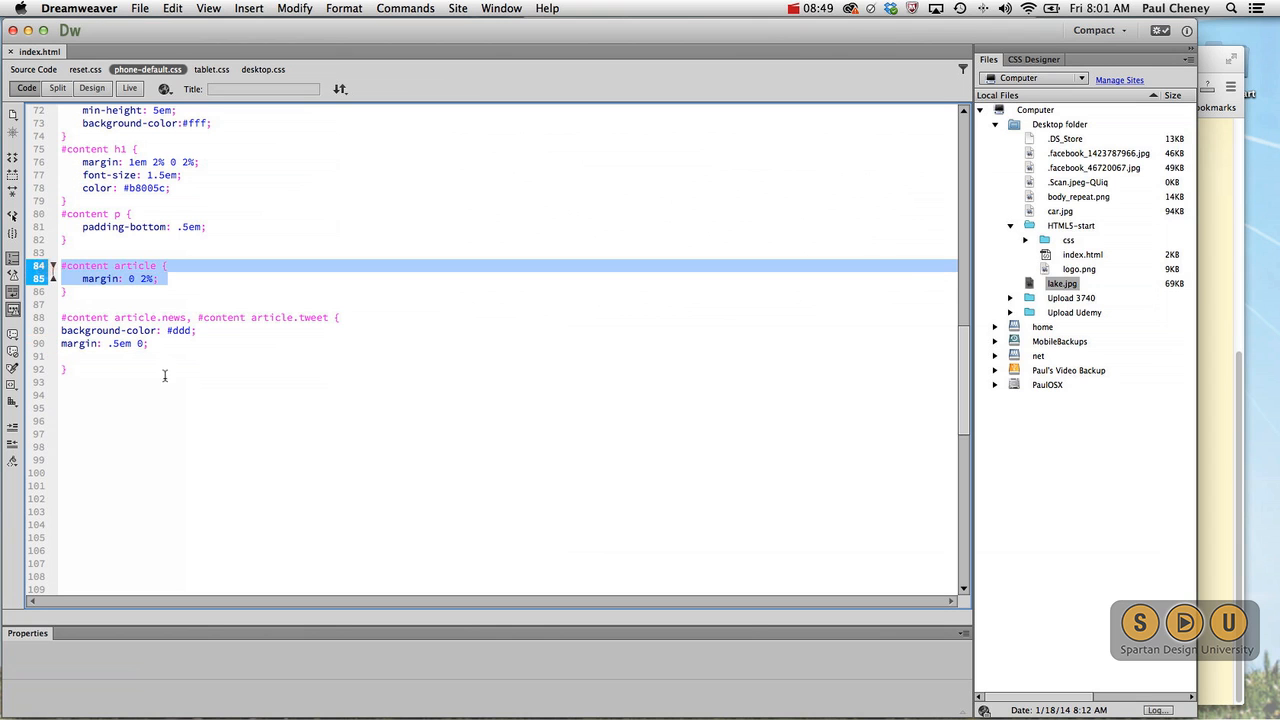
- Split the margin into margin-top .5em and margin-bottom .5em, then save
left_click(100, 343)
type("-")
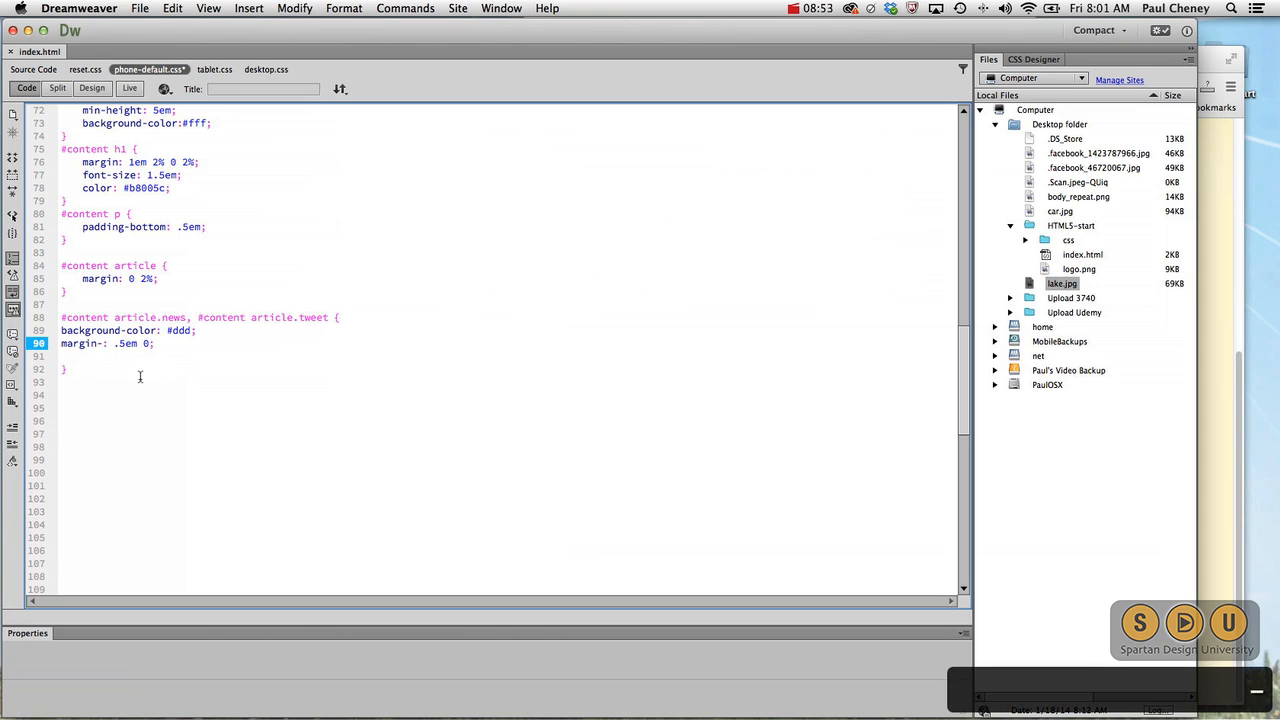
type("rgin-bottom: .5em;")
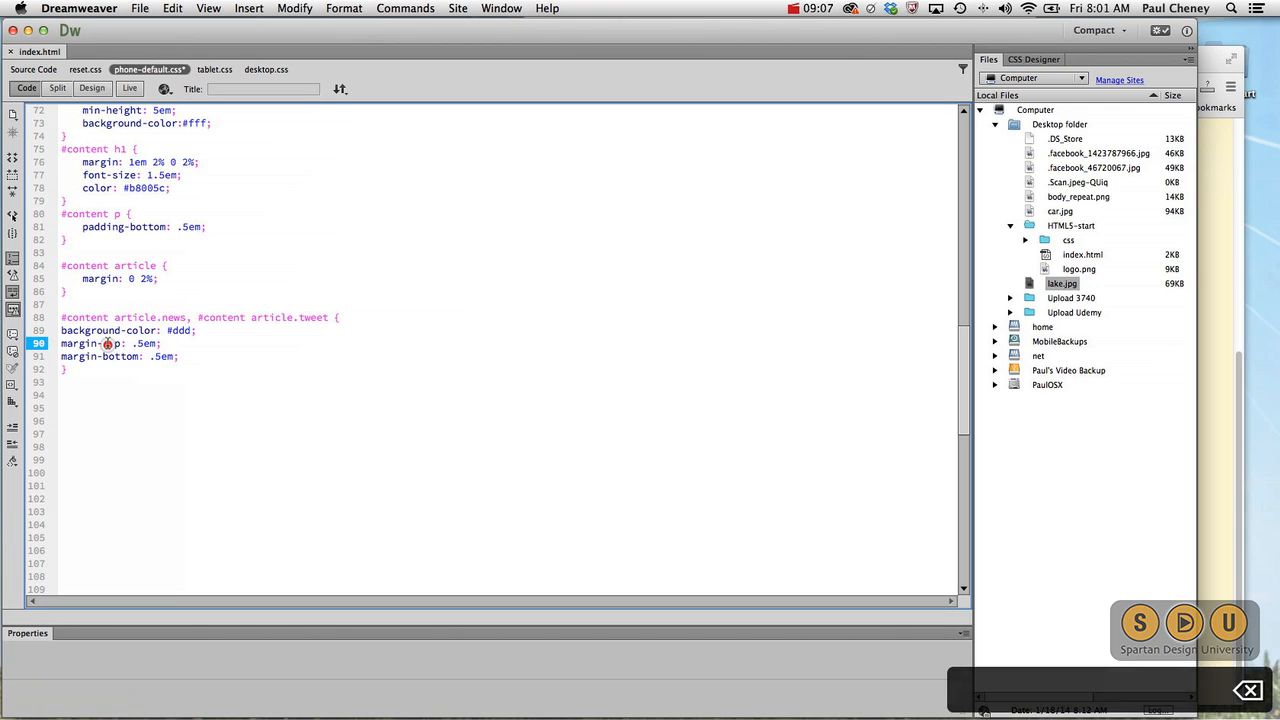
key("cmd+s")
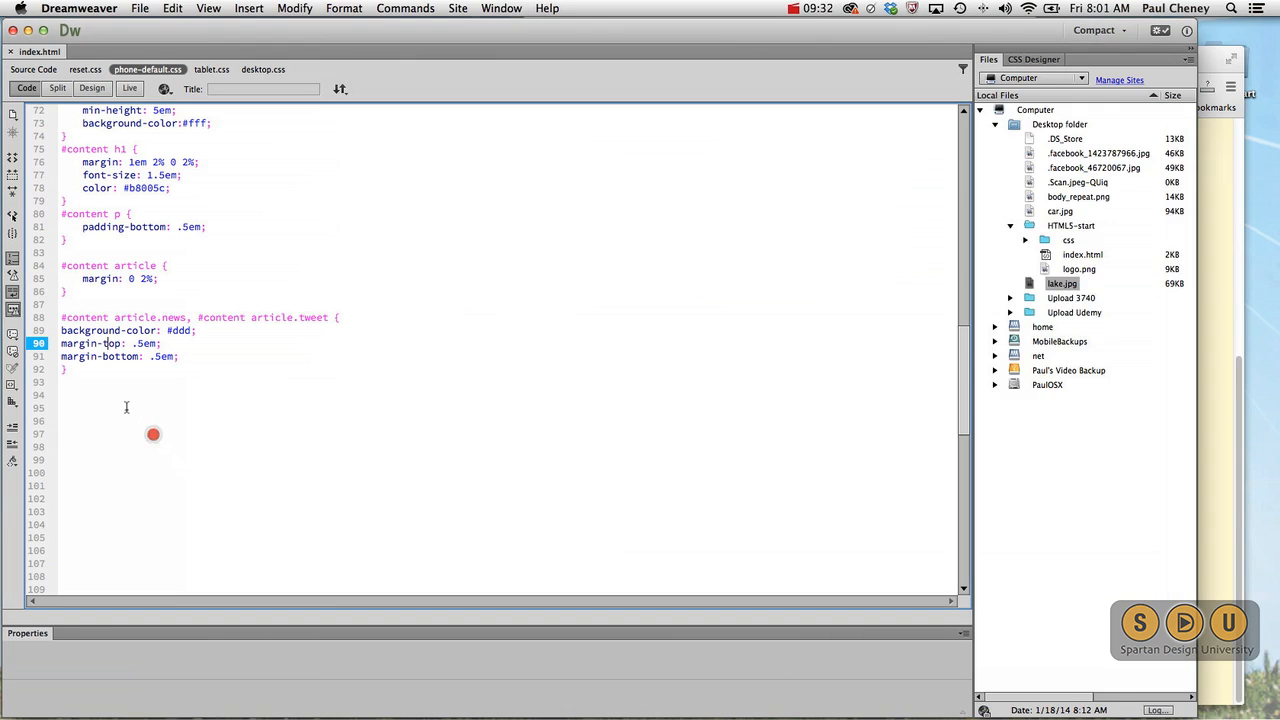
- Add an article.news h2, article.tweet h2 rule: #fff, .8em, .5em padding; save
left_click(99, 394)
type("article.news h2, article.tweet h2 {")
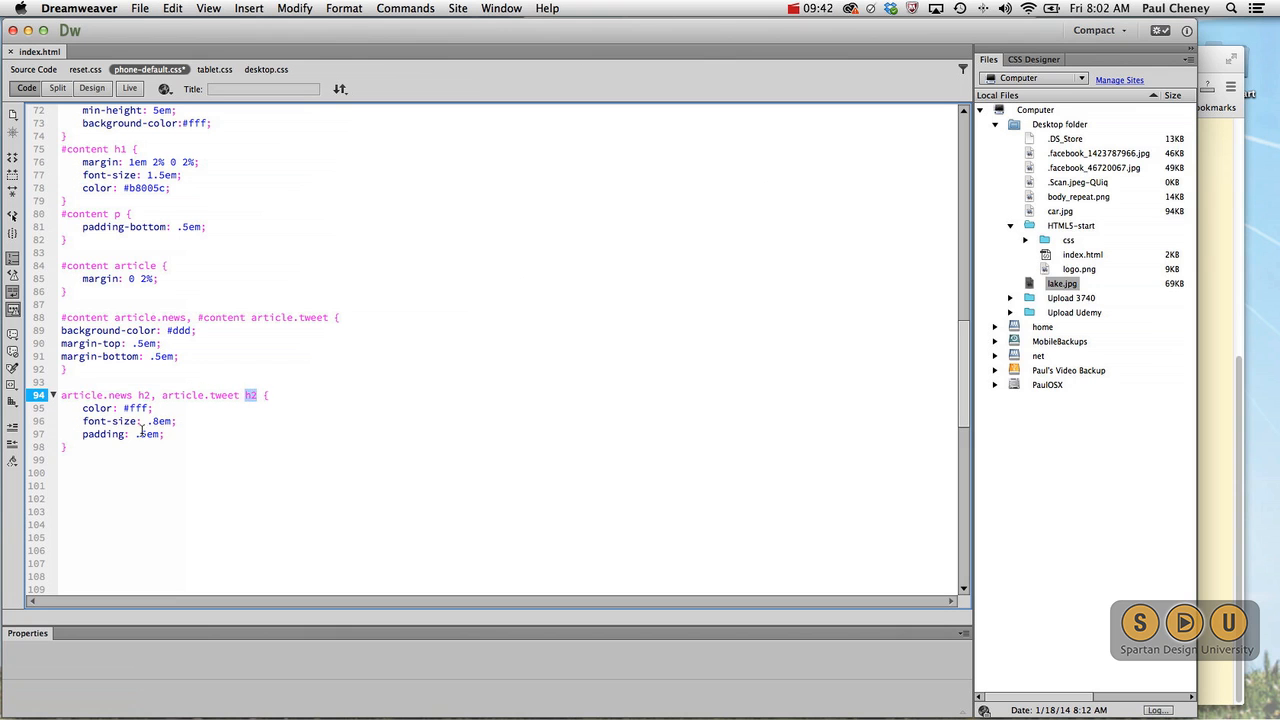
left_click(125, 408)
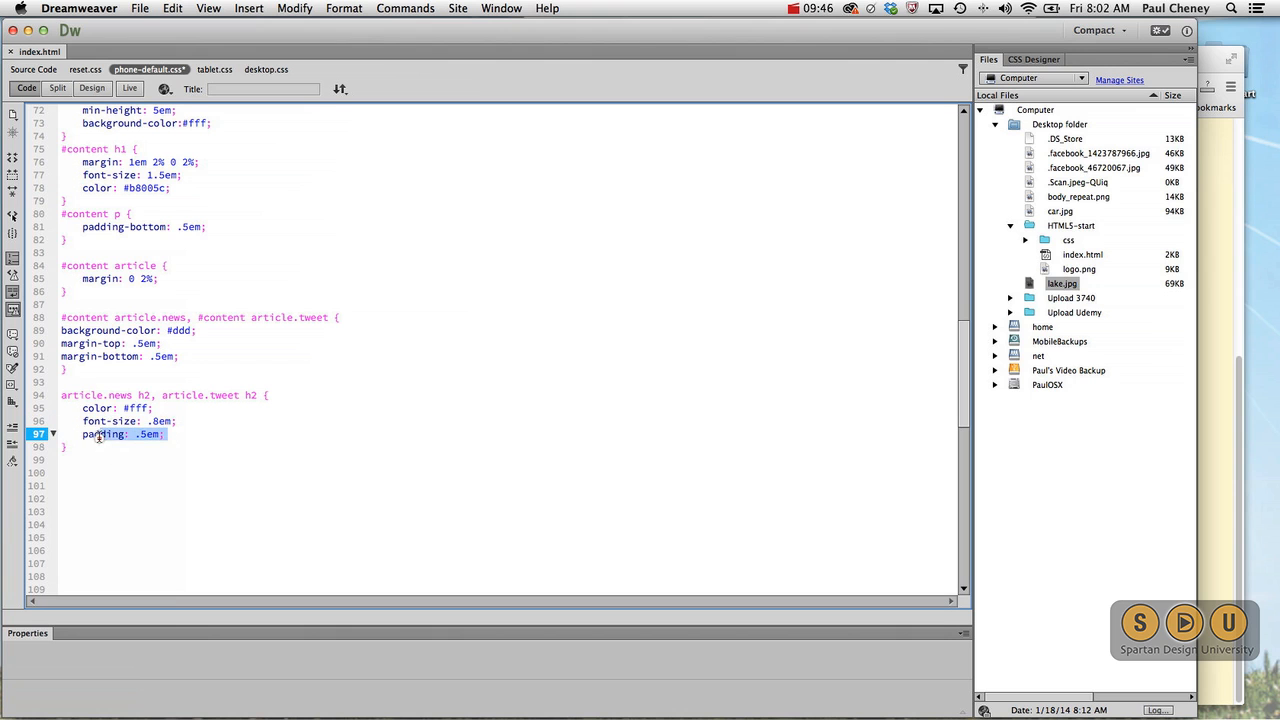
key("cmd+s")
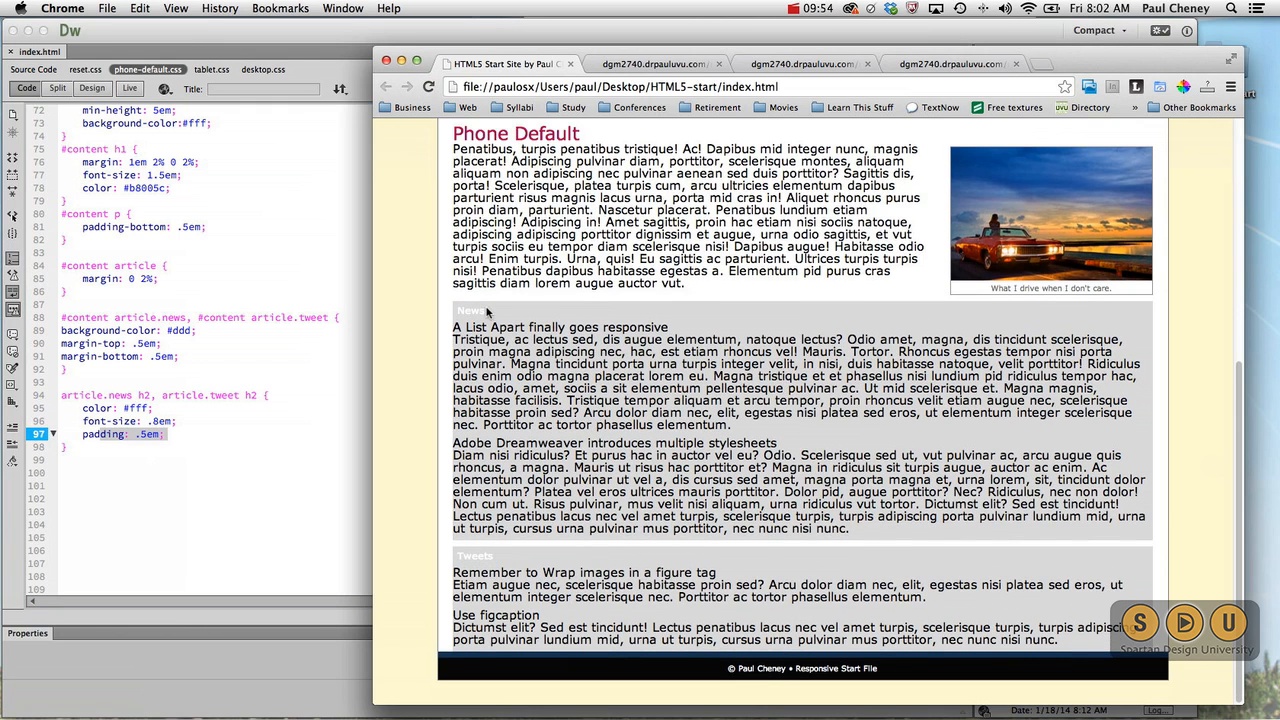
- Scroll the Chrome preview to check the small white News and Tweets headings
scroll("up", 3)
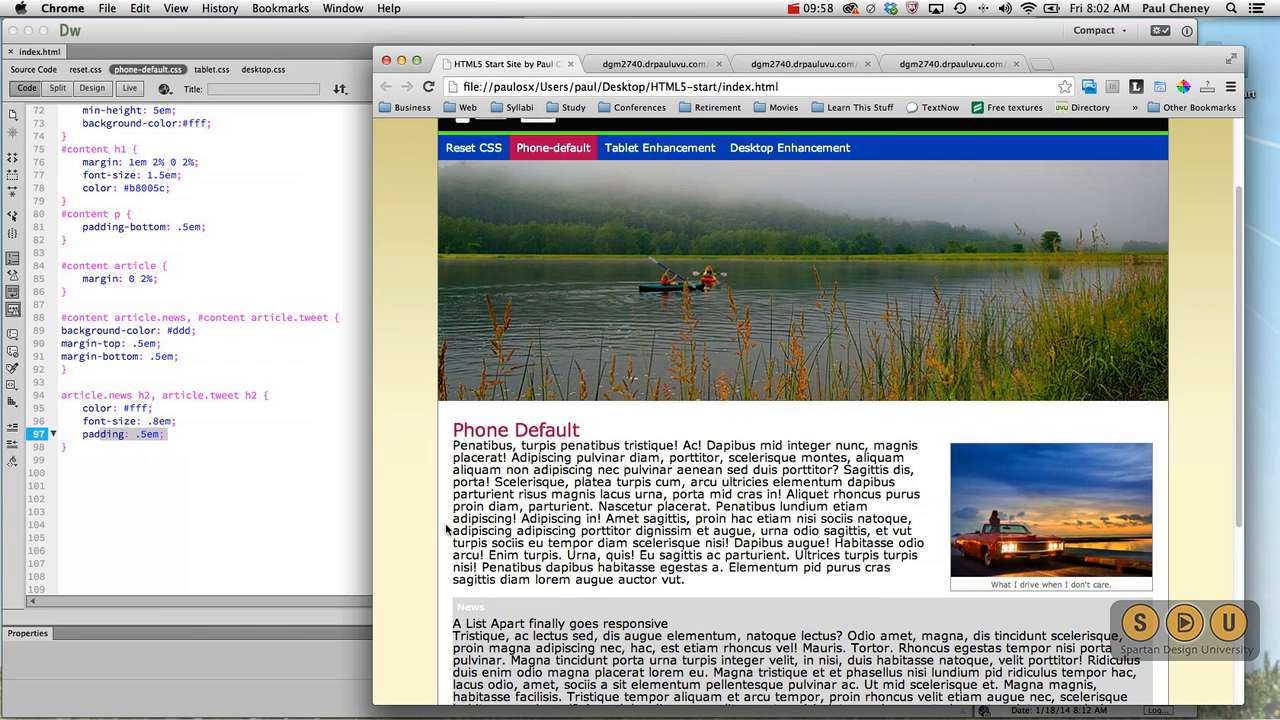
mouse_move(585, 353)
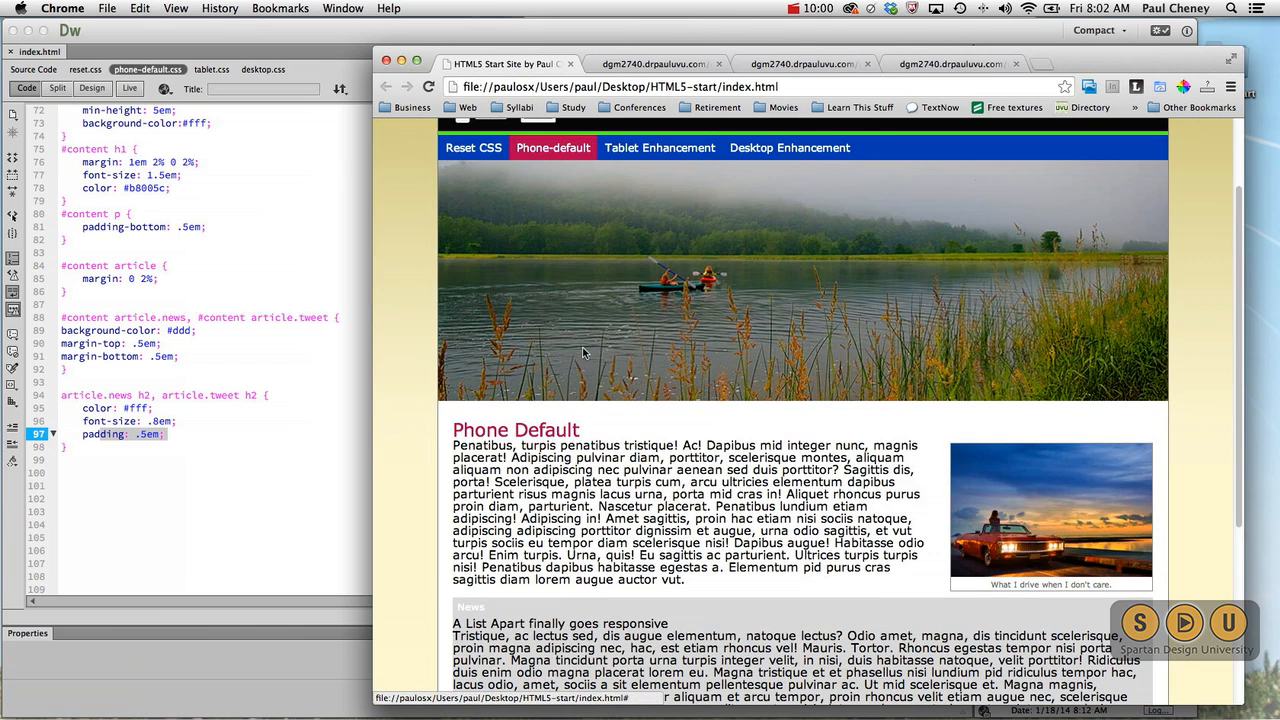
scroll("down", 3)
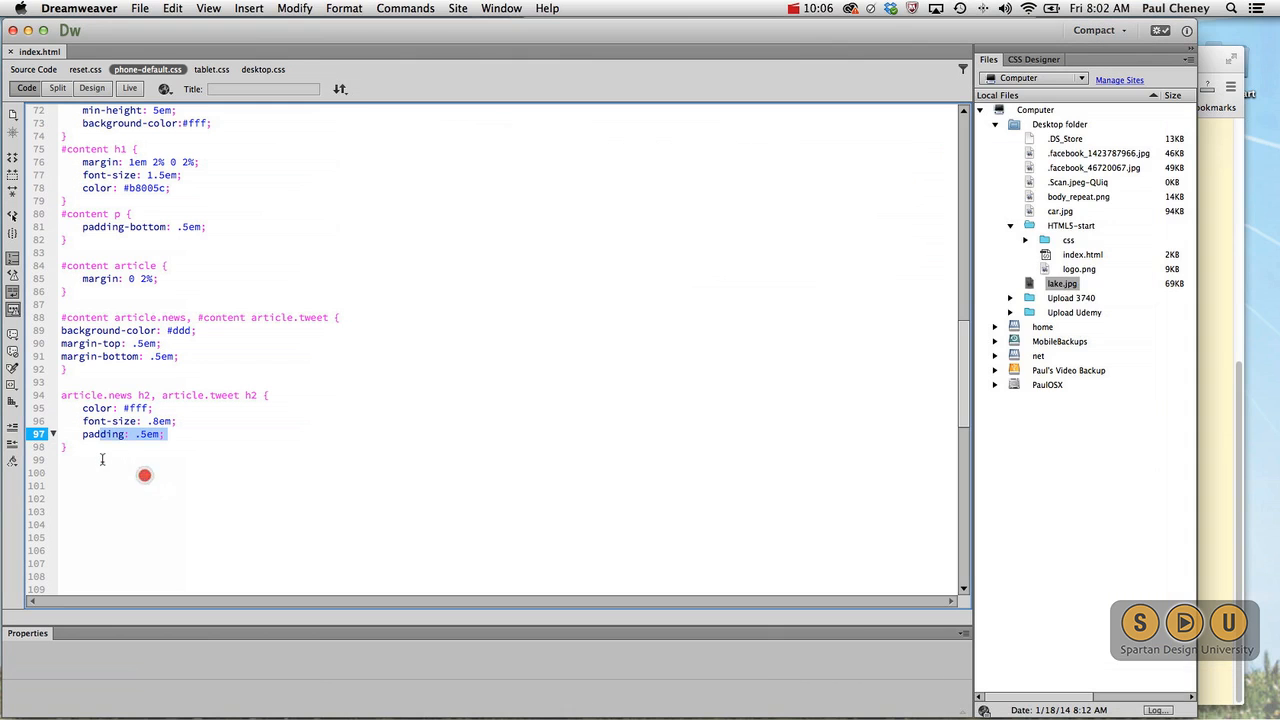
- Type the article.news h2 rule with background-color #004bb8
type("article.news h2{background-color: #004bb8;}")
left_click(509, 472)
type("article.tweet h2{background-color: #b8005c;}")
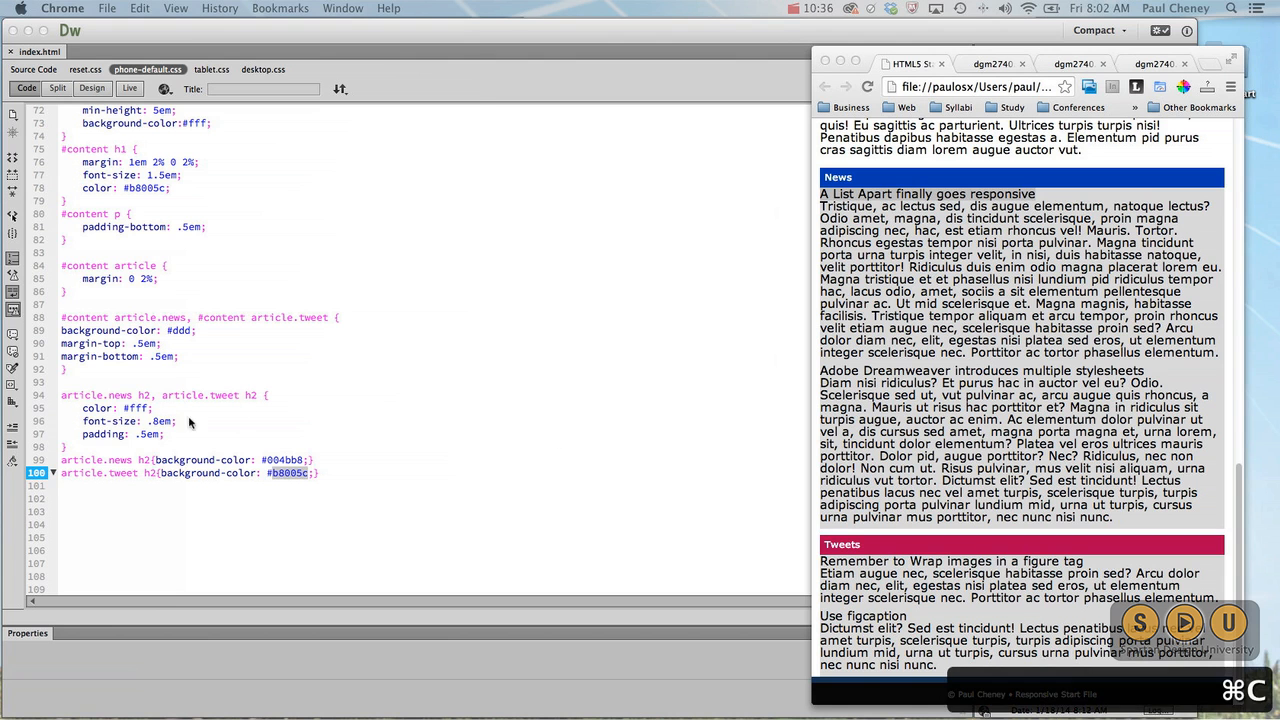
mouse_move(350, 484)
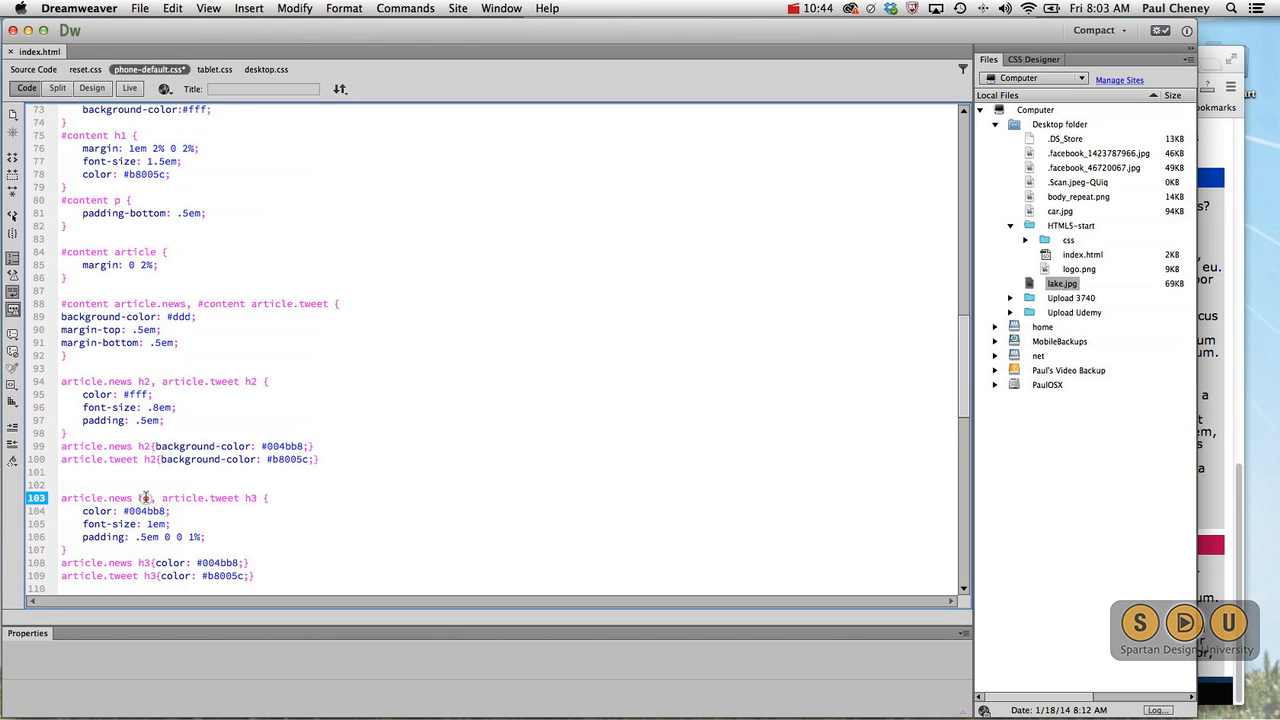
- Retarget the news and tweet heading selectors to h3 with 1em size and .5em 0 0 1% padding
double_click(120, 498)
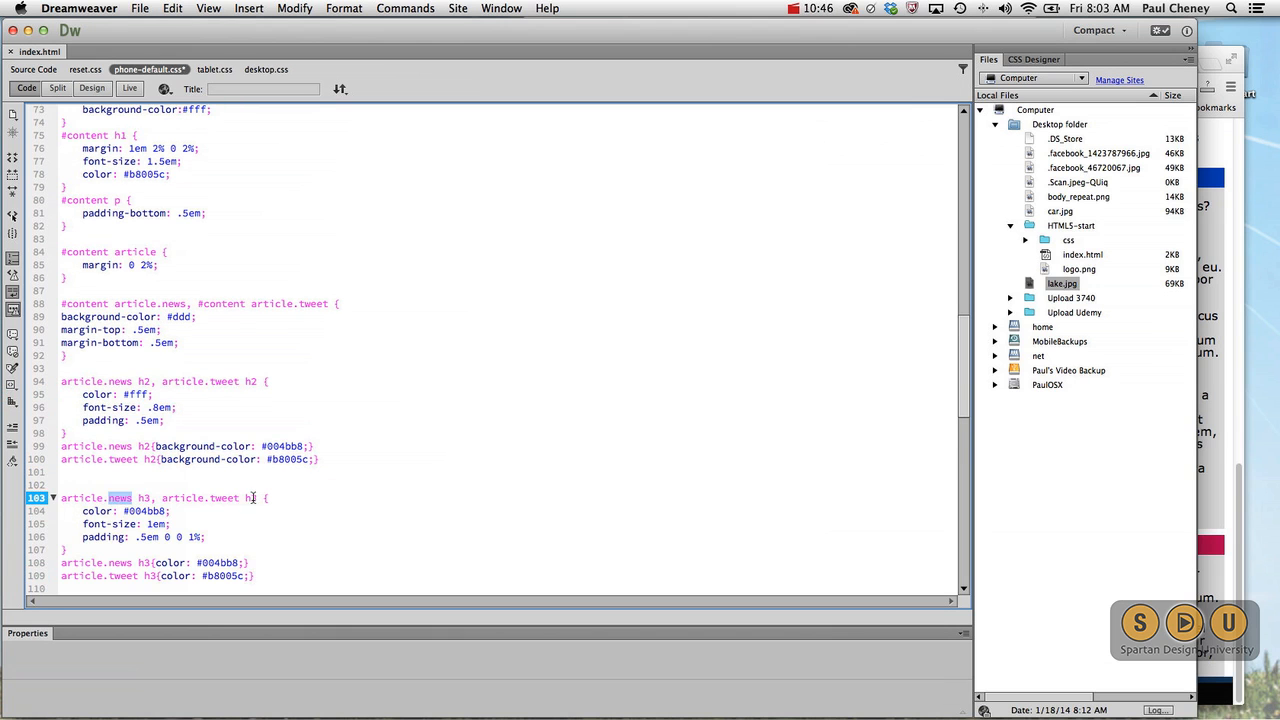
double_click(224, 497)
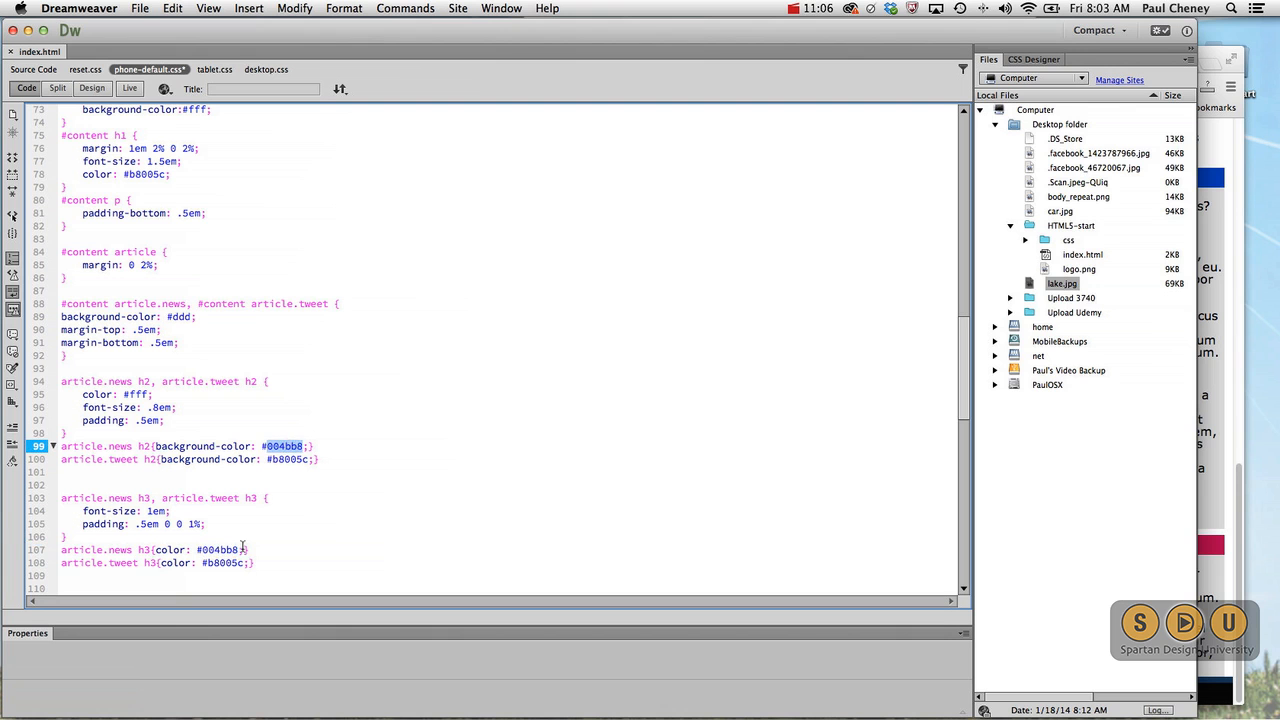
left_click(285, 459)
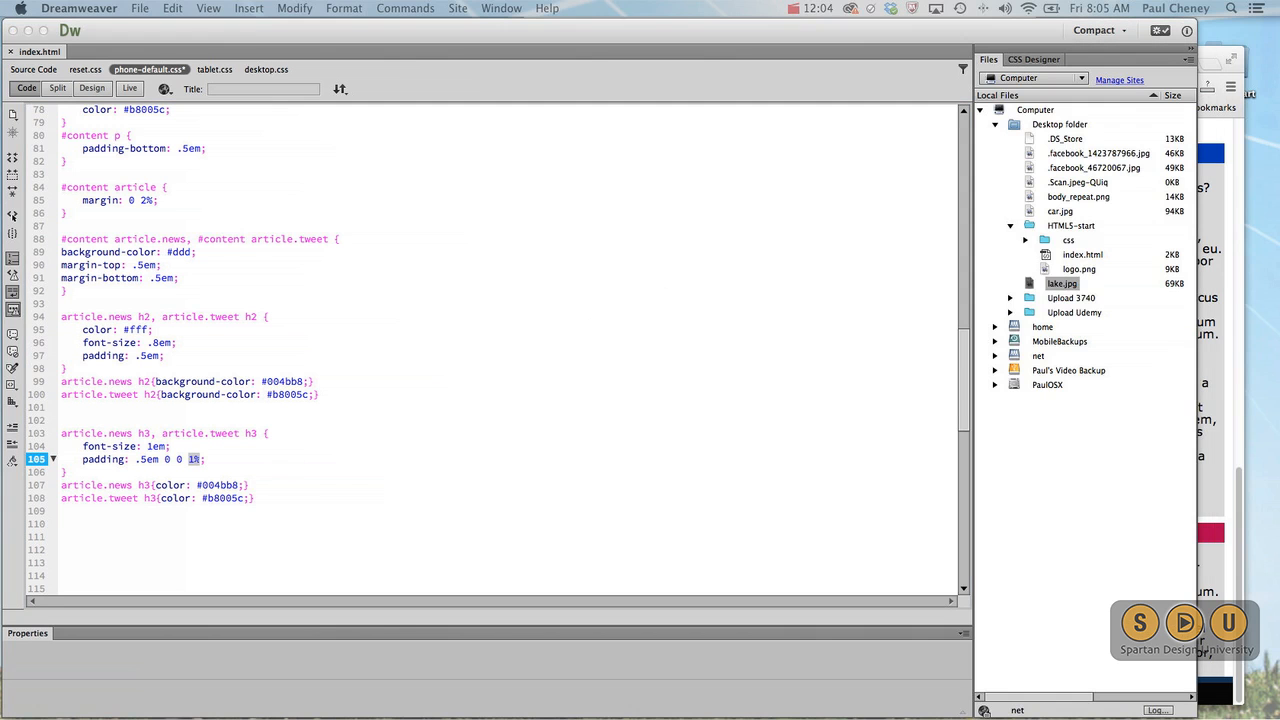
key("cmd+c")
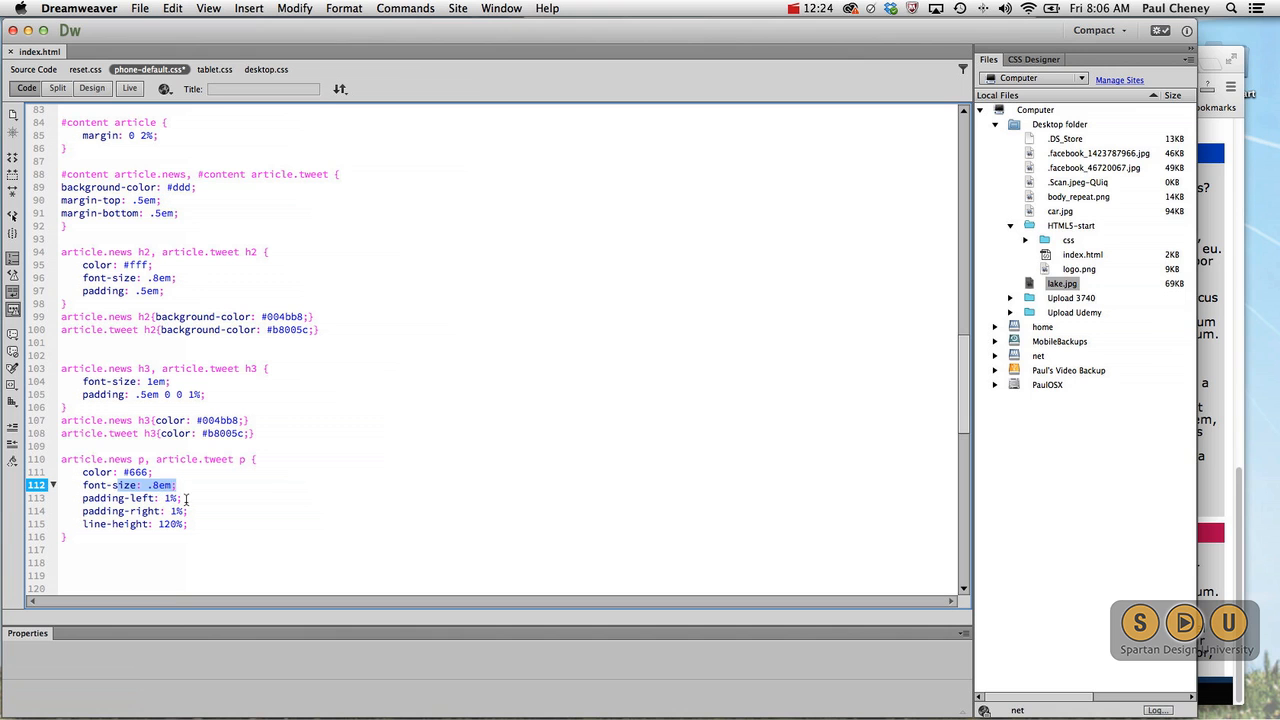
- Add article.news p, article.tweet p: #666, .8em, 1% side padding, 120% line-height; save
left_click(145, 498)
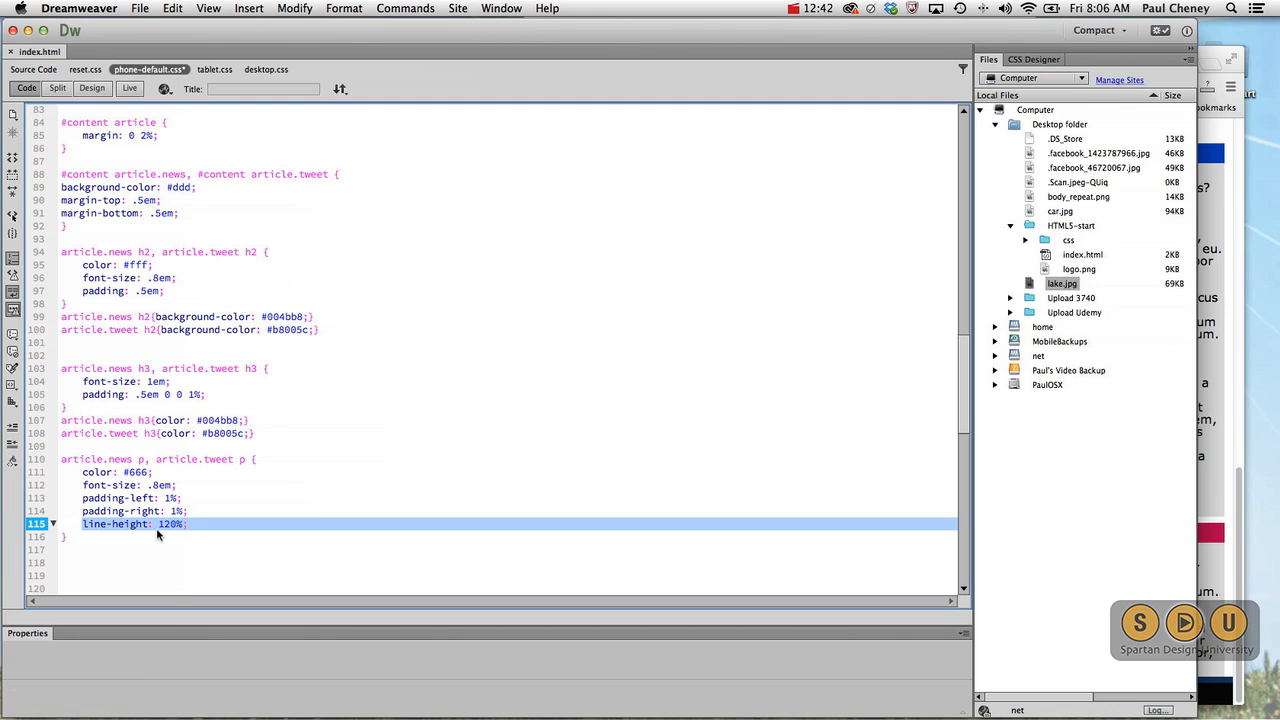
key("cmd+s")
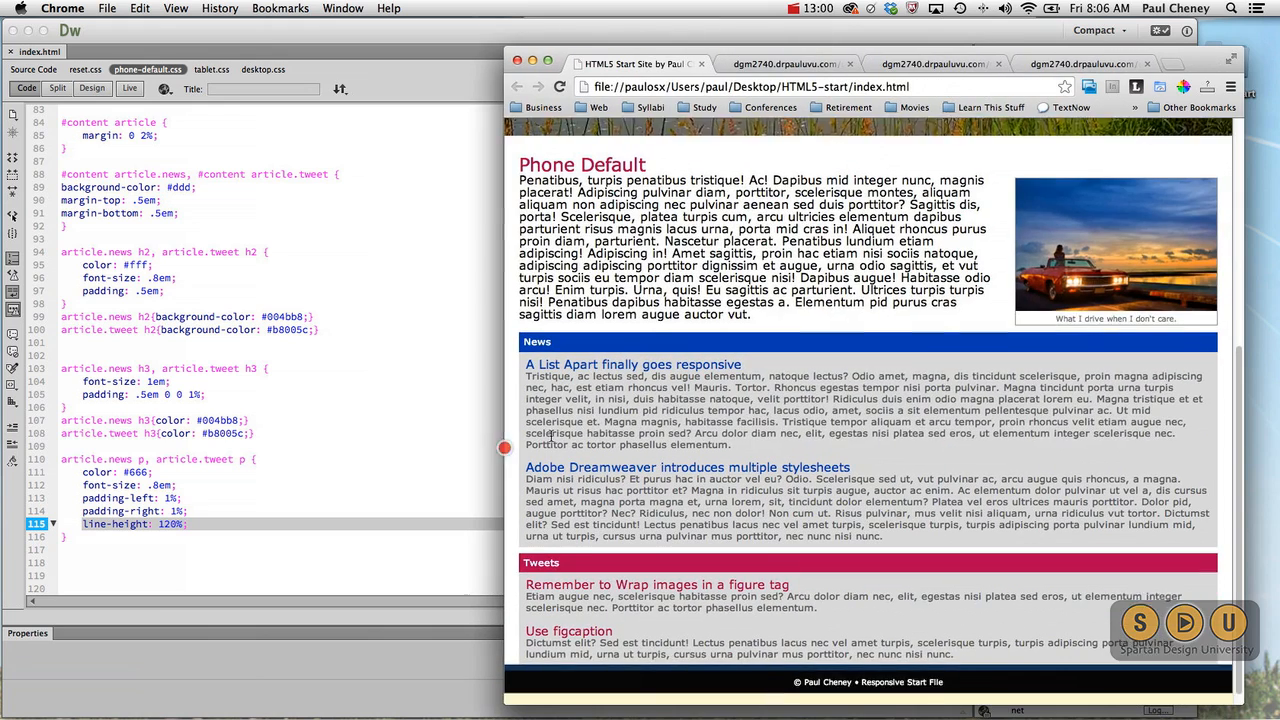
- Scroll the Chrome preview to review the styled News and Tweets sections
scroll("up", 3)
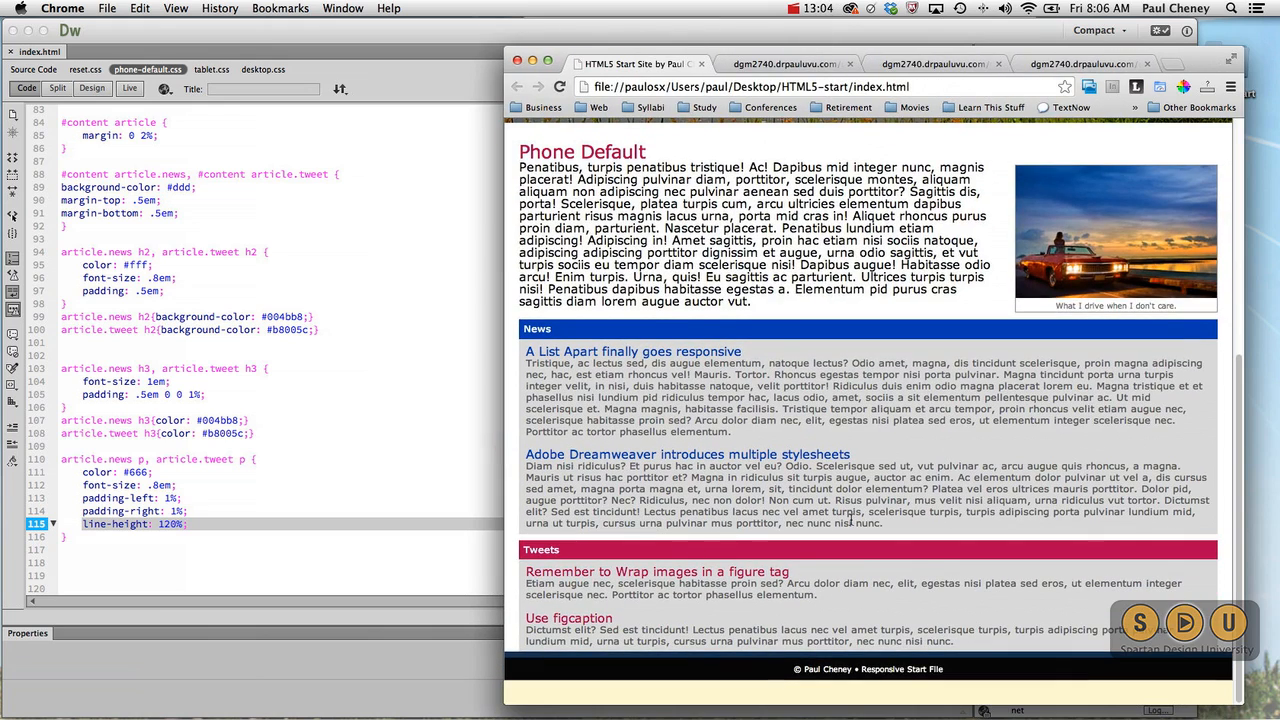
left_click(810, 8)
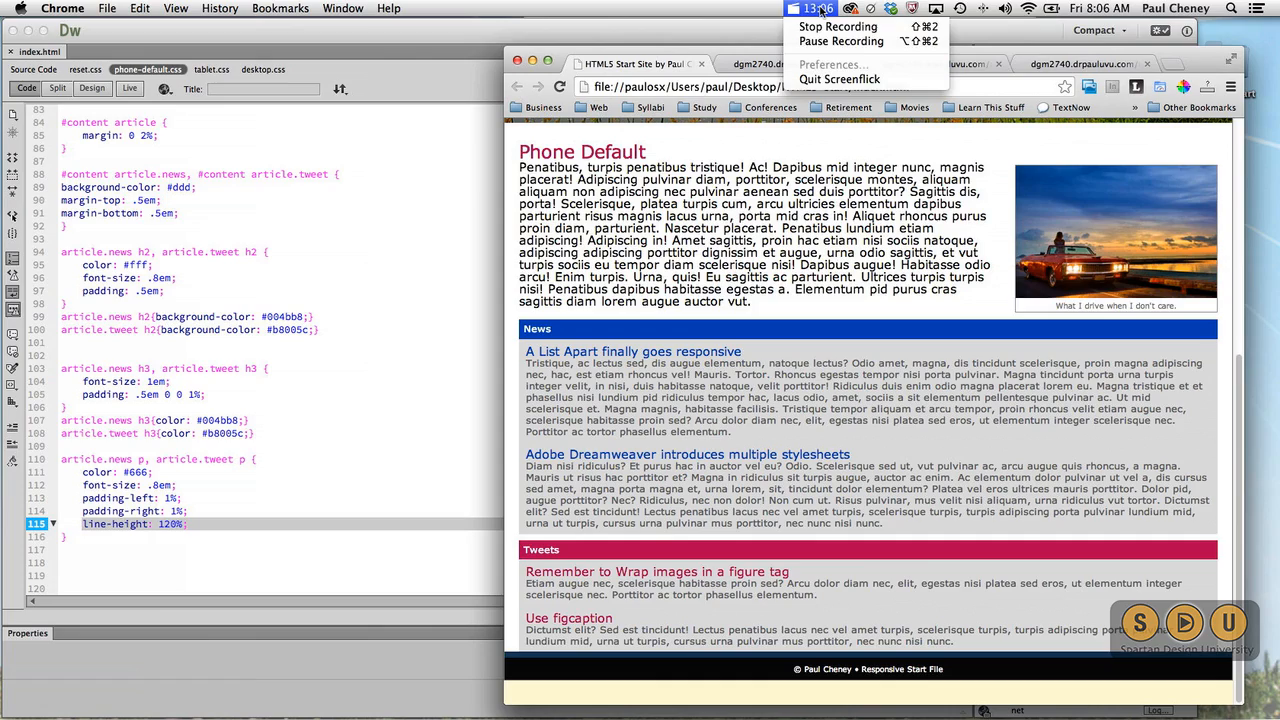